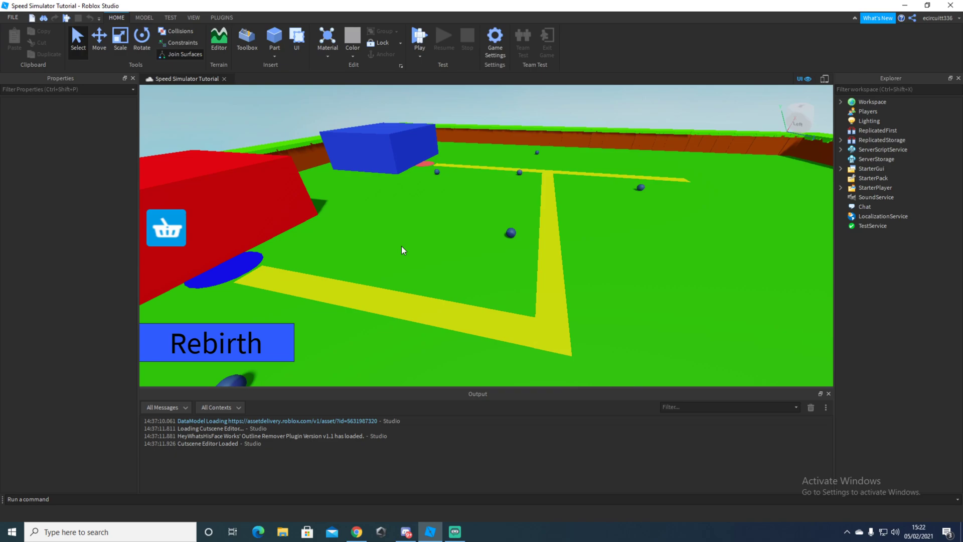
mouse_move(404, 249)
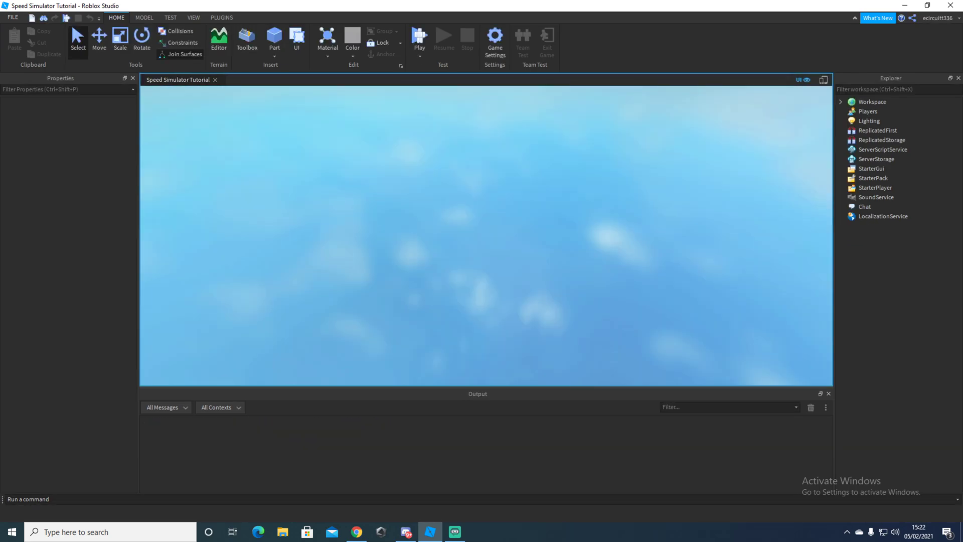
Play test the game and try purchasing 2X Speed, confirming the shop passes show Already Owned
click(419, 38)
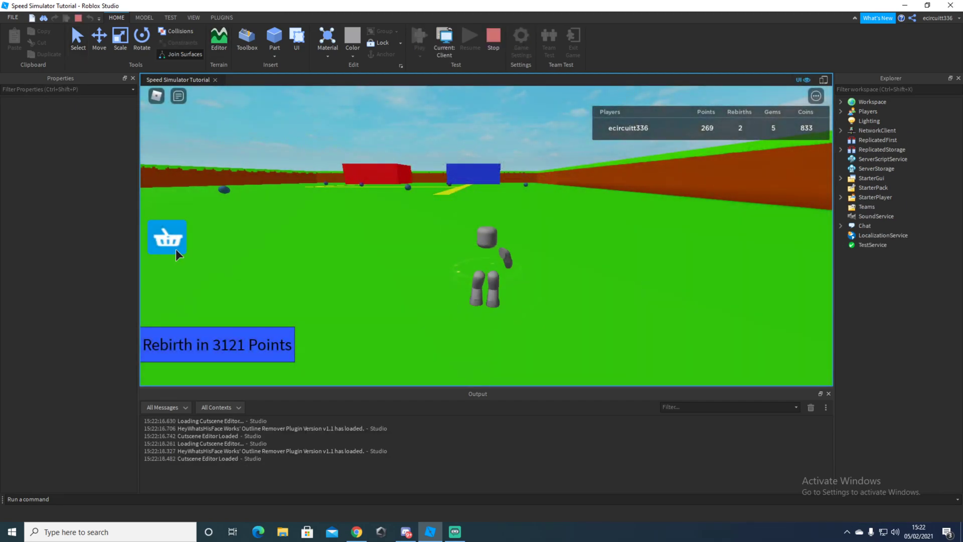
click(166, 238)
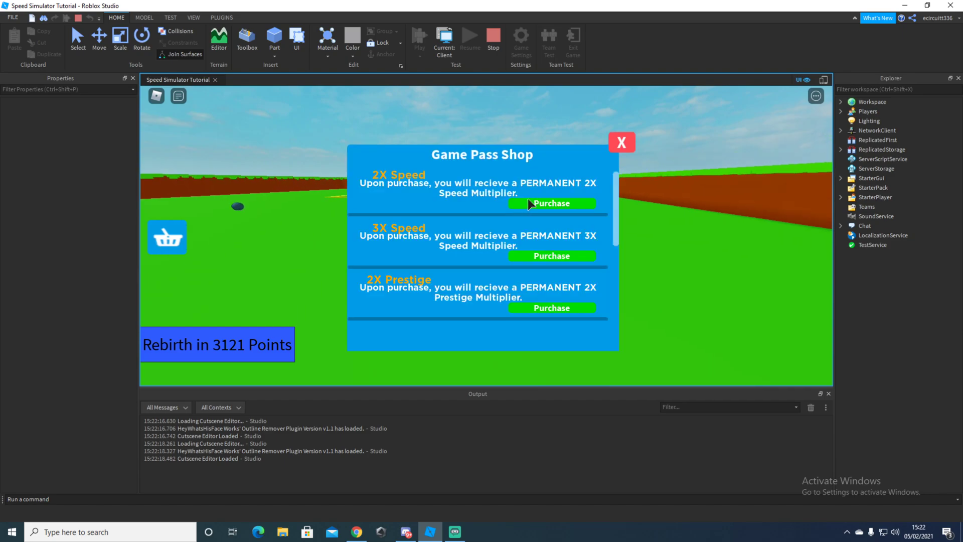
click(551, 202)
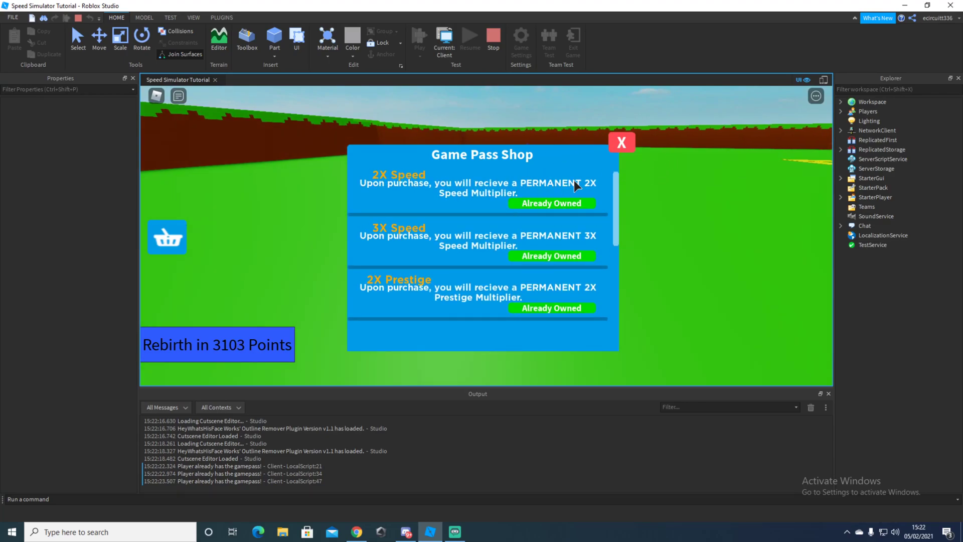
click(620, 142)
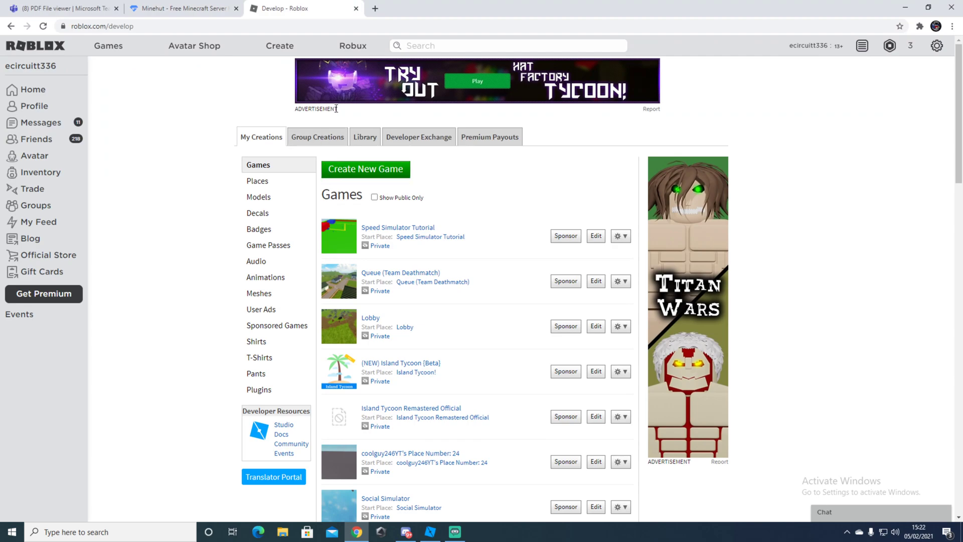
mouse_move(318, 141)
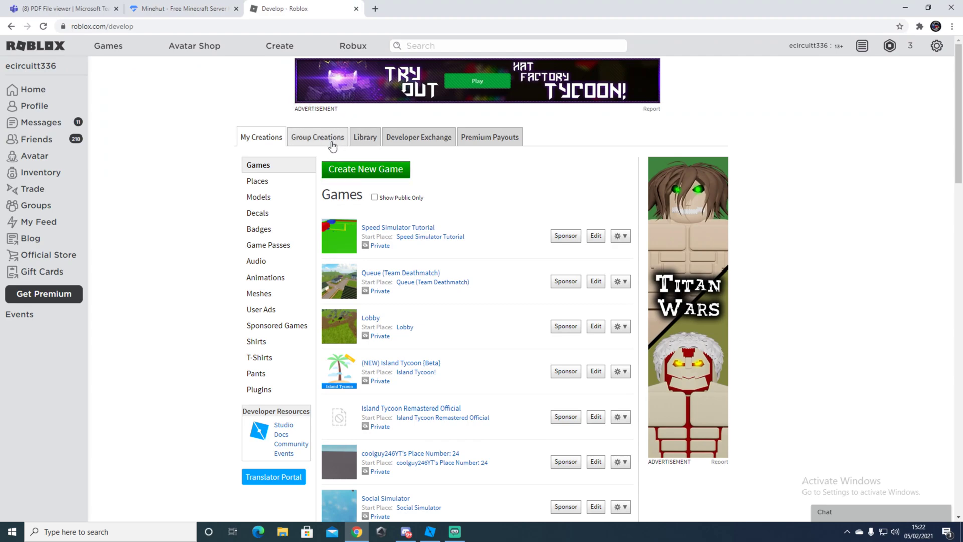
mouse_move(300, 148)
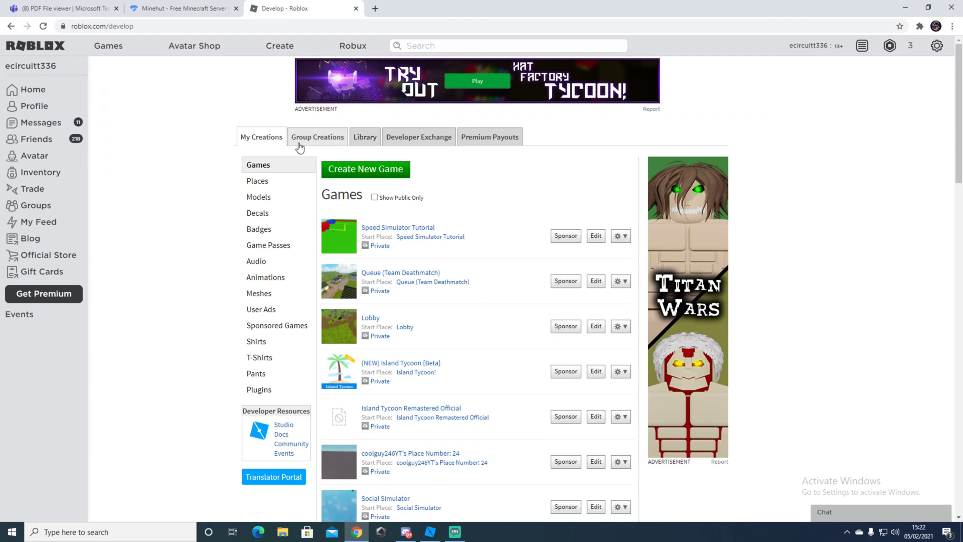
Browse Speed Simulator Tutorial's options and game passes section on roblox.com/develop
click(621, 235)
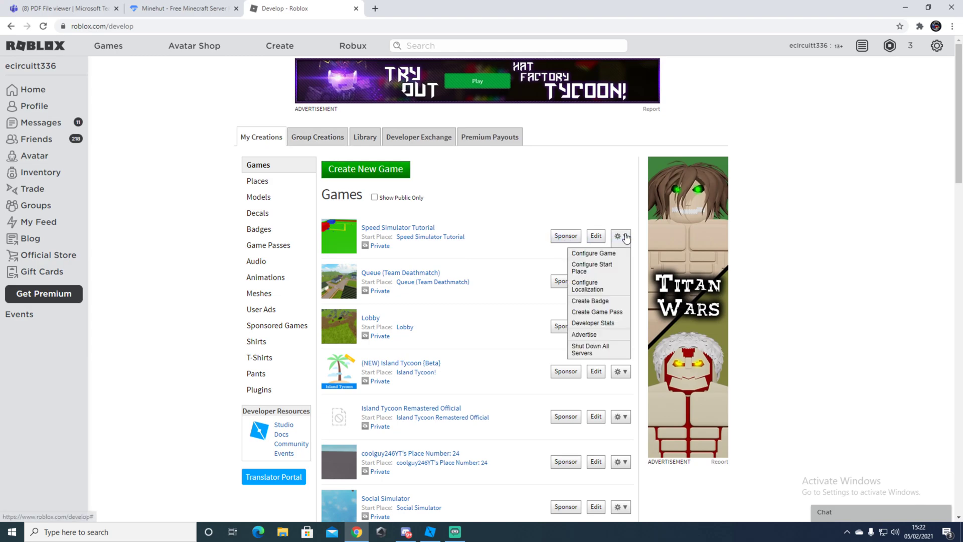
click(165, 269)
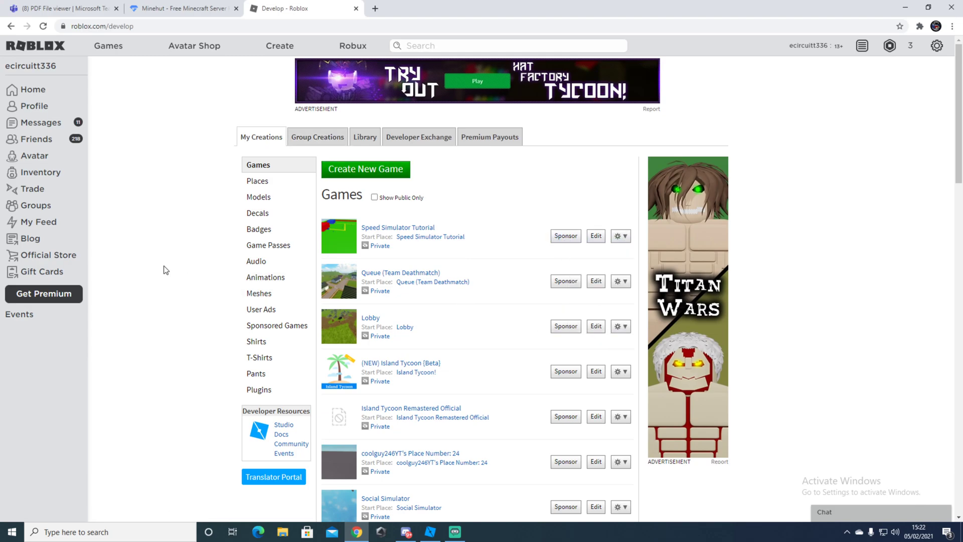
click(269, 245)
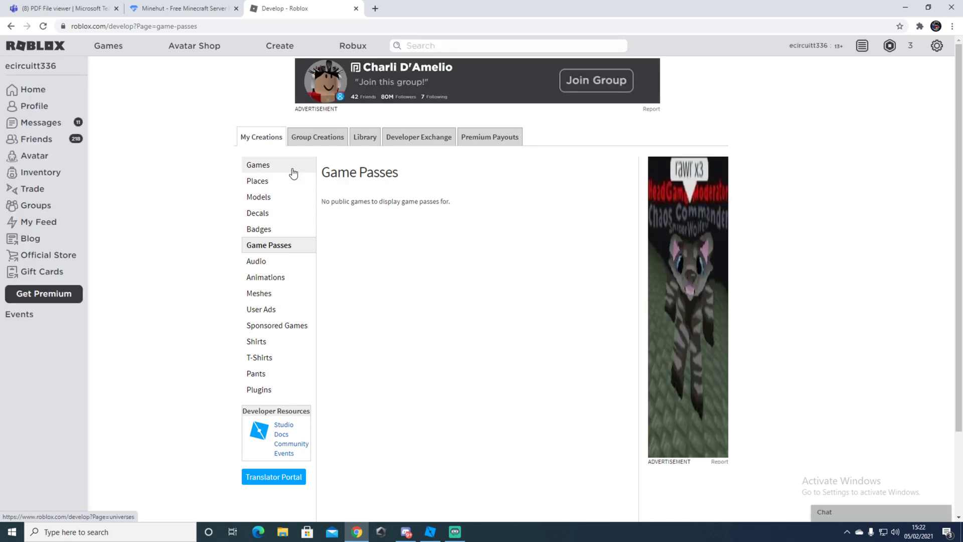
click(258, 164)
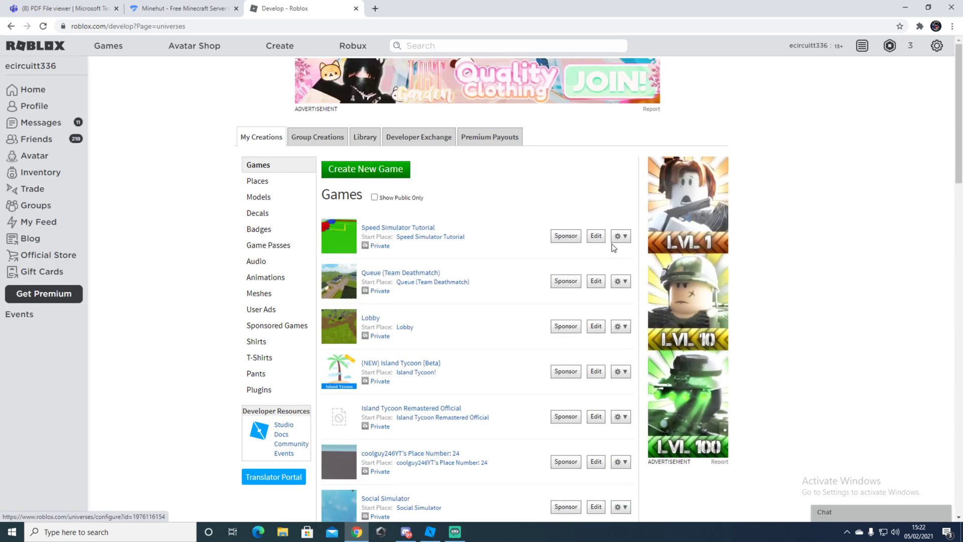
Reach the Create a Game Pass page listing 2X Speed, 3X Speed and 2X Prestige
click(620, 236)
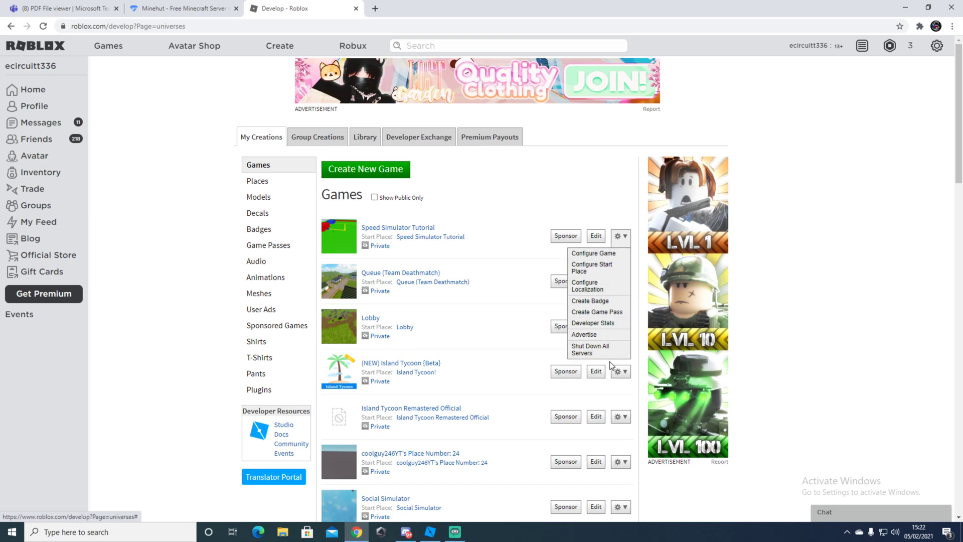
click(596, 311)
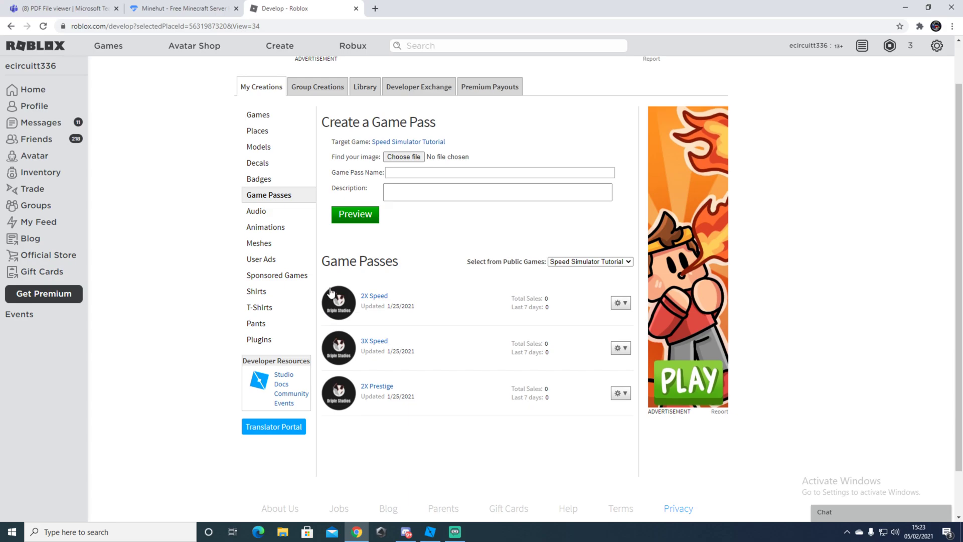
mouse_move(436, 298)
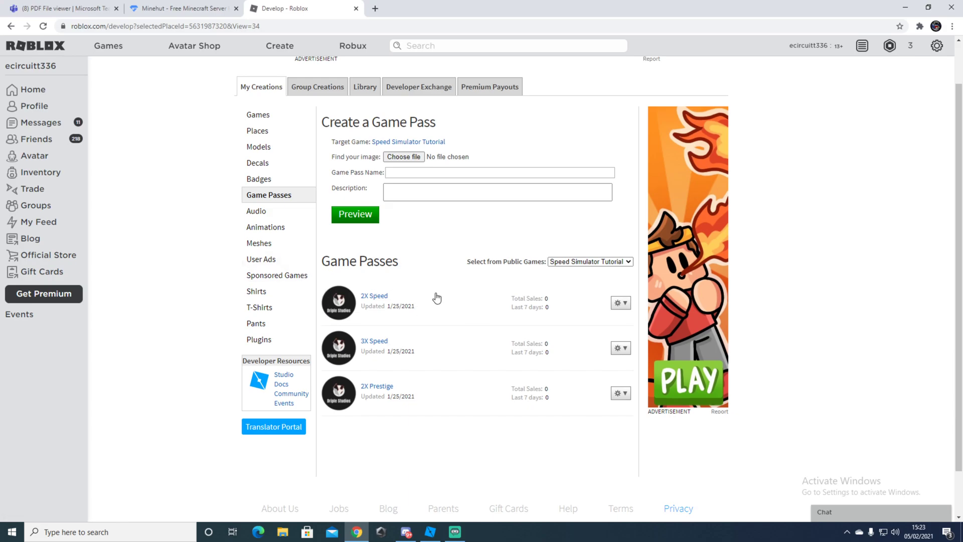
click(453, 532)
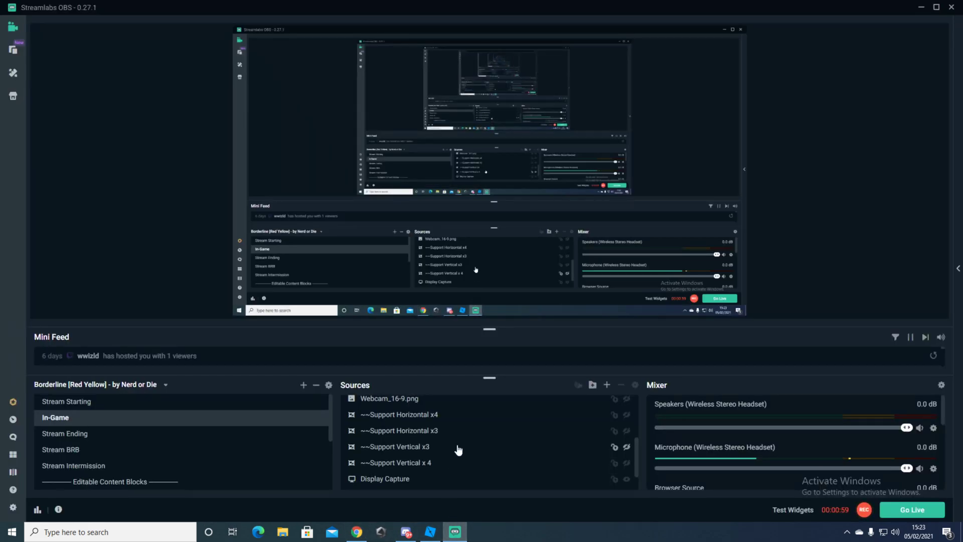
Expand ServerScriptService and bring the leaderstats script up for editing
click(430, 531)
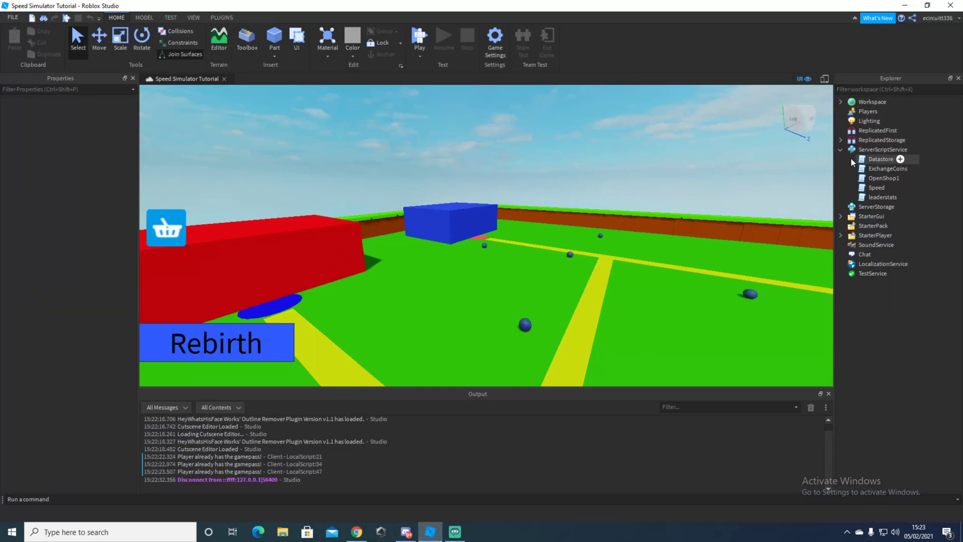
mouse_move(877, 207)
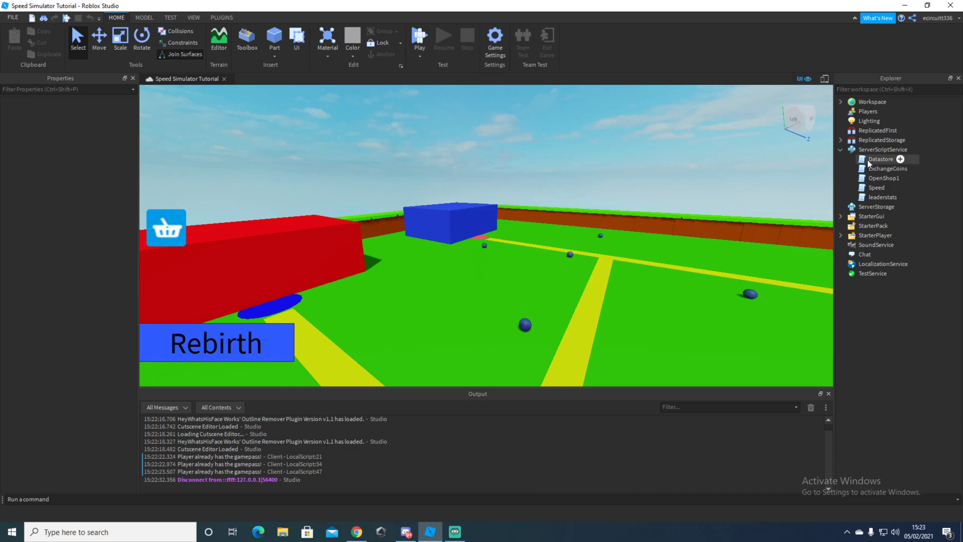
mouse_move(870, 168)
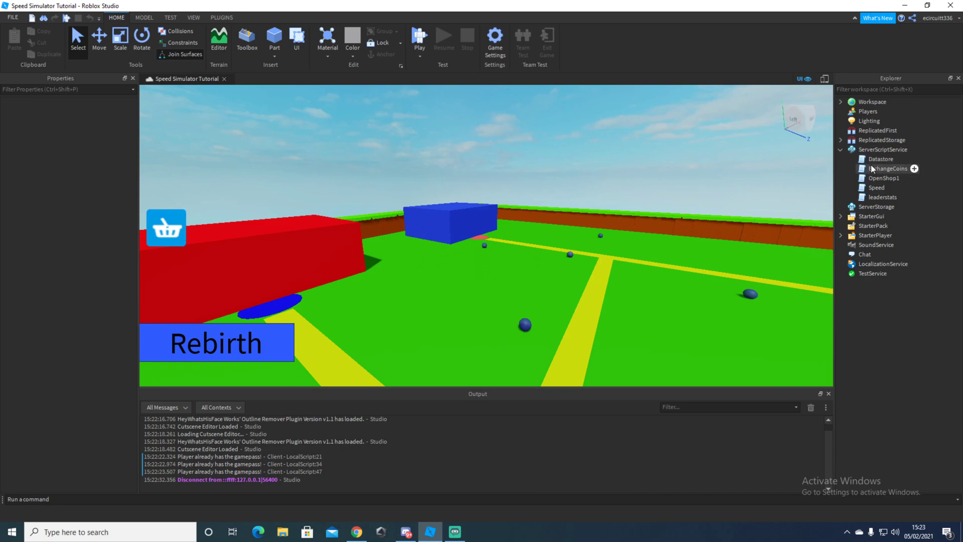
double_click(882, 196)
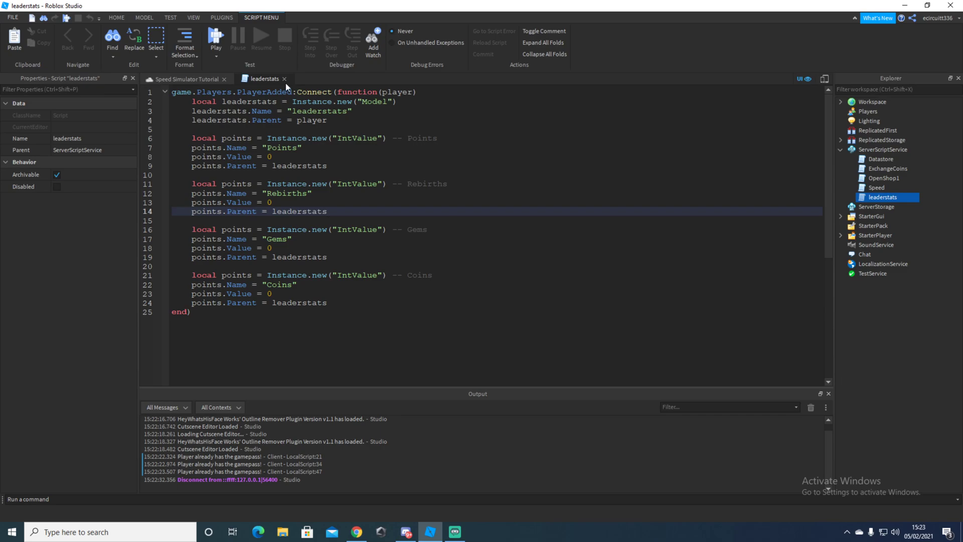
click(185, 78)
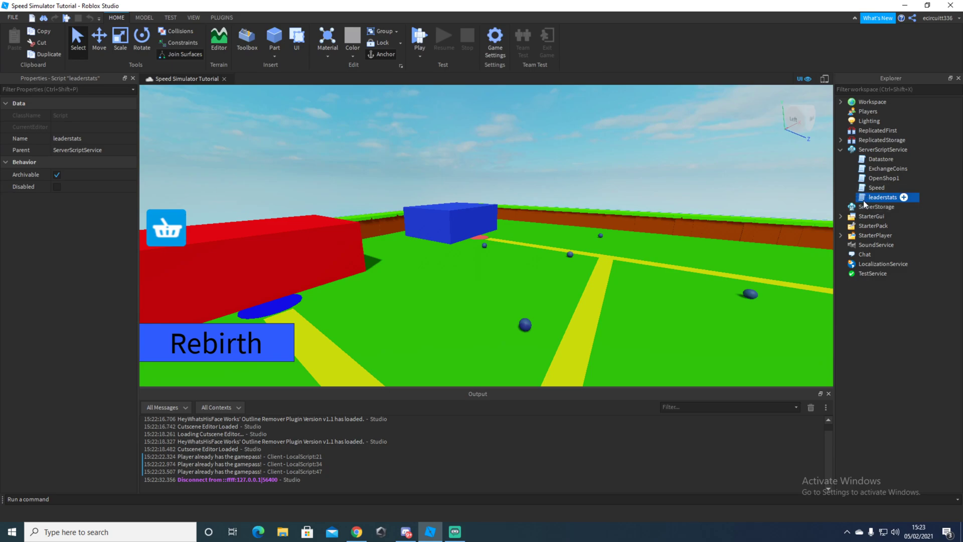
double_click(883, 197)
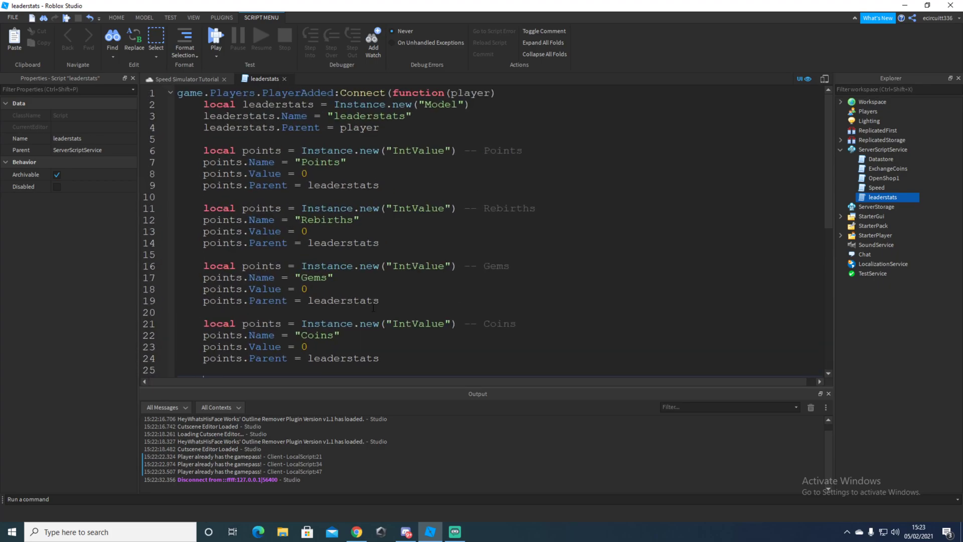
Add a line creating a new BoolValue with Instance.new("BoolValue") in leaderstats
scroll(down, 3)
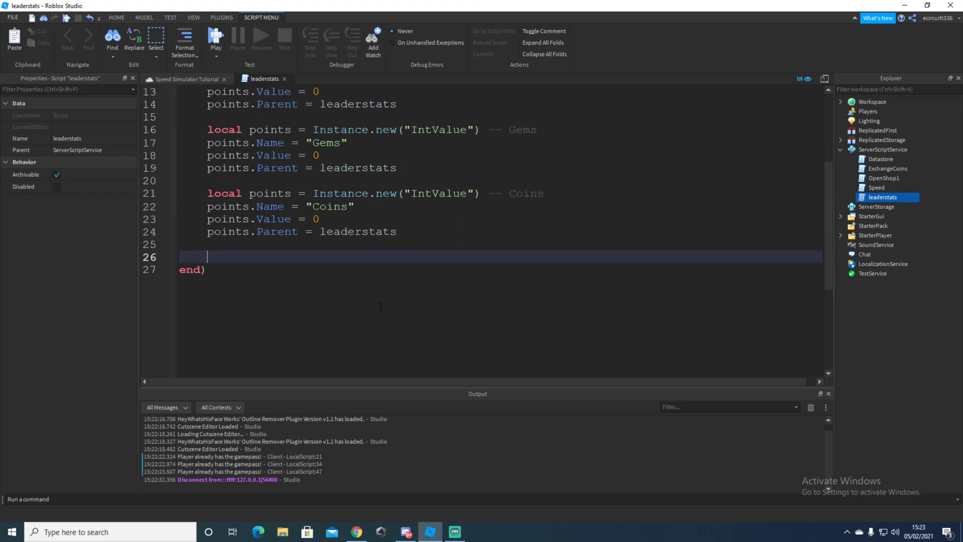
text(local)
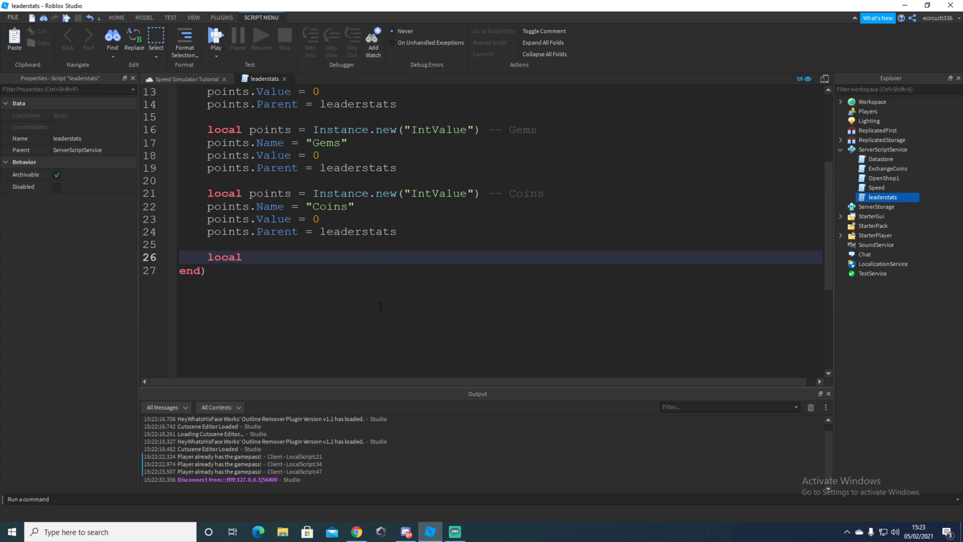
text(po)
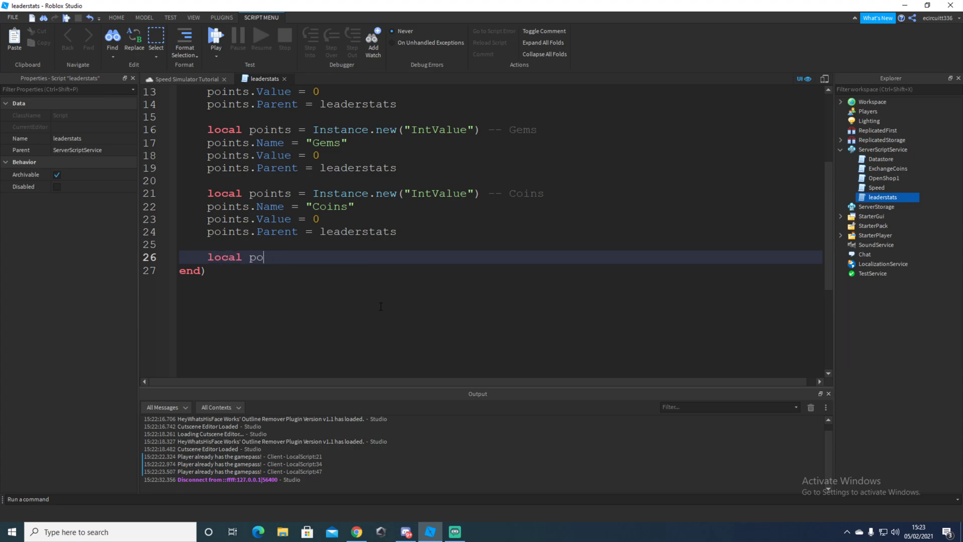
text(ints)
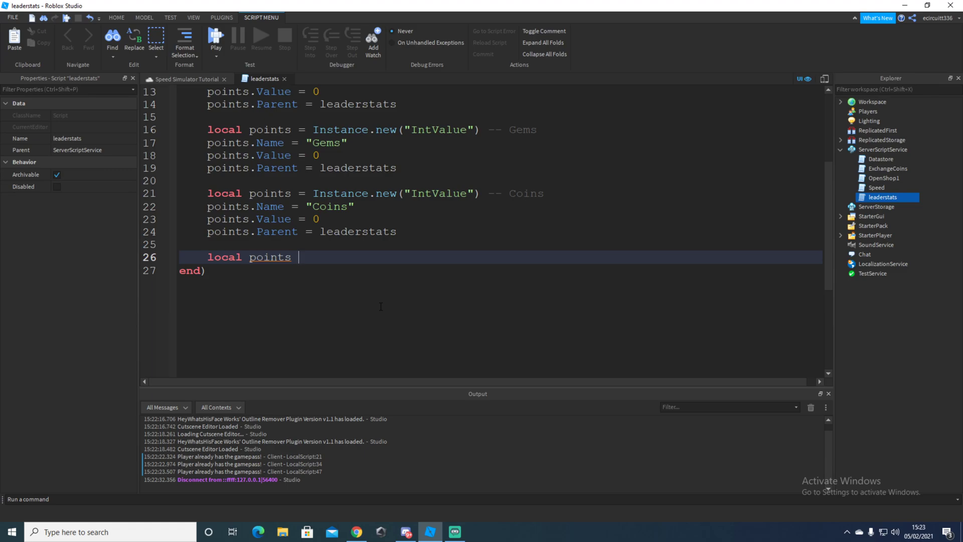
text(= Instance.new)
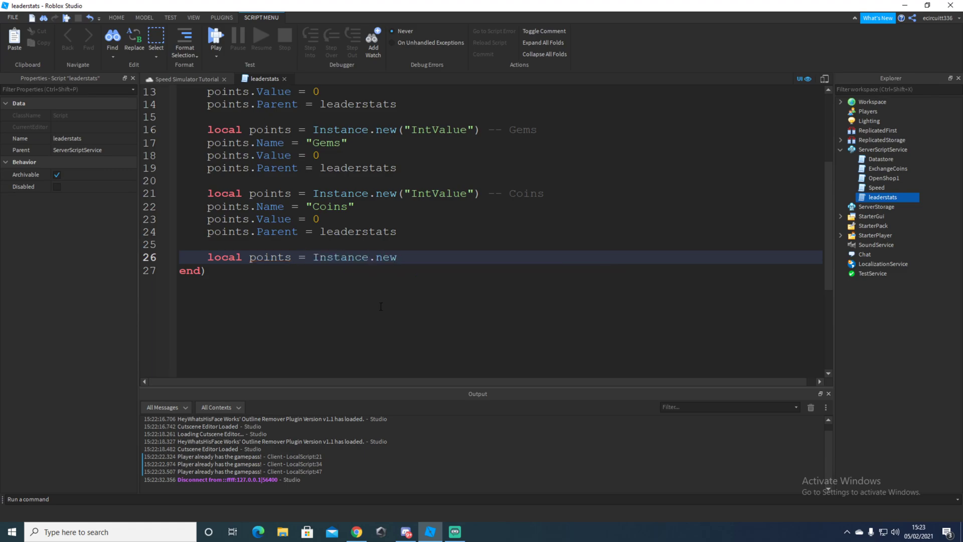
text((")
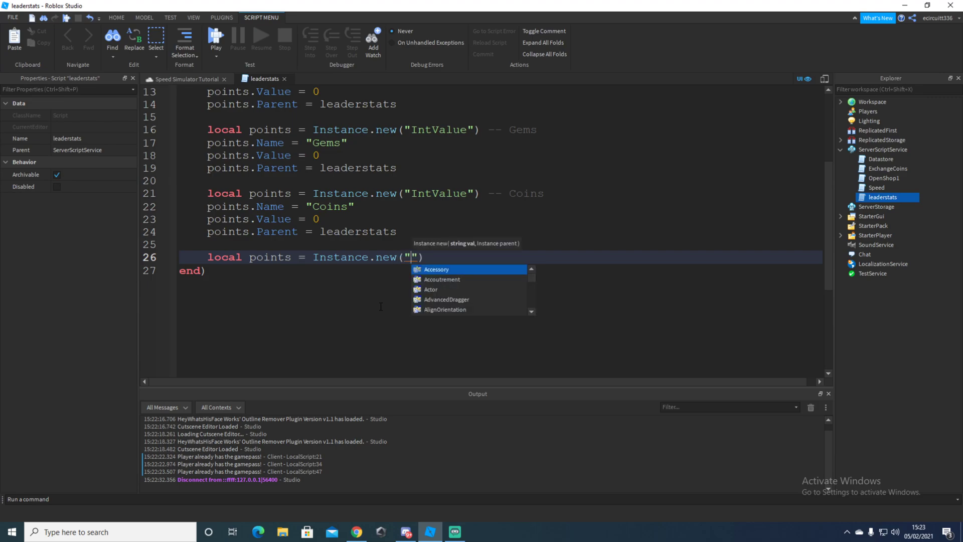
text(BoolValue)
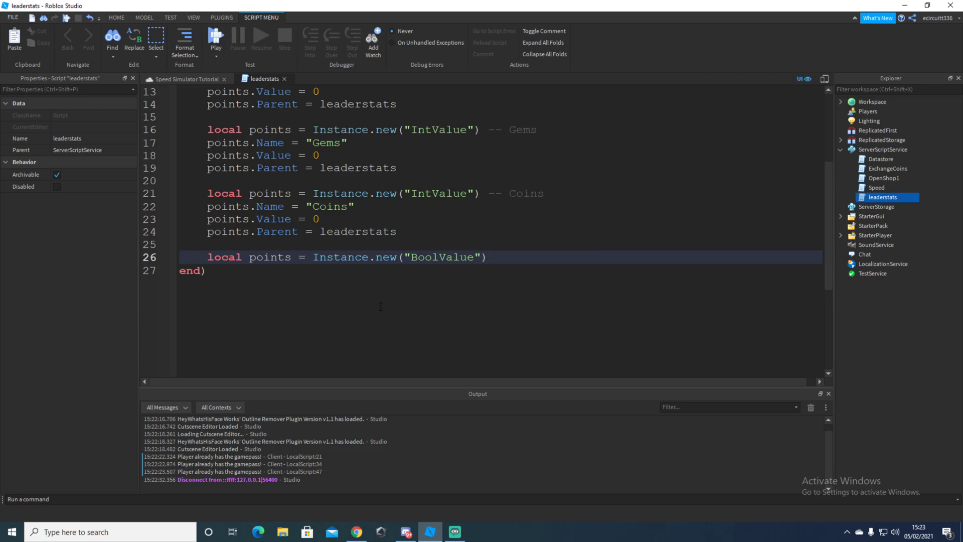
key(enter)
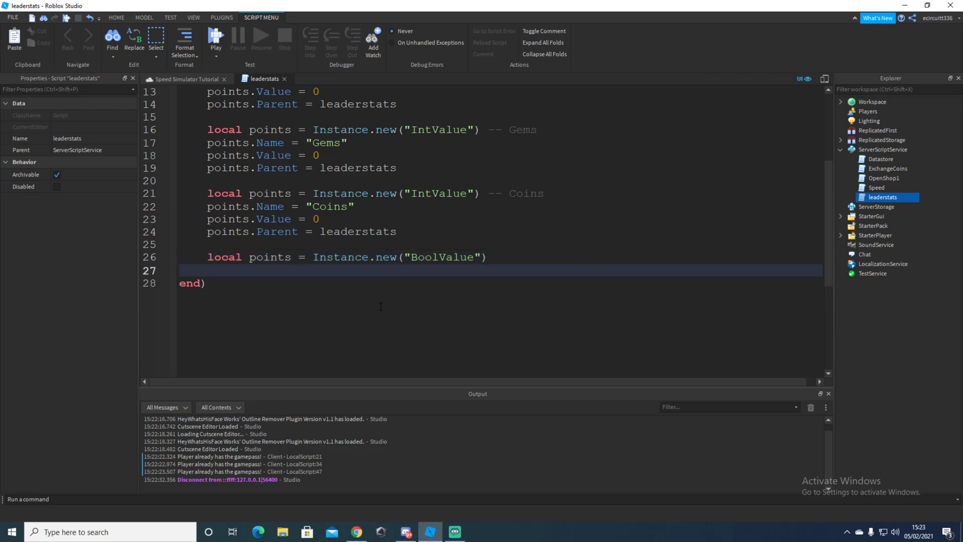
Name the BoolValue DoublePass, set its Value to false and parent it to the player
text(p[points)
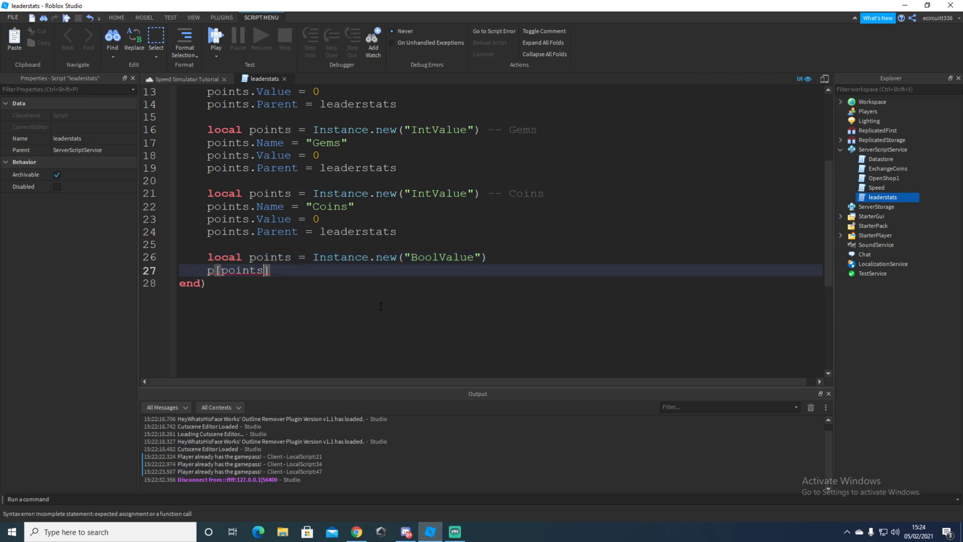
text(points.Name = ")
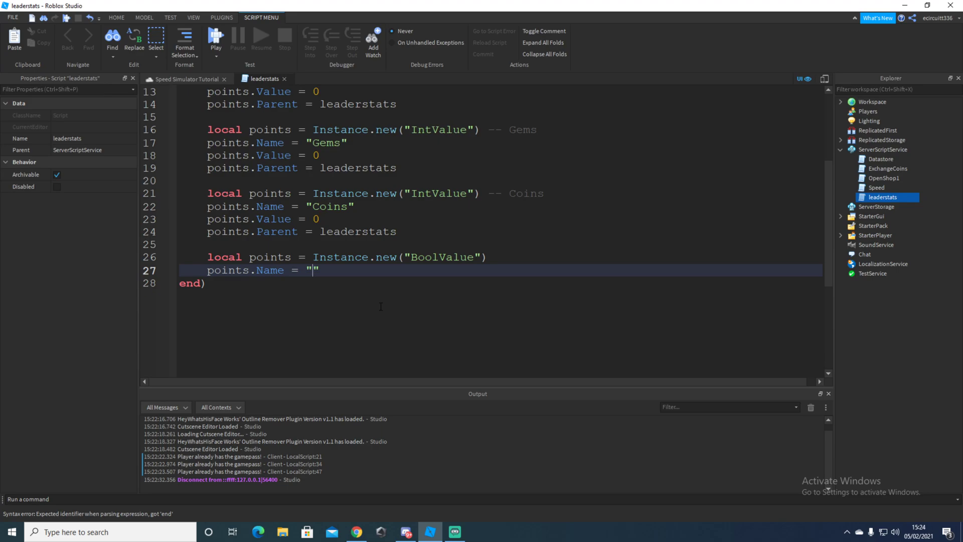
text(DoubleP)
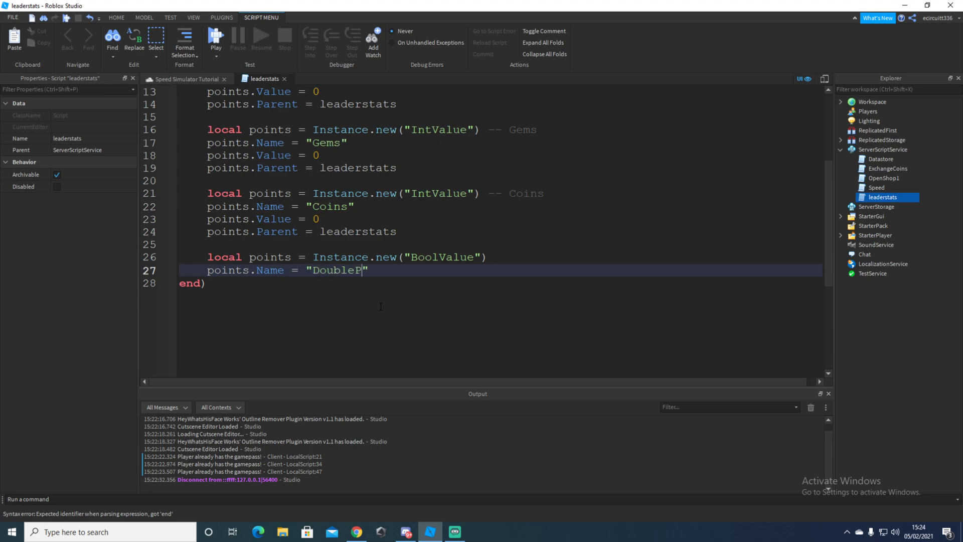
text(ass")
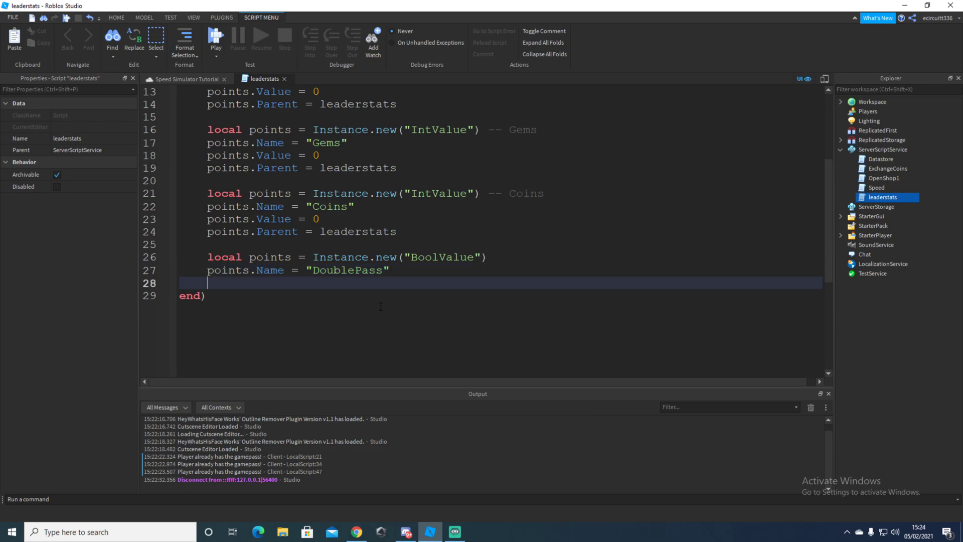
text(points)
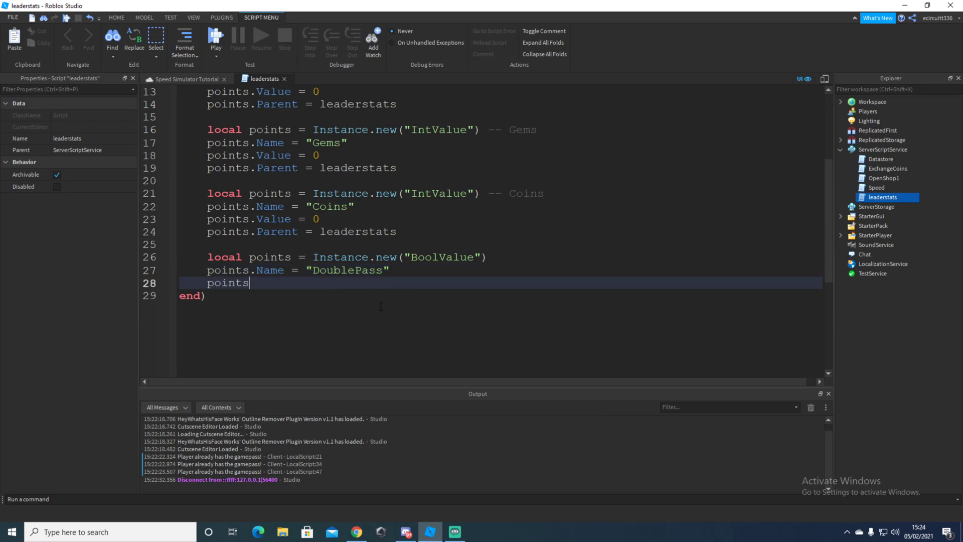
text(.Value =)
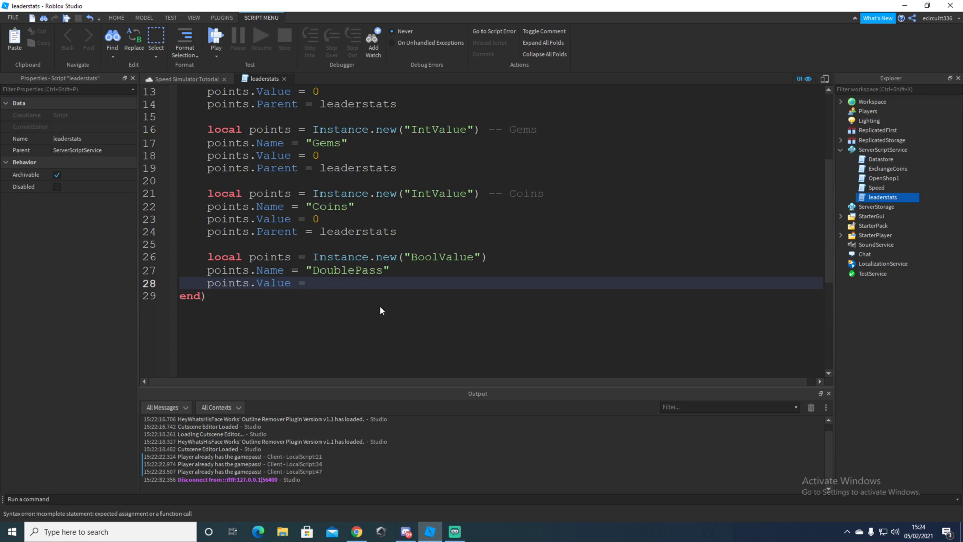
text(false)
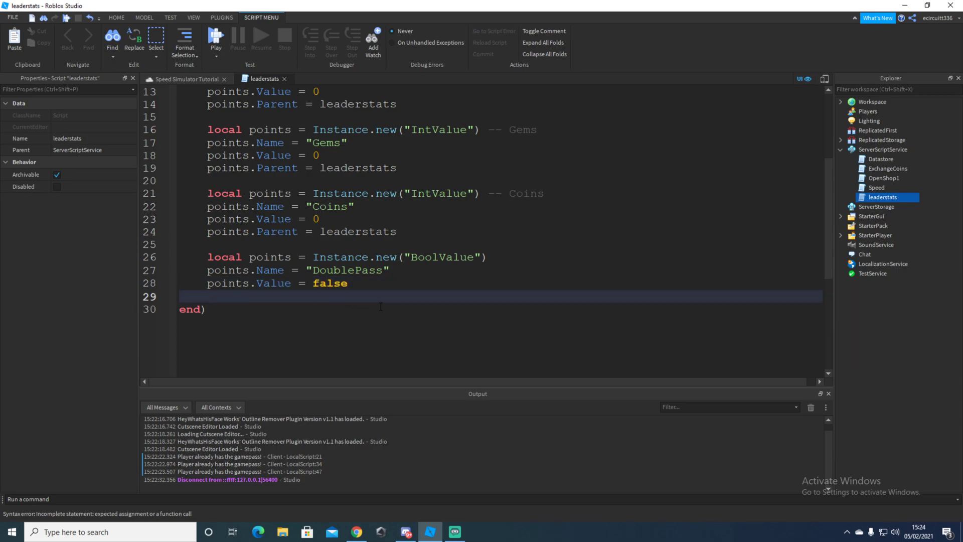
text(po)
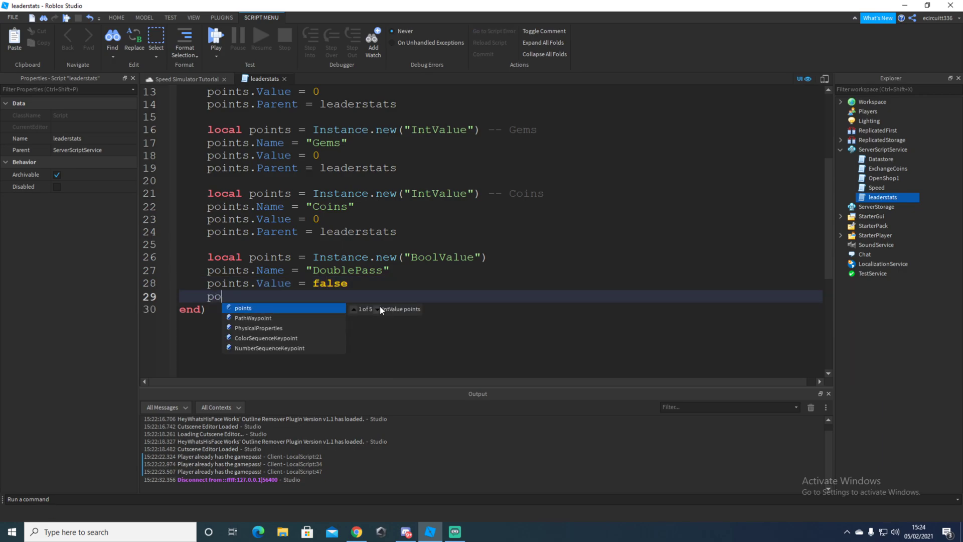
text(ints.Pa)
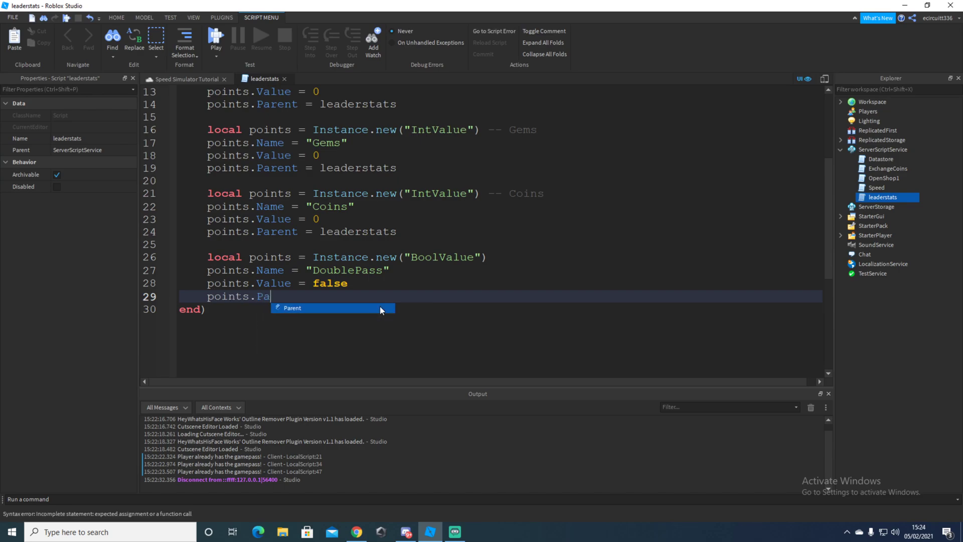
text(rent = plaayer)
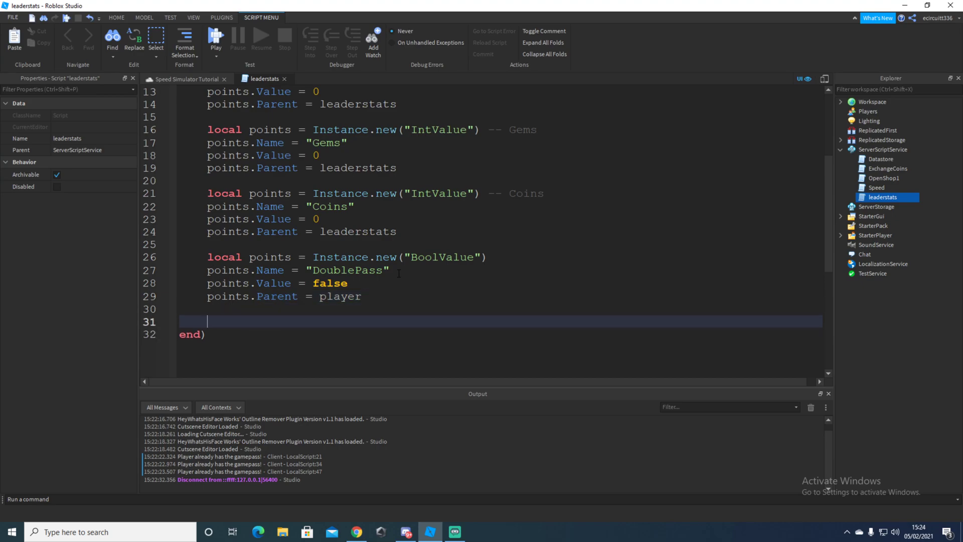
Paste a copy of the DoublePass block and rename it TriplePass
key(Backspace)
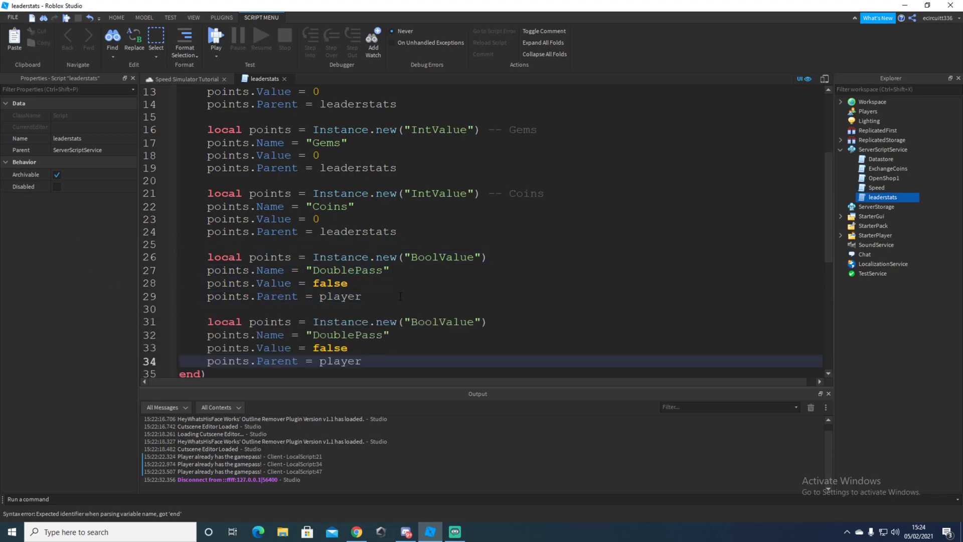
scroll(down, 3)
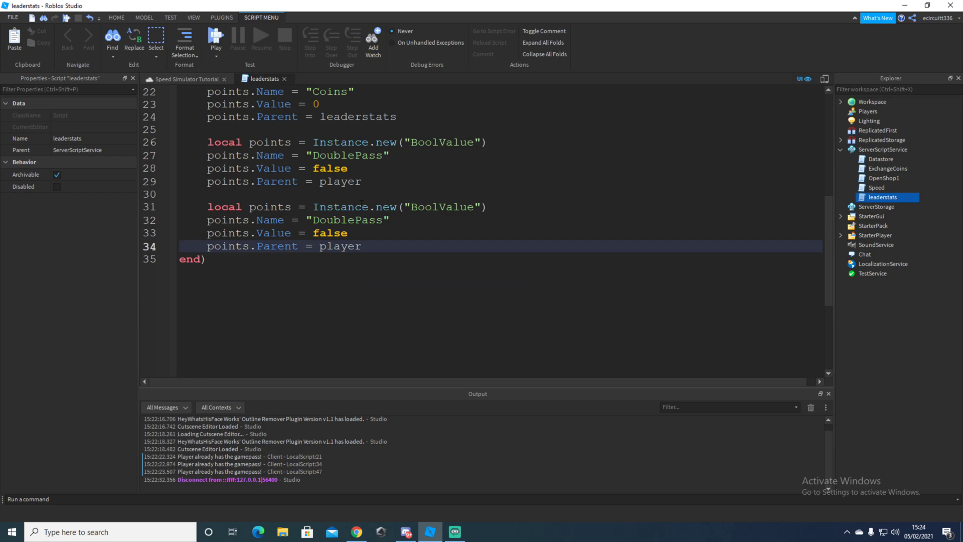
click(361, 246)
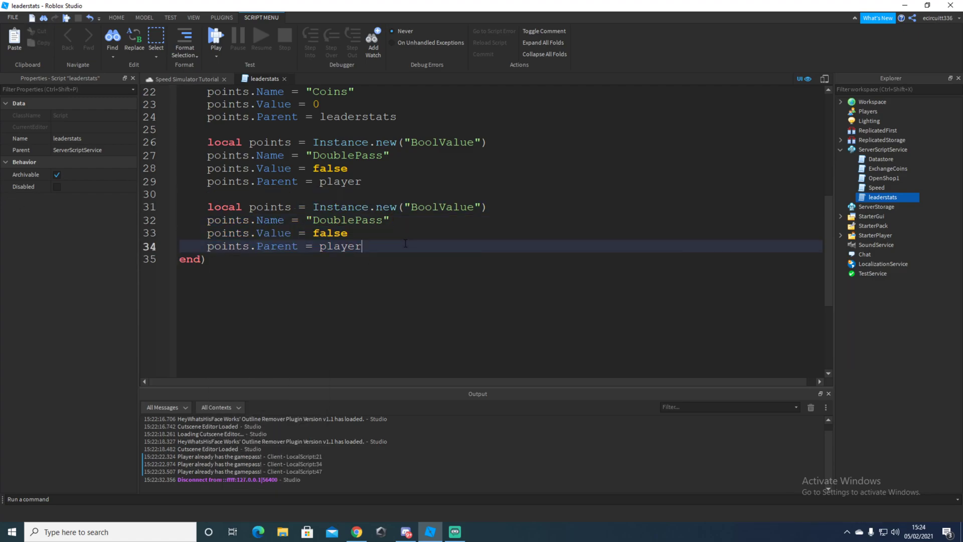
right_click(382, 256)
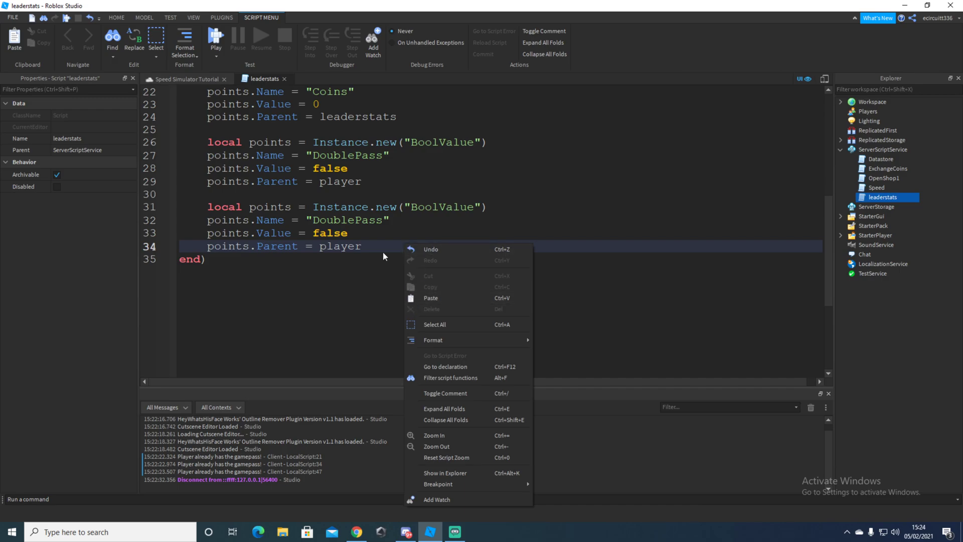
click(382, 256)
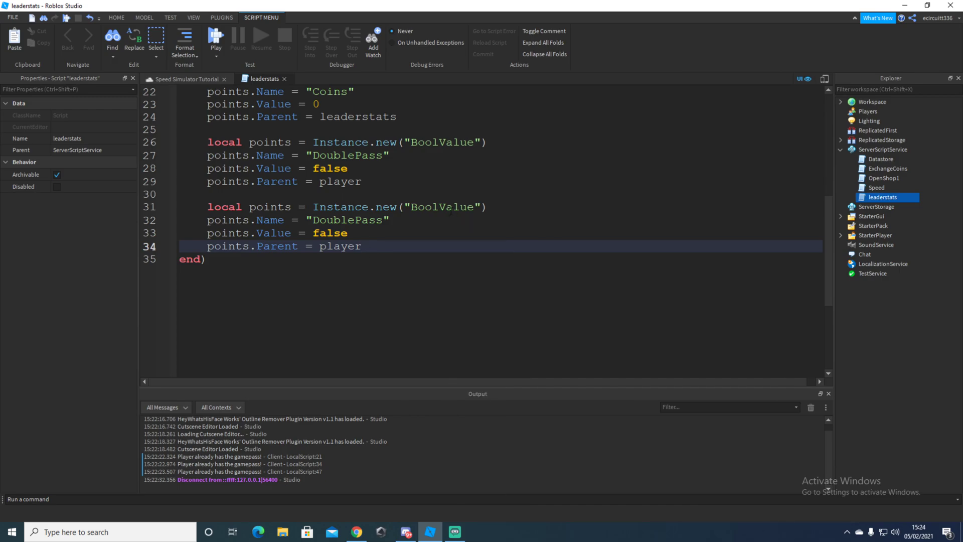
text(Tr)
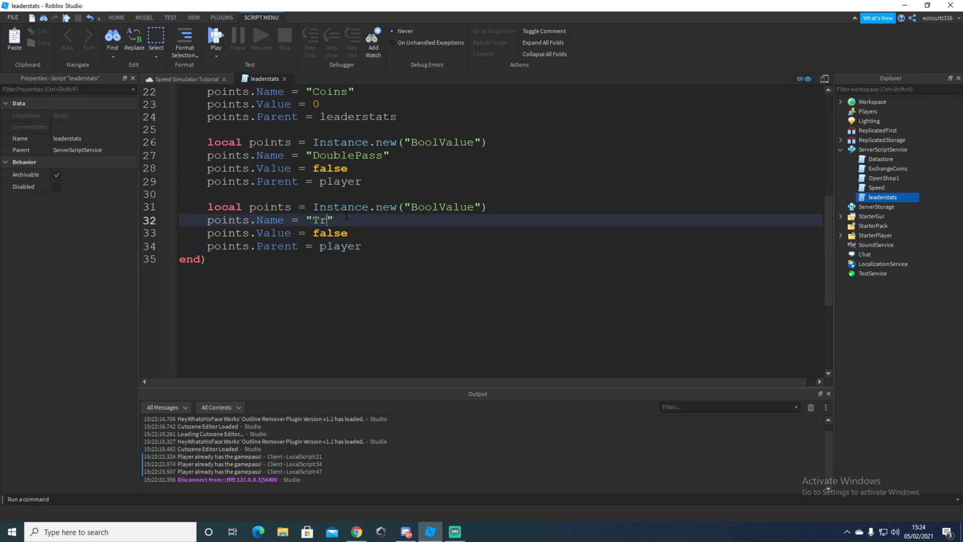
text(iplePass)
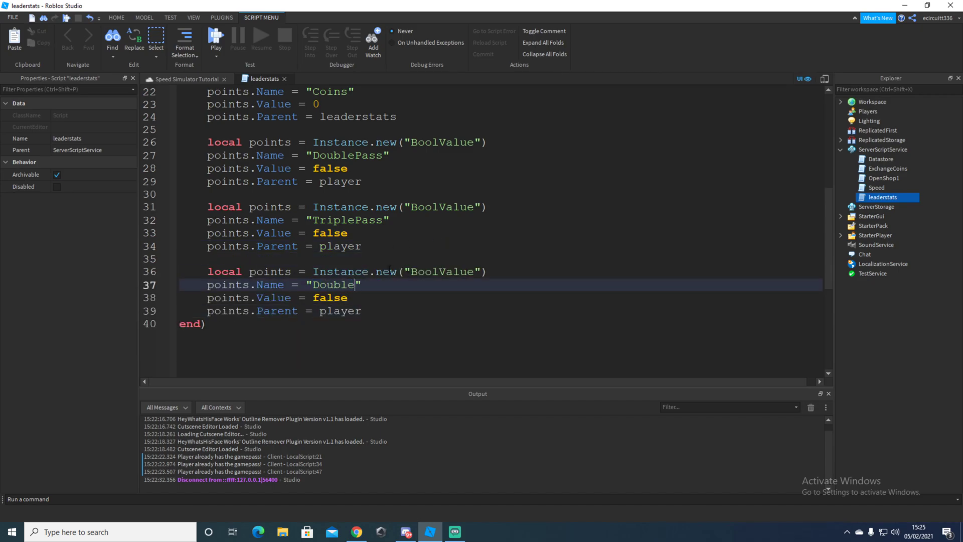
Rename the second pasted block to DoublePrestige after checking the pass names
text(Prestige)
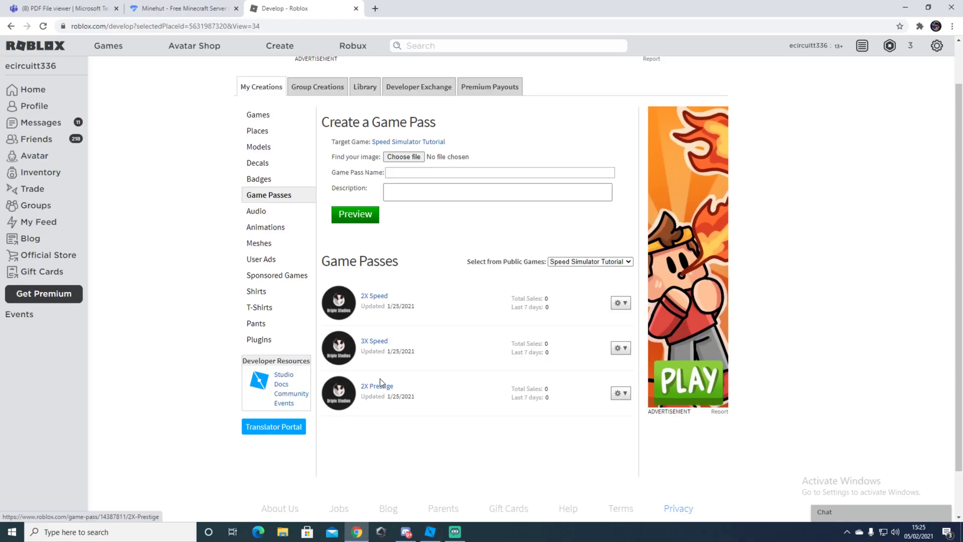
click(430, 531)
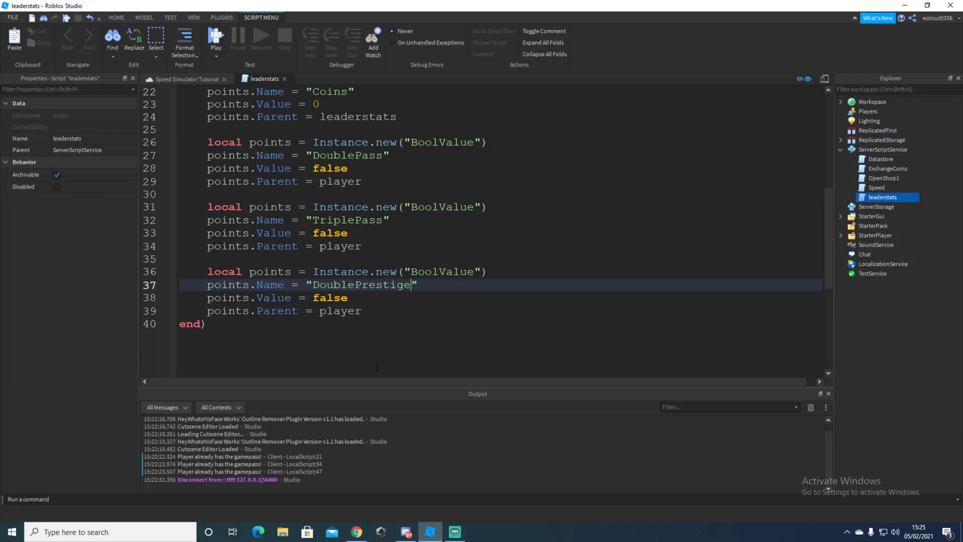
click(347, 297)
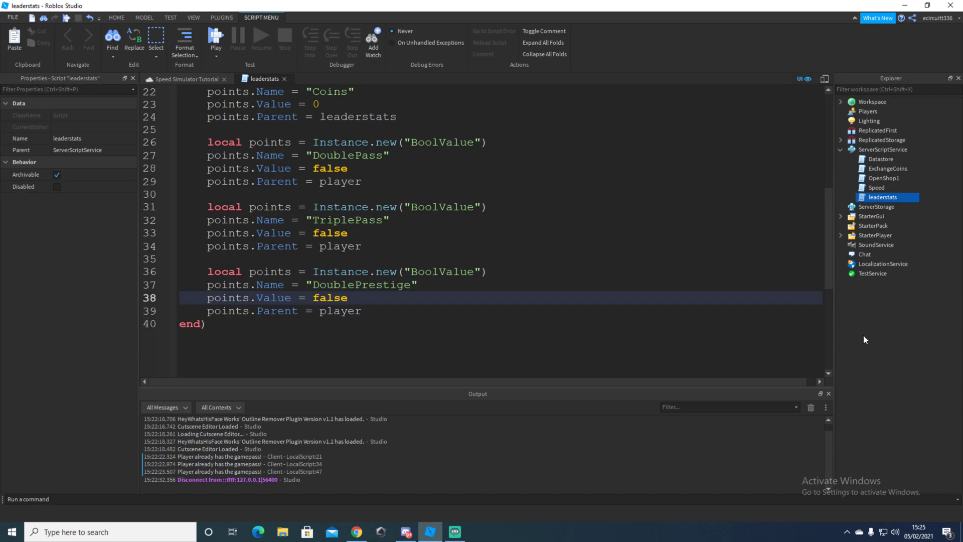
Insert a new Script under ServerScriptService and rename it GivePerk
click(883, 149)
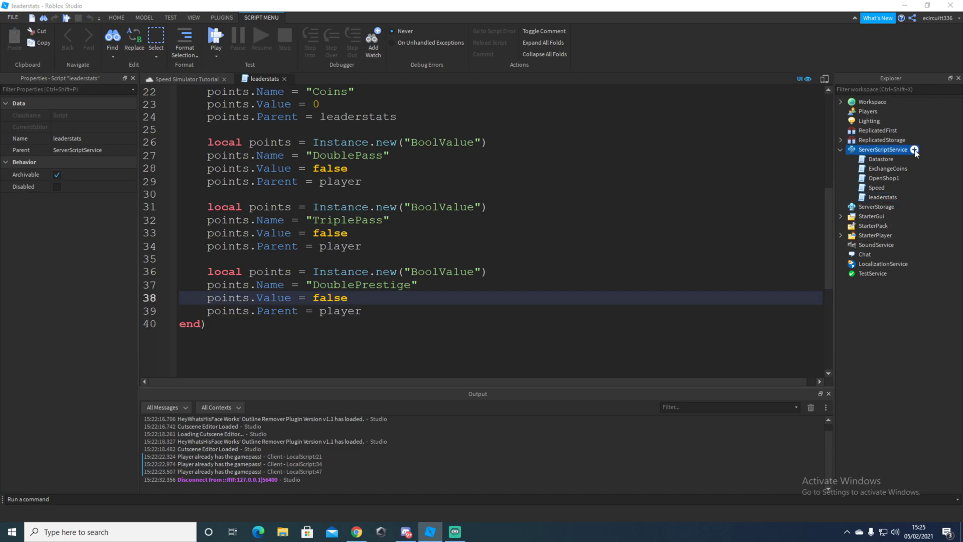
click(915, 150)
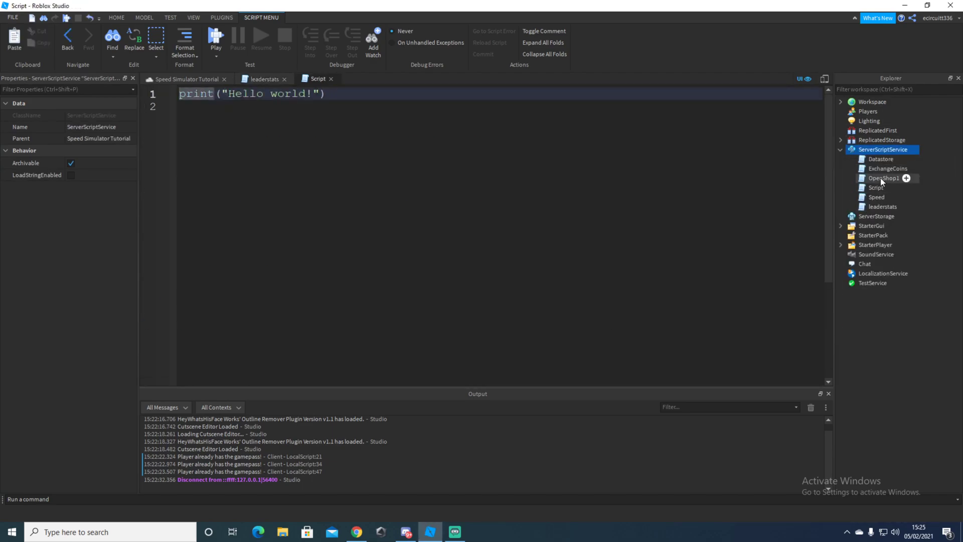
click(876, 188)
text(GivePerk)
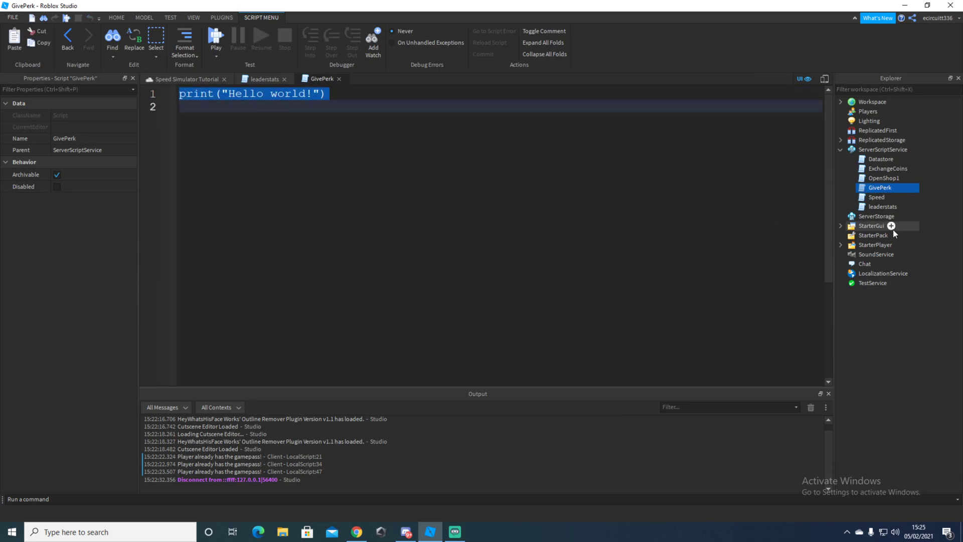
right_click(880, 188)
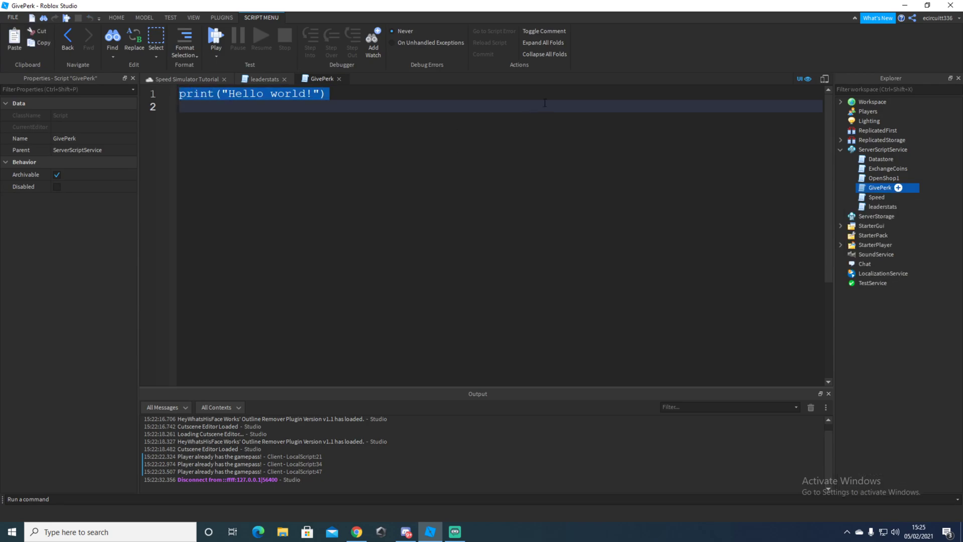
Write a game.Players.PlayerAdded:Connect(function handler in GivePerk
text(game.)
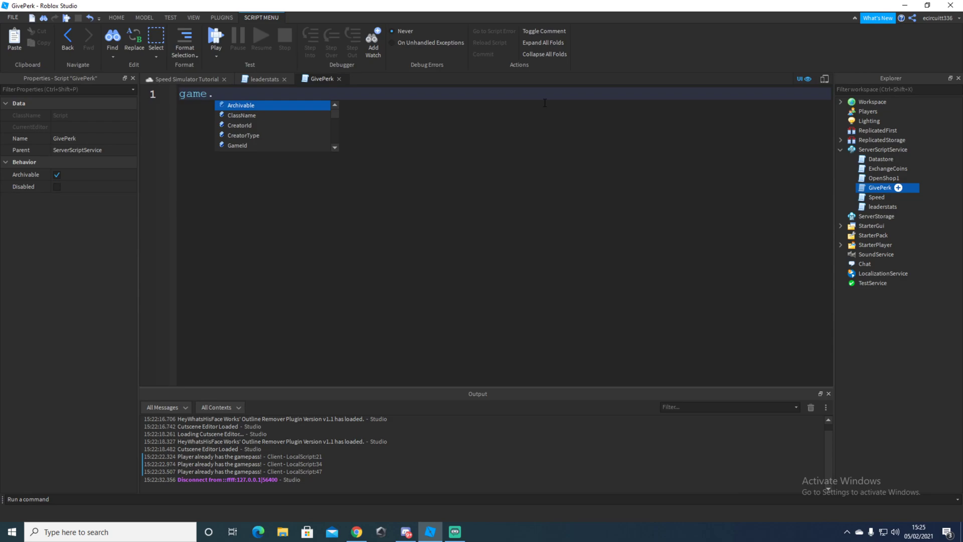
text(Players)
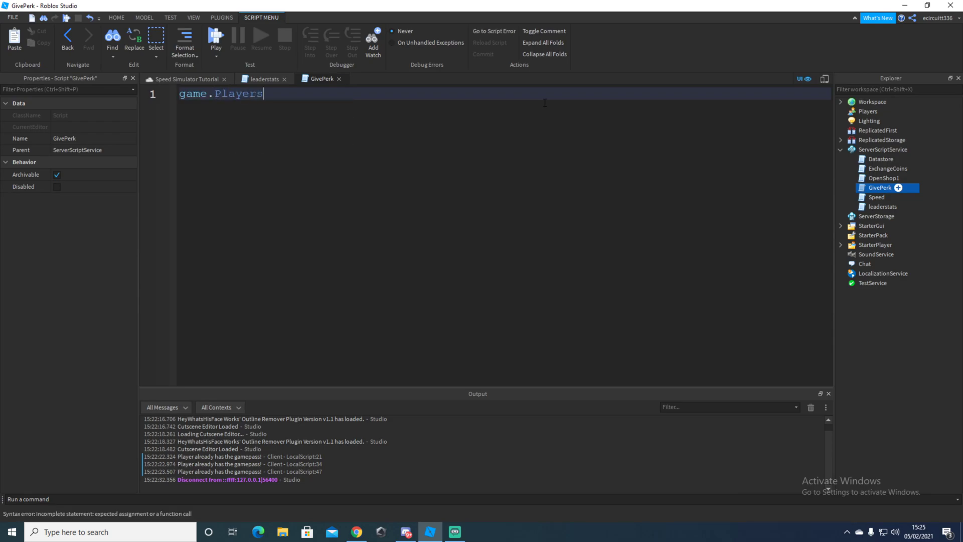
text(.PlayerAdded)
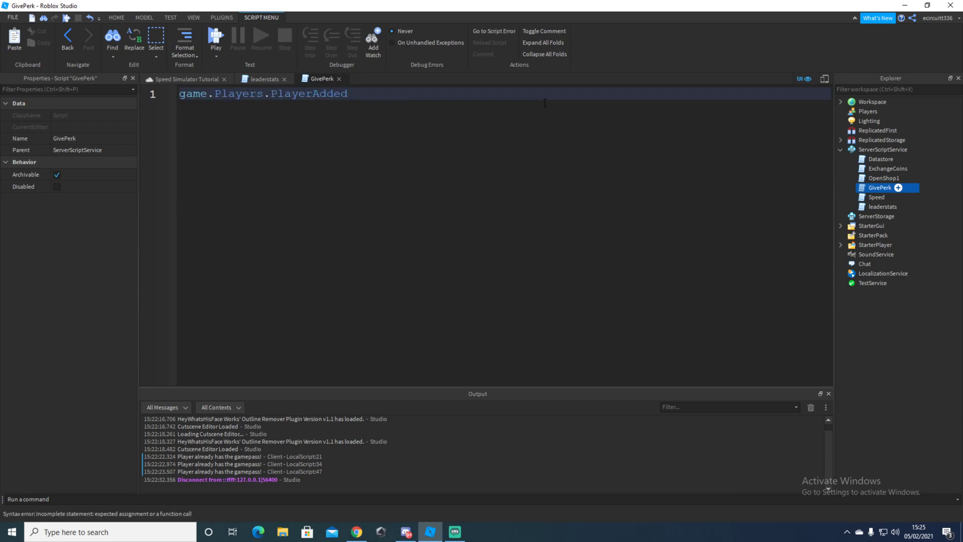
text(:Connect(function(player)
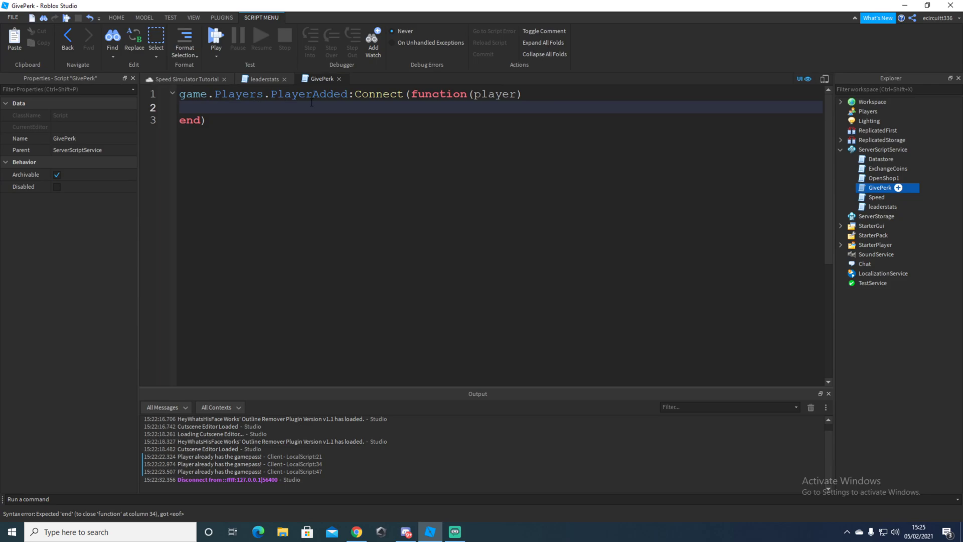
Begin an if-statement calling GetService("MarketplaceService"):UserOwnsGamePassAsync
text(if game:)
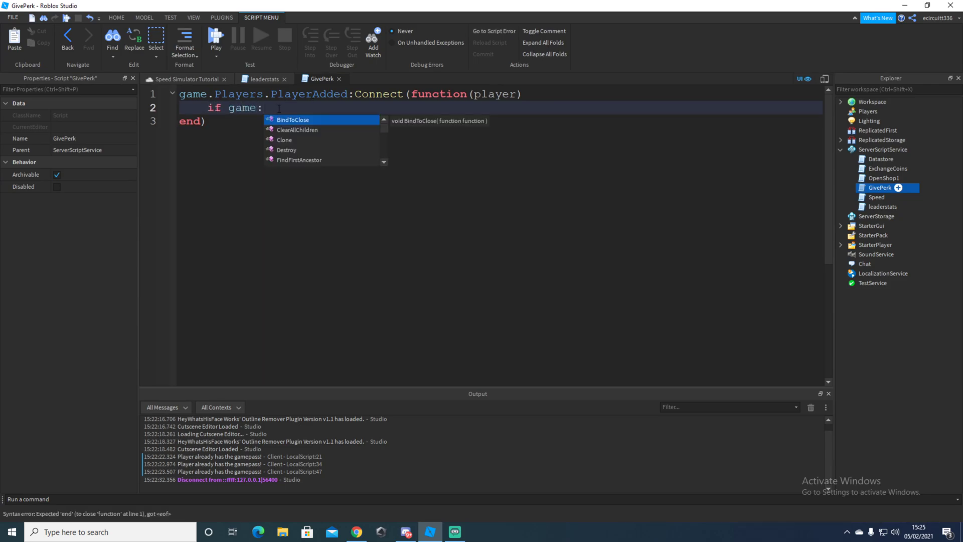
text(GetService(")
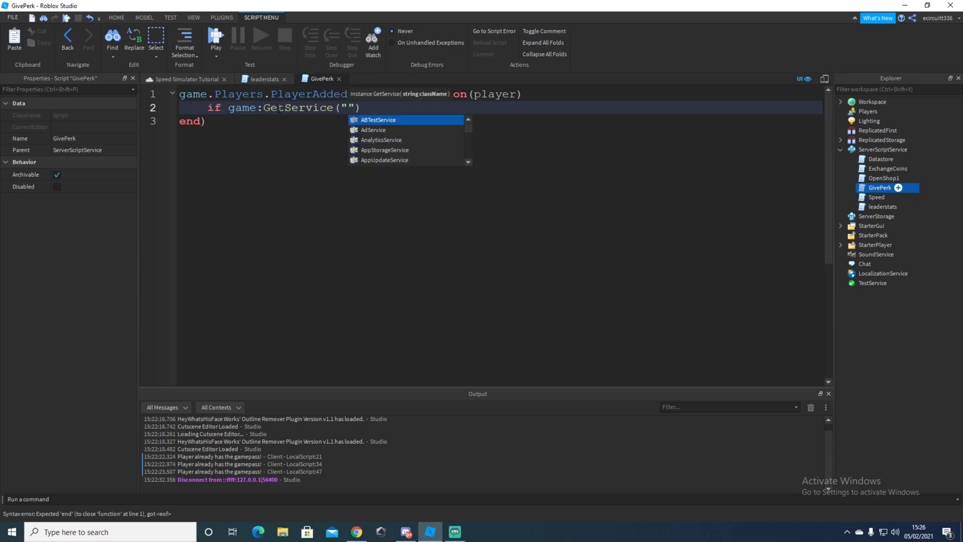
text(MarketplaceService)
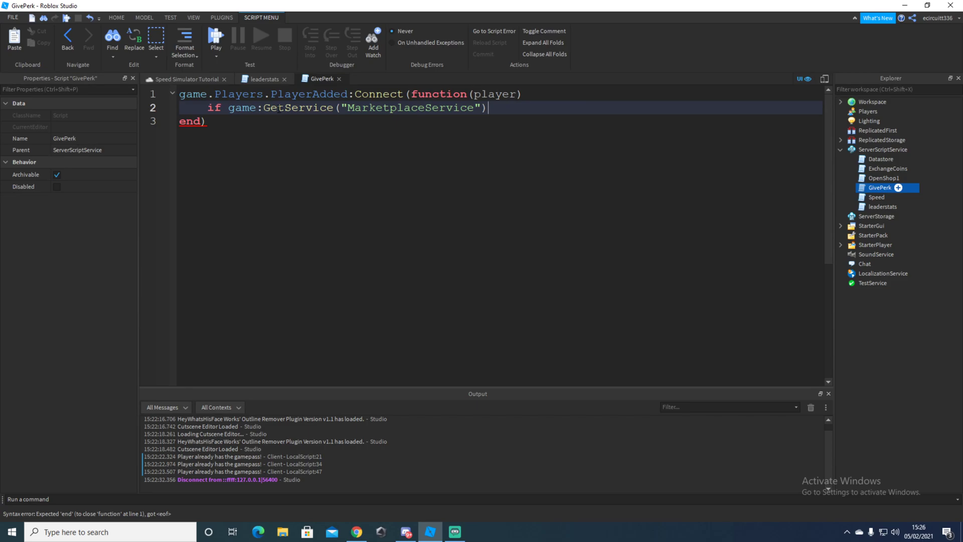
text(:User)
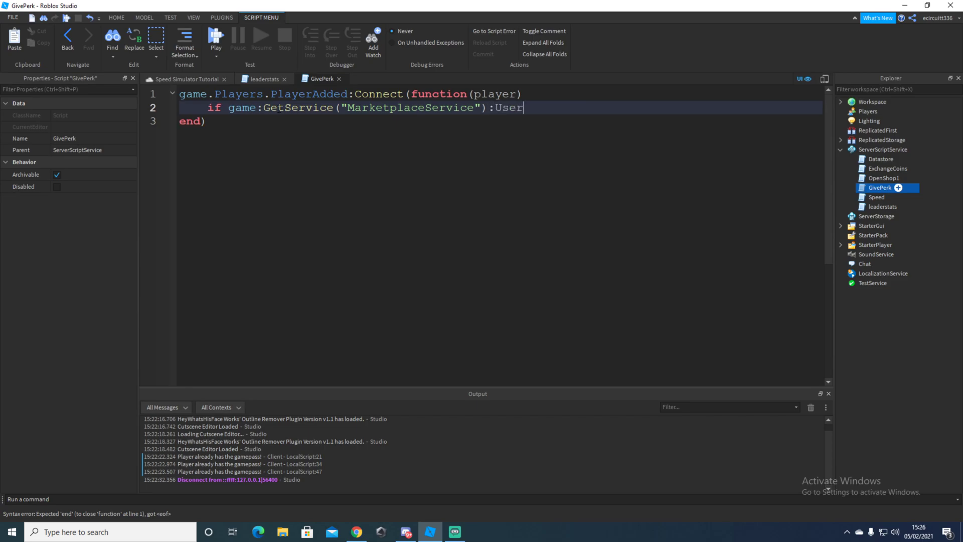
text(Owns)
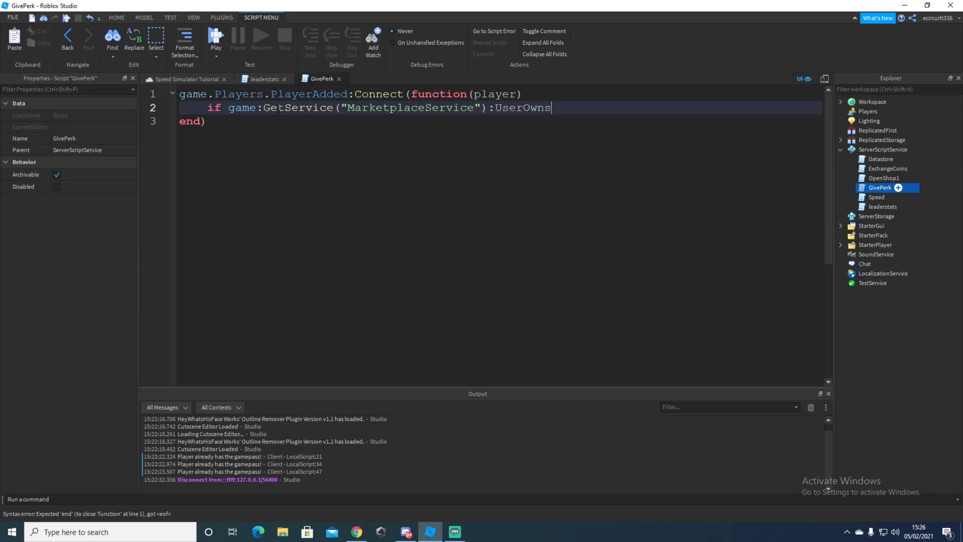
text(Game)
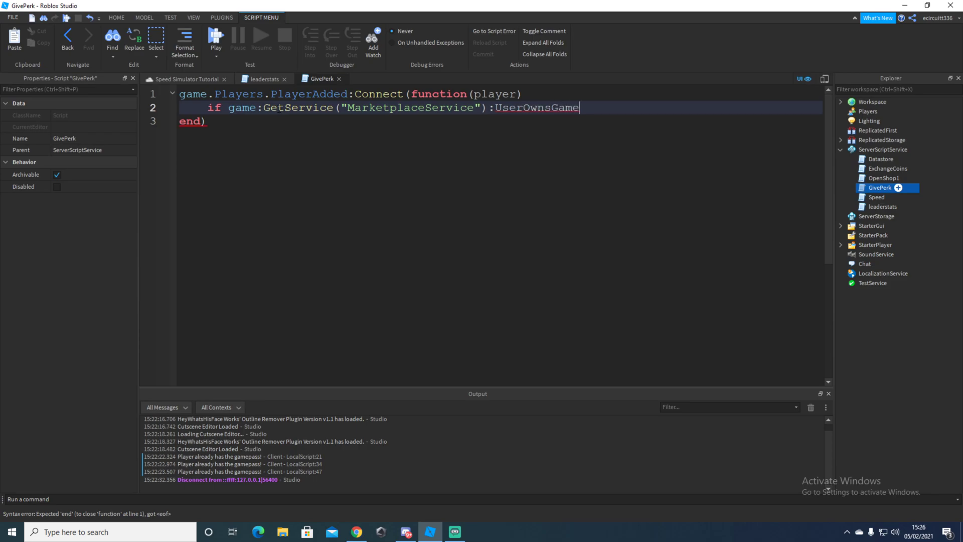
text(Pas)
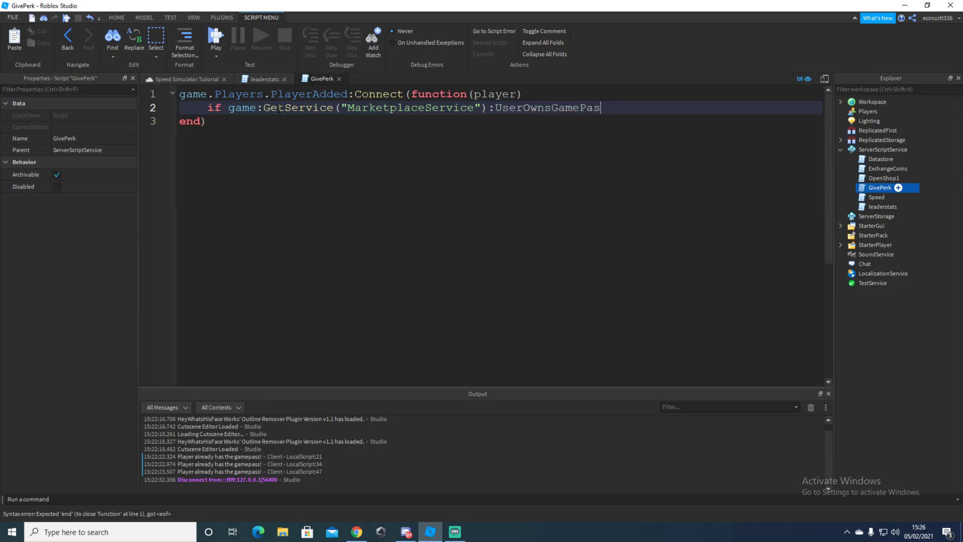
text(sAsync)
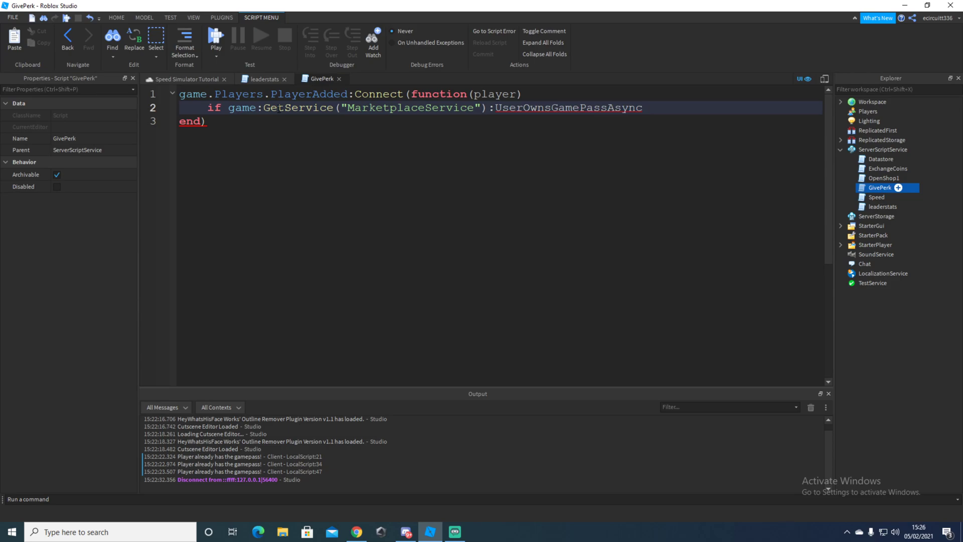
Pass player.userId as the first argument, leaving the pass ID to fill in
text((player))
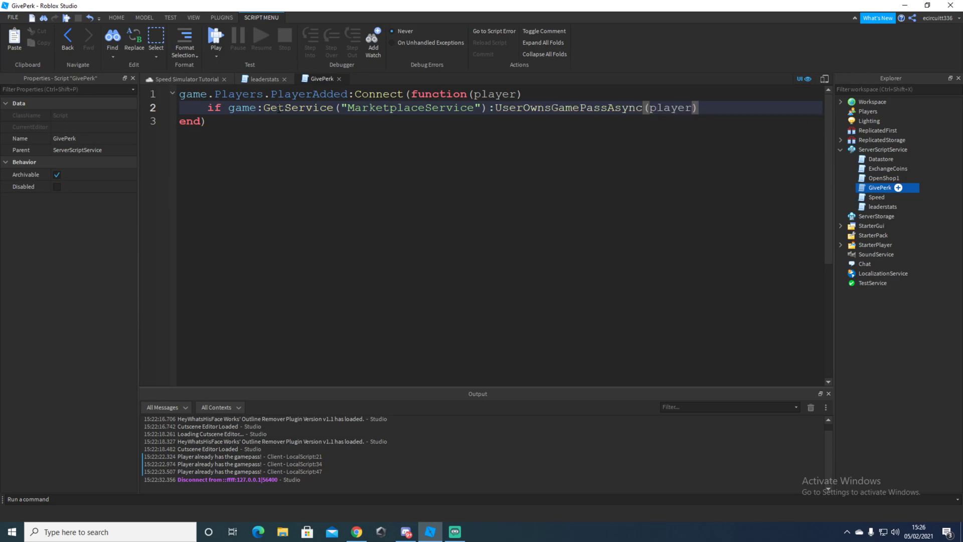
text(.us)
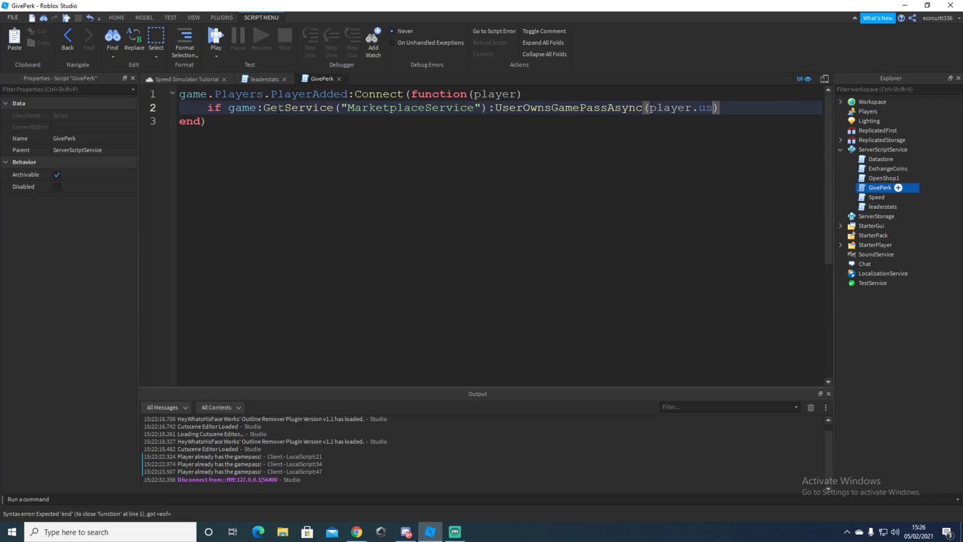
text(erId)
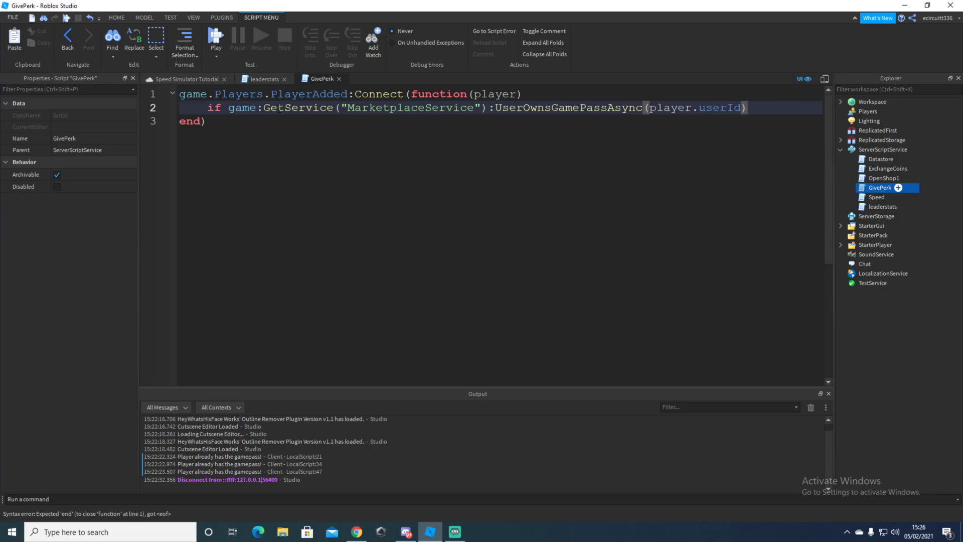
text(,)
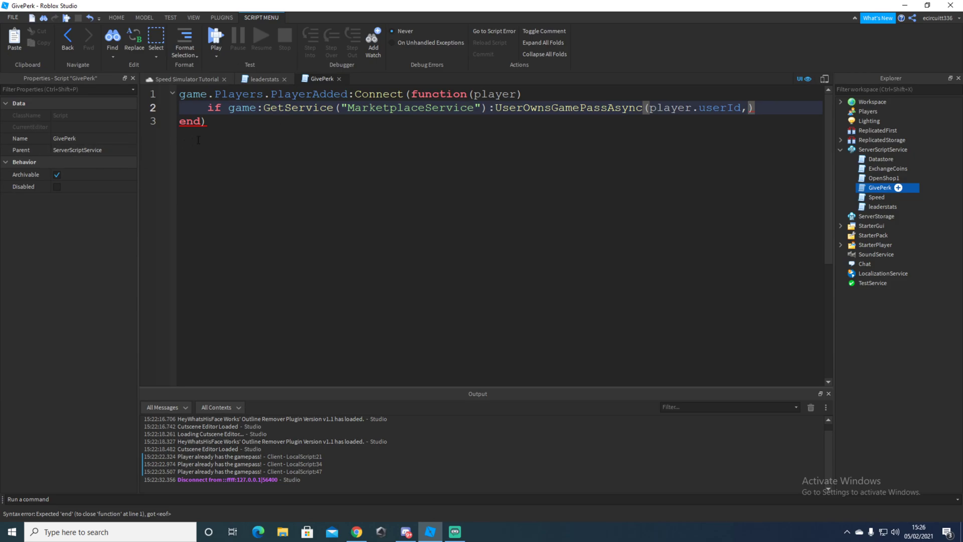
Close the leaderstats tab and briefly check the Events script in Workspace
click(883, 207)
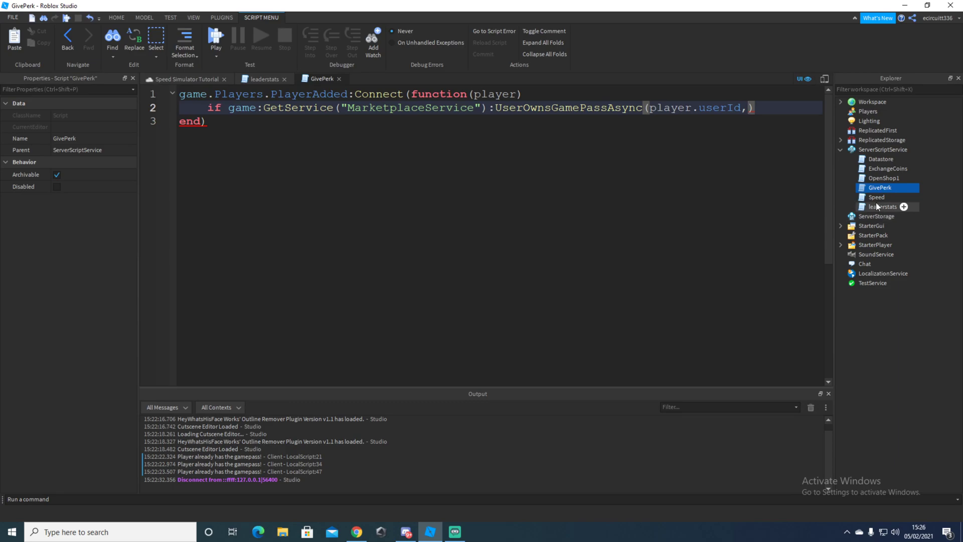
click(261, 78)
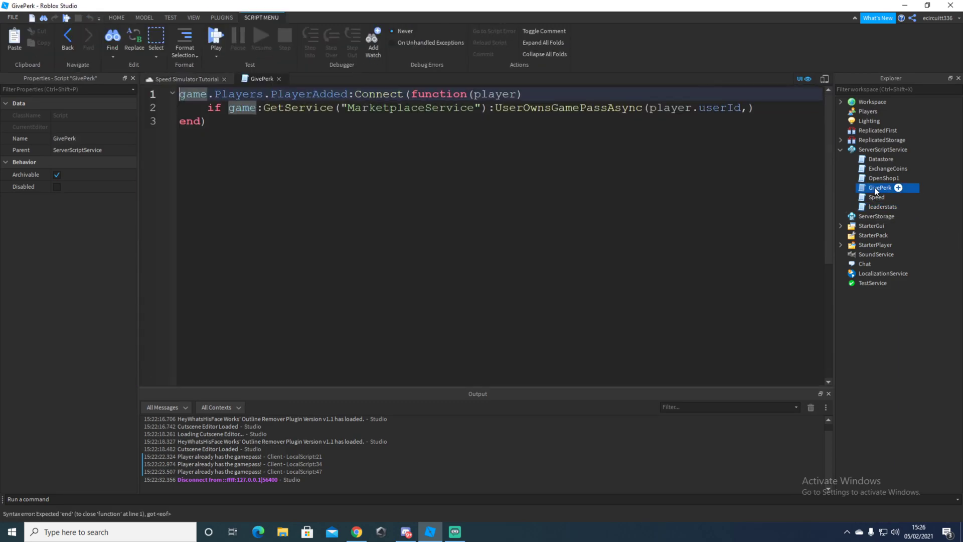
mouse_move(901, 172)
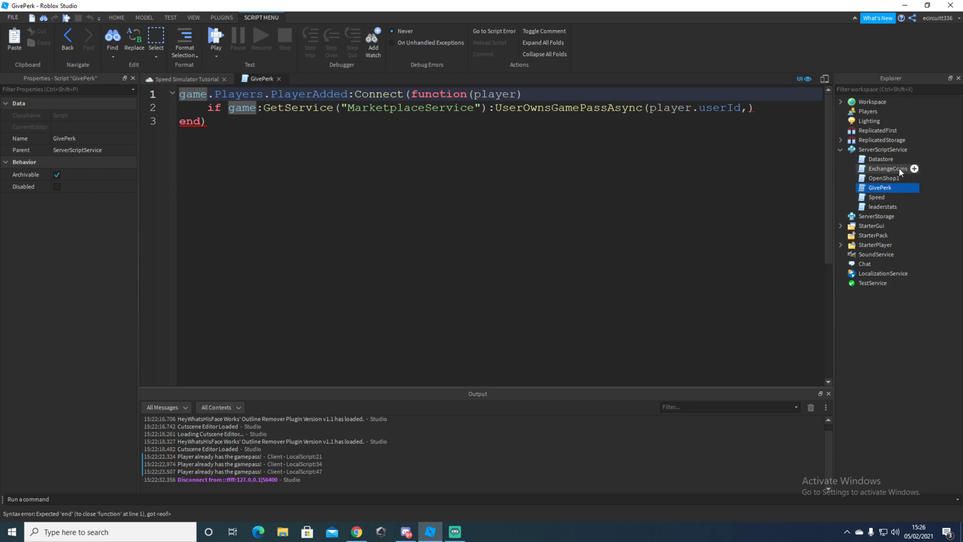
click(840, 101)
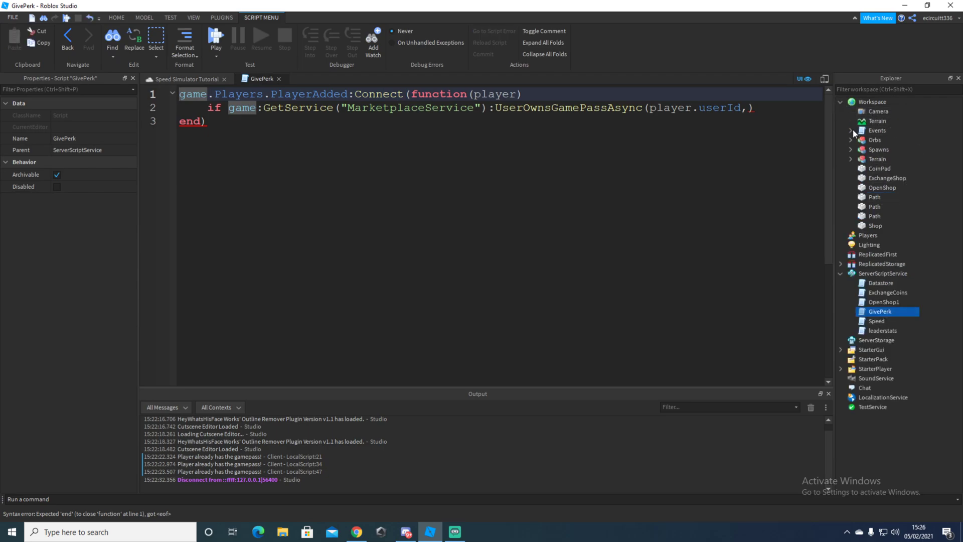
click(841, 101)
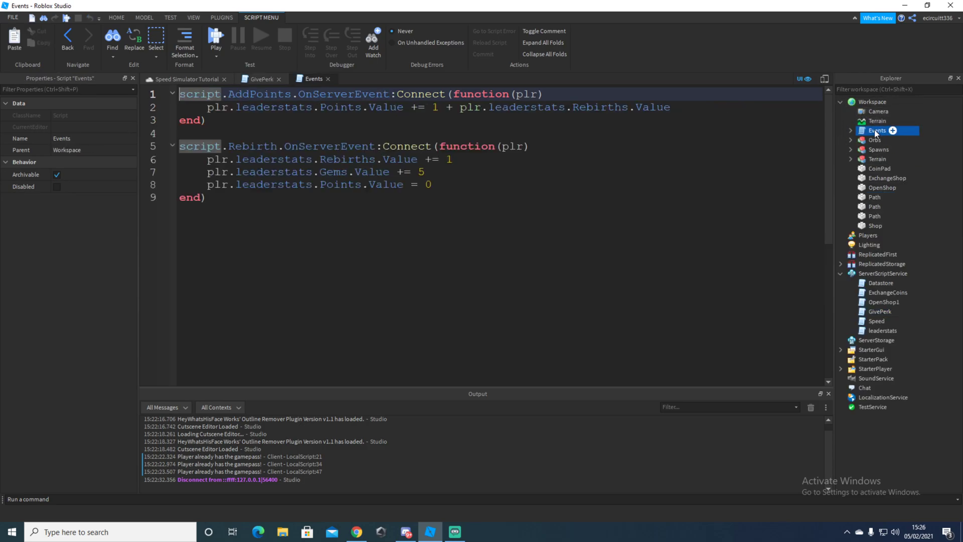
click(261, 78)
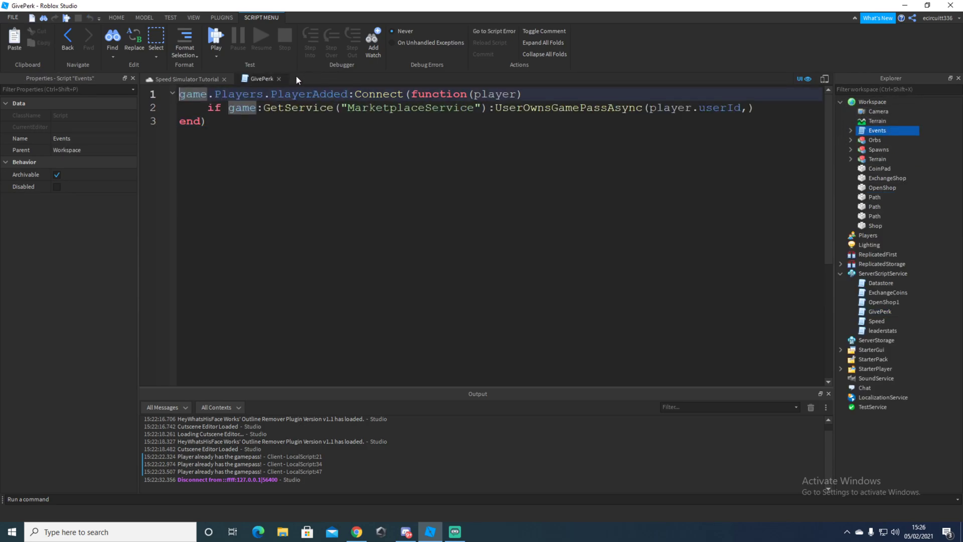
Bring up the GamepassShop LocalScript with the gamepass IDs beside the GivePerk tab
click(840, 349)
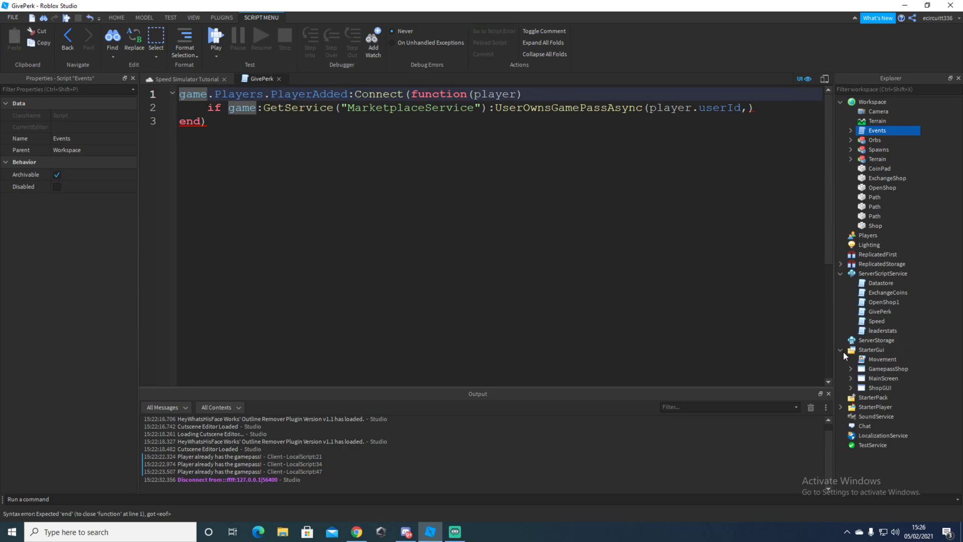
click(852, 368)
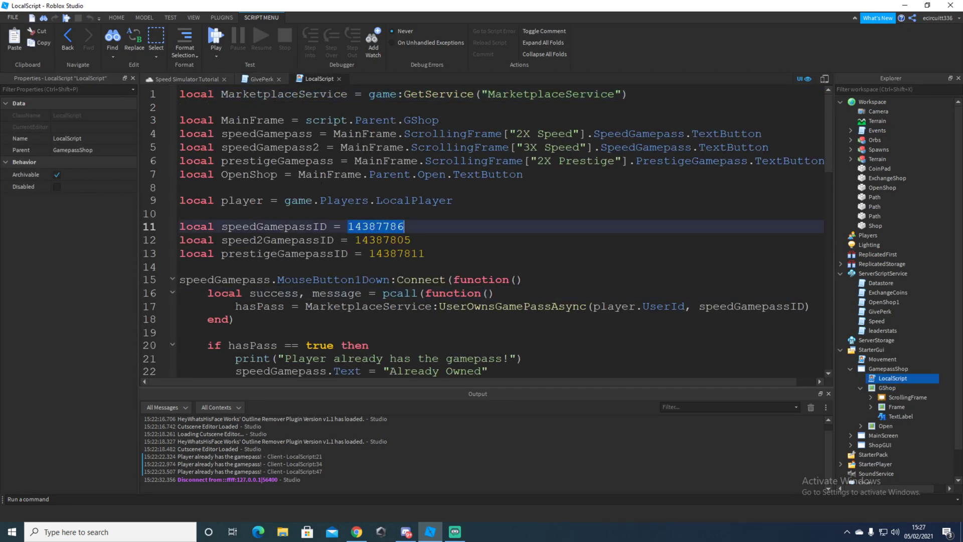
click(262, 79)
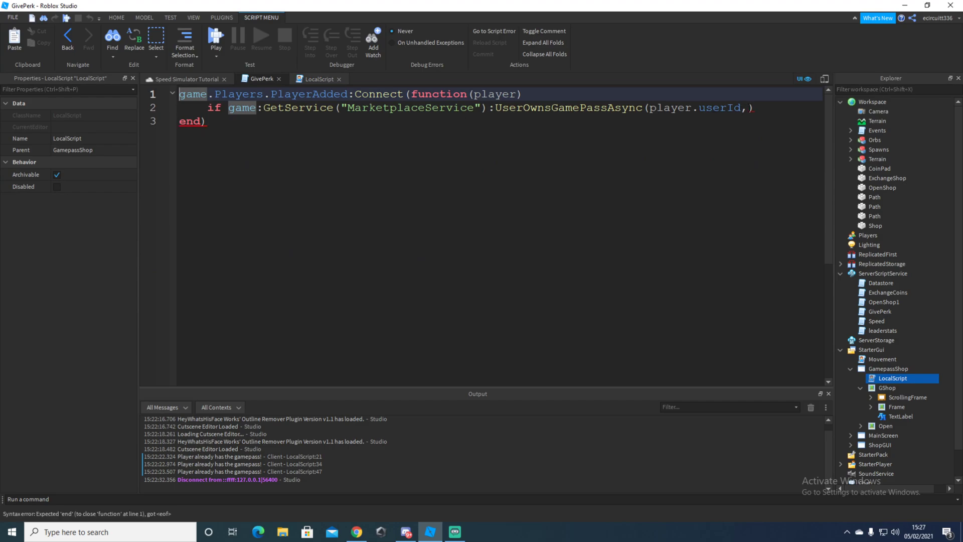
Complete the check for pass 14387786 so it sets player.DoublePass.Value = true
text(14387786)
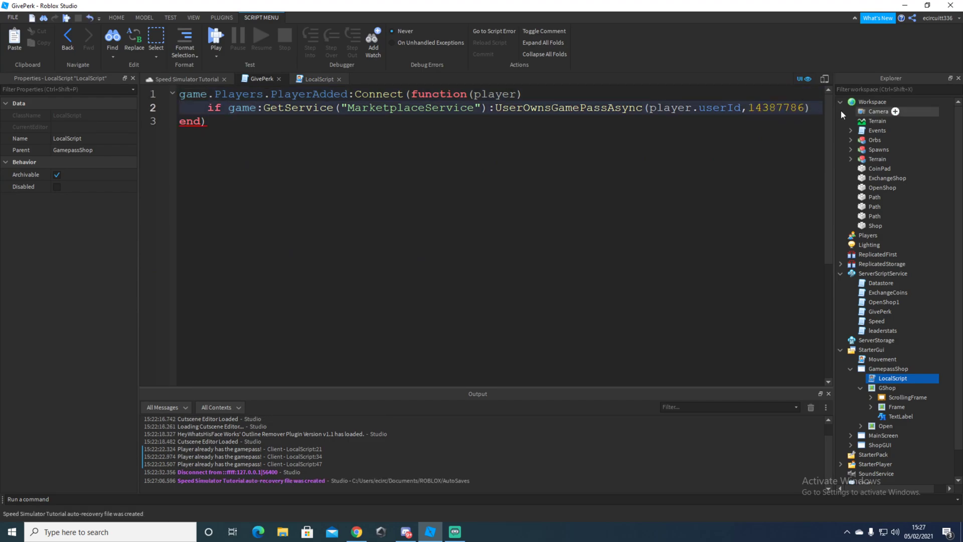
text(then)
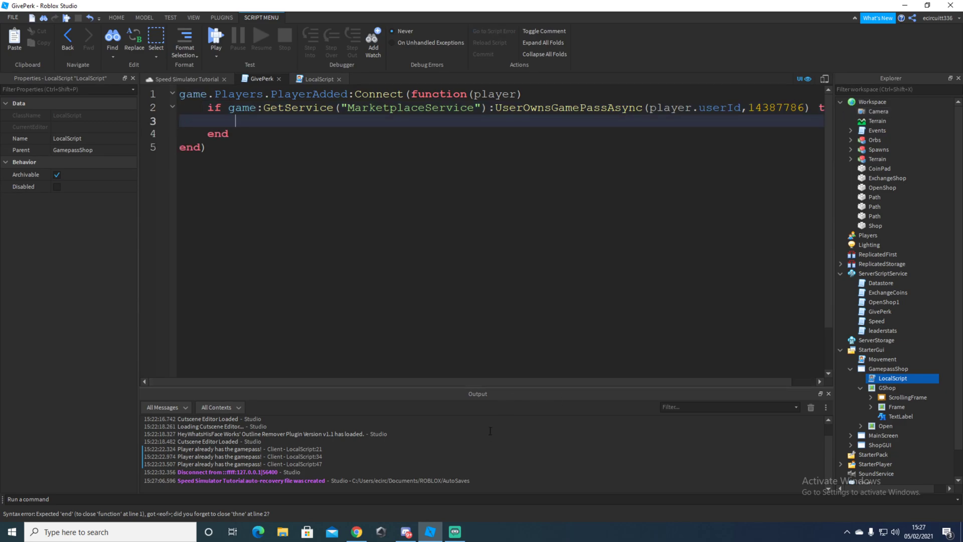
text(player.Doub)
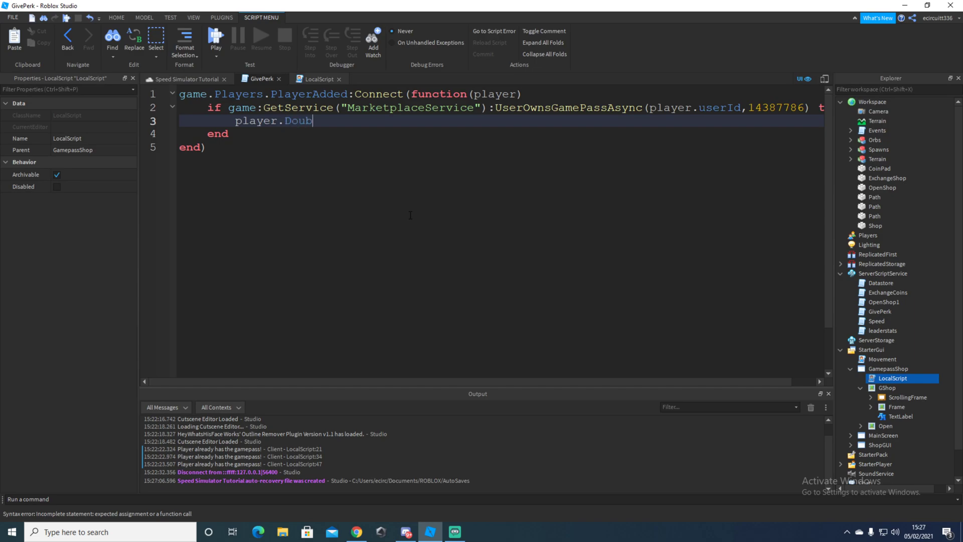
text(lePass)
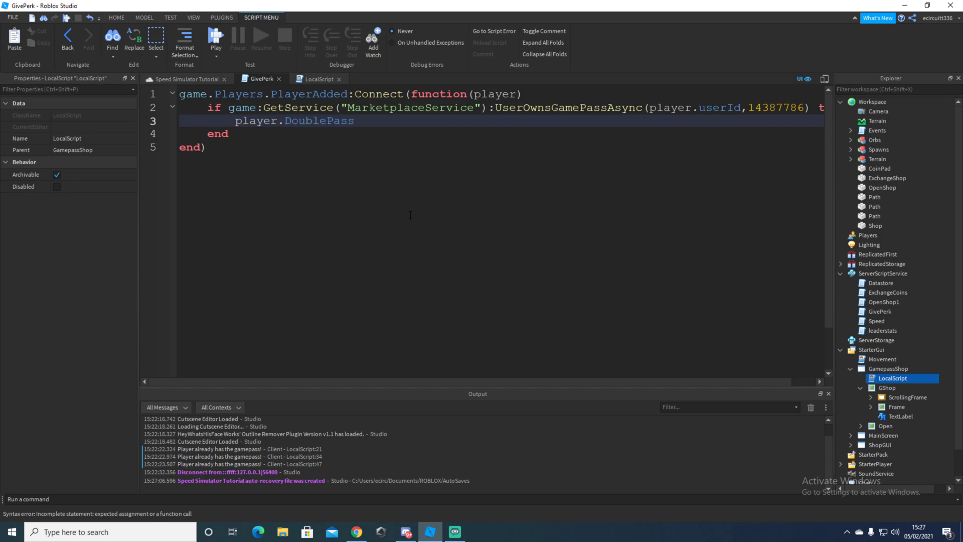
text(.Value)
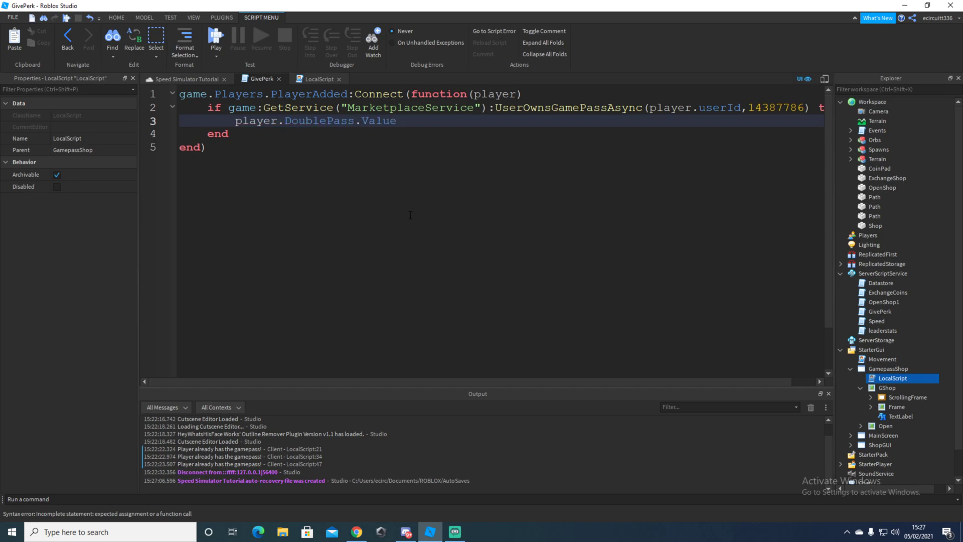
text(= tr)
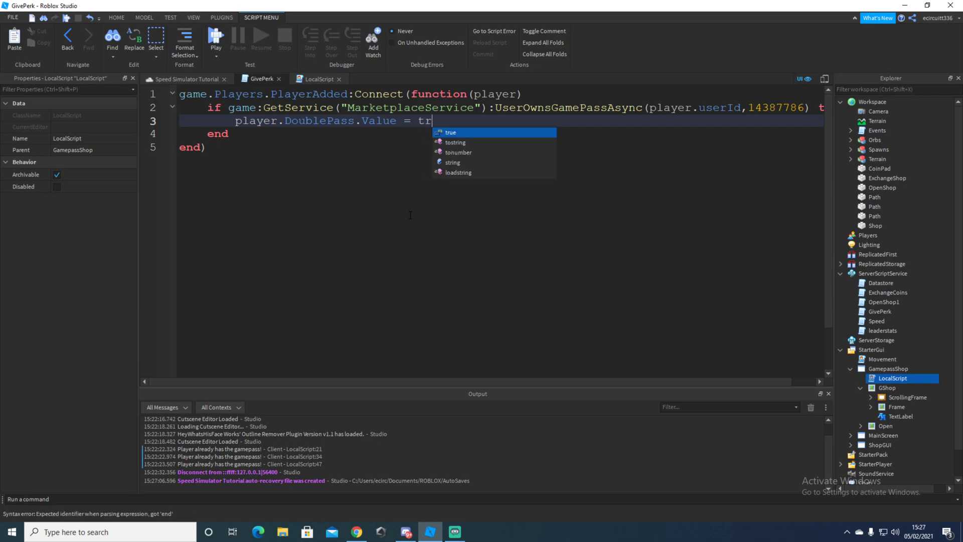
text(ue)
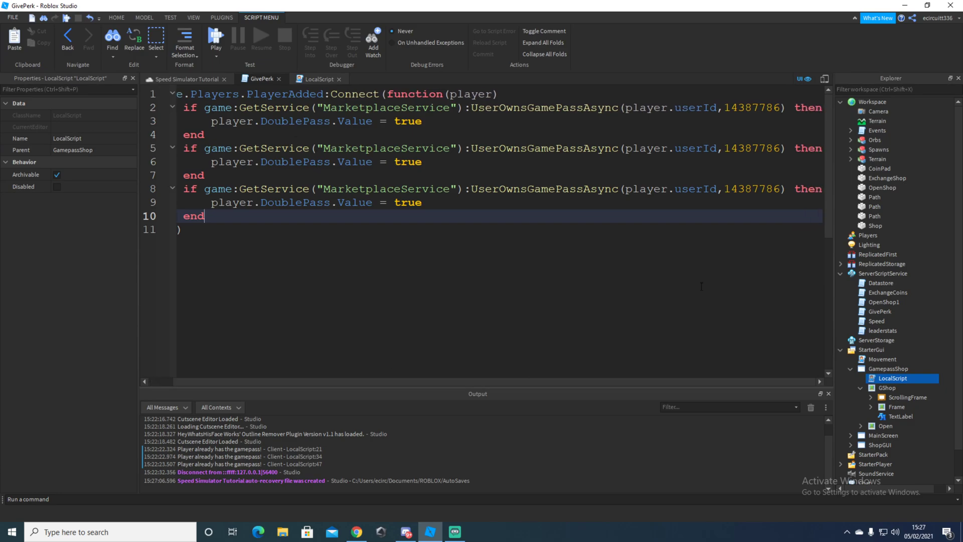
Point the second and third checks at TriplePass and DoublePrestige using IDs from the LocalScript
click(319, 78)
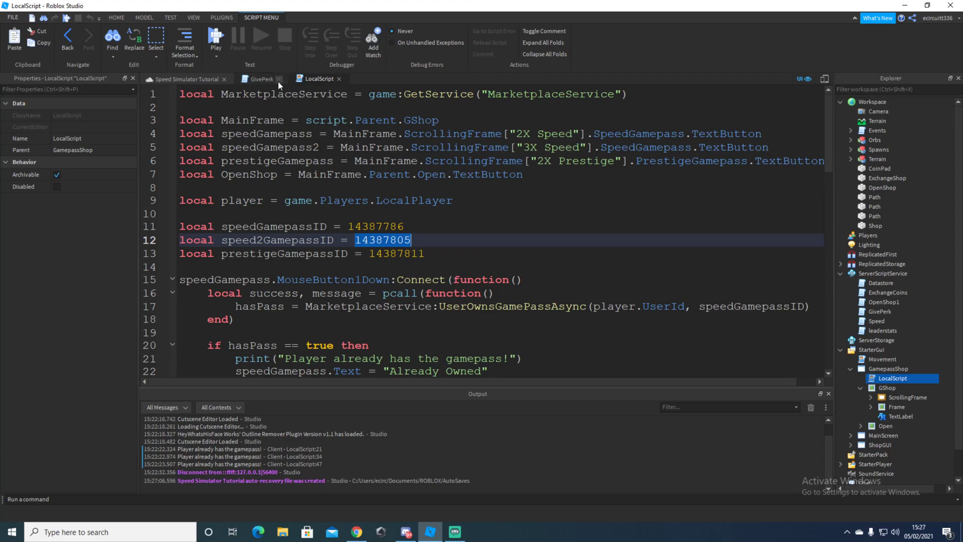
click(260, 78)
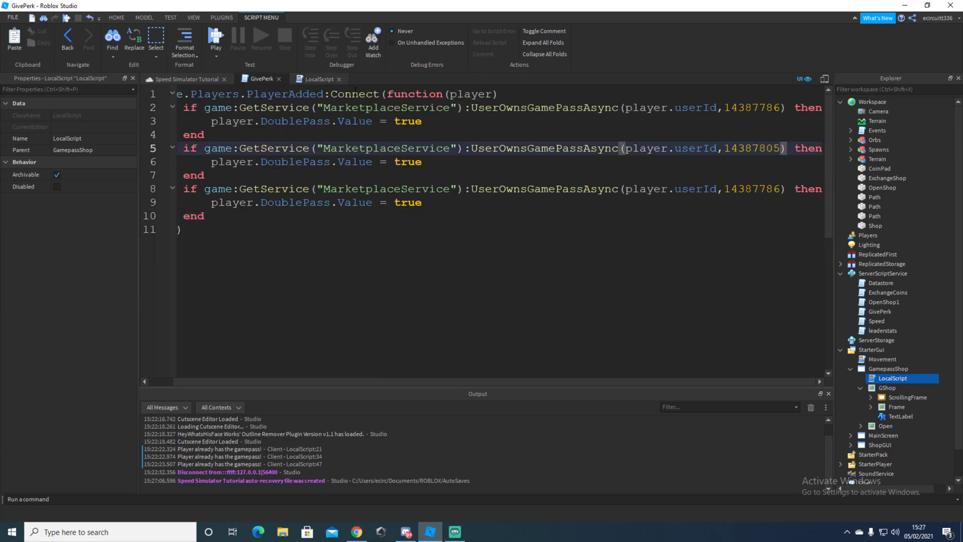
click(318, 78)
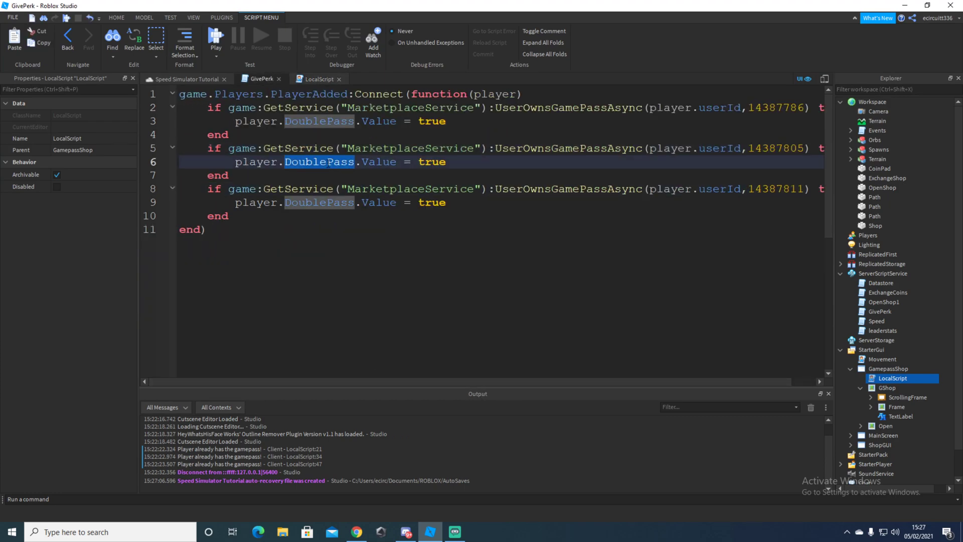
text(TripleP)
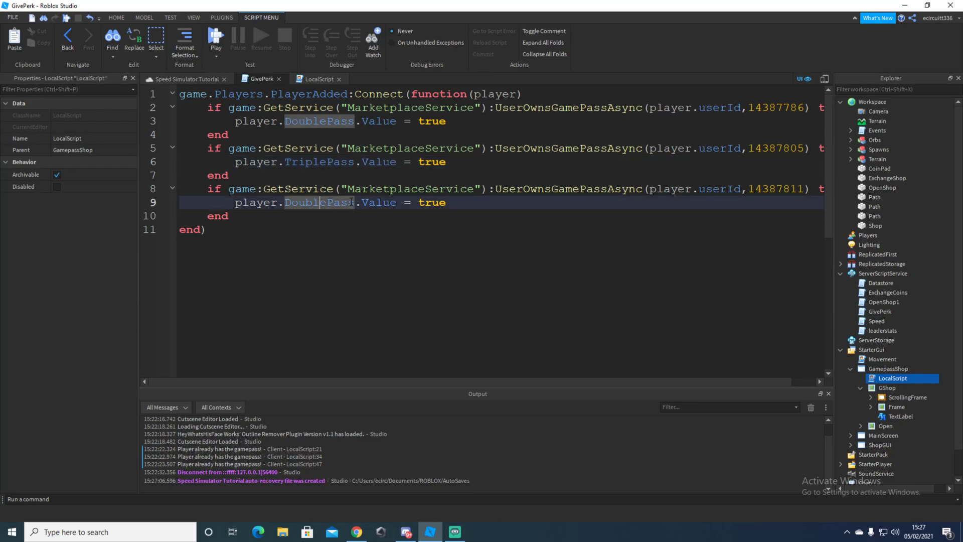
double_click(319, 201)
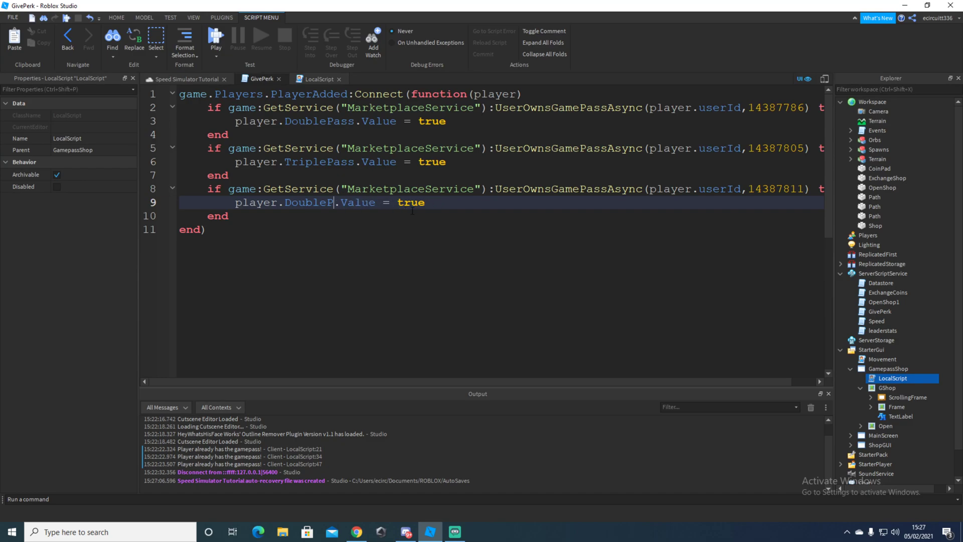
text(restige)
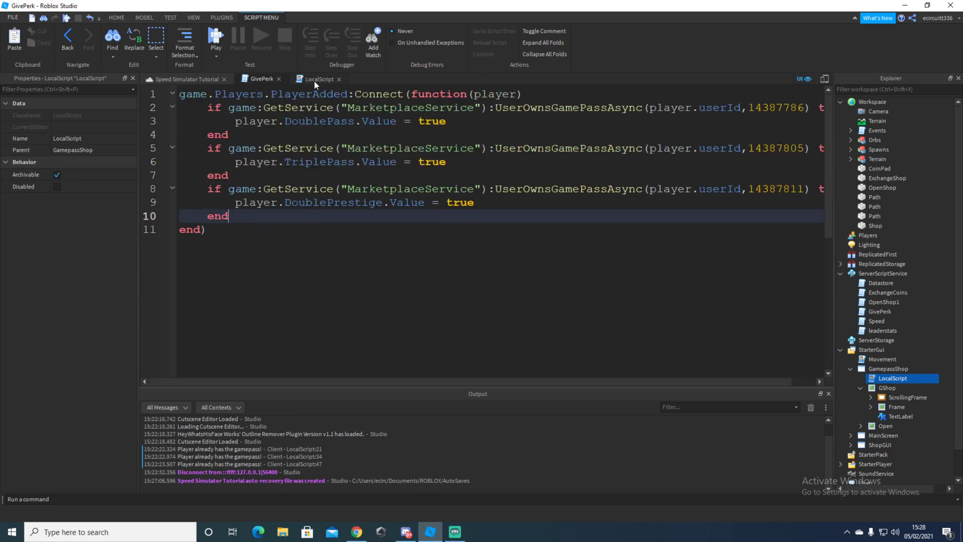
mouse_move(342, 81)
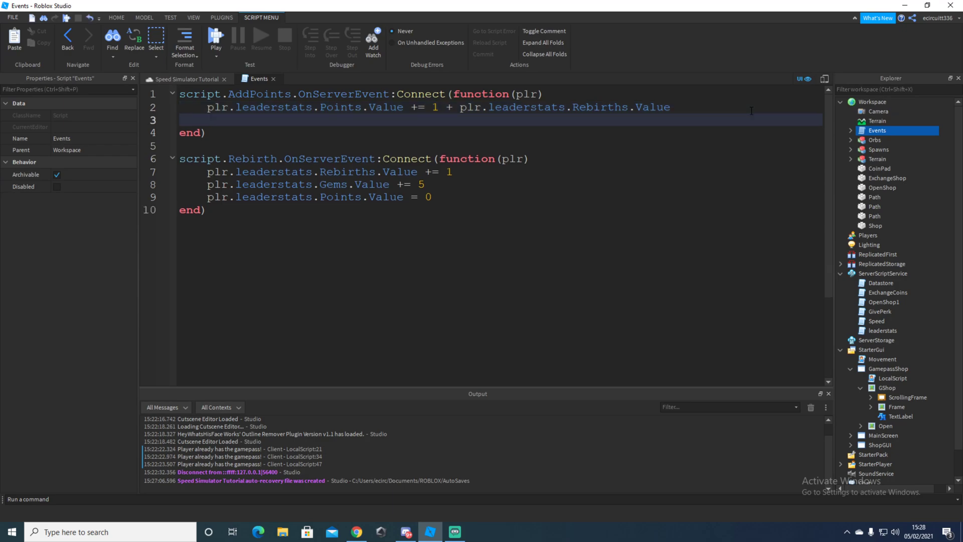
Start the AddPoints check with 'if plr.DoublePass.Value == true then'
text(if plr)
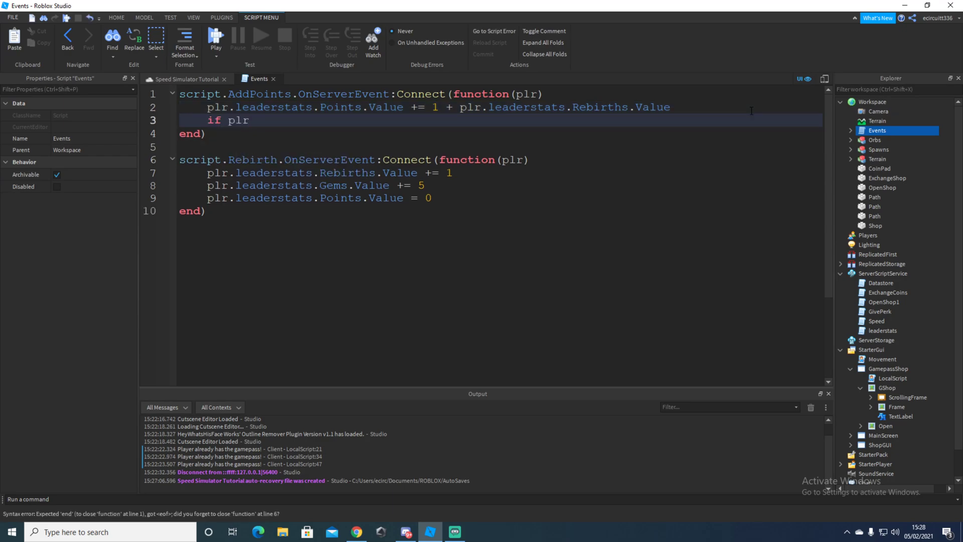
text(.)
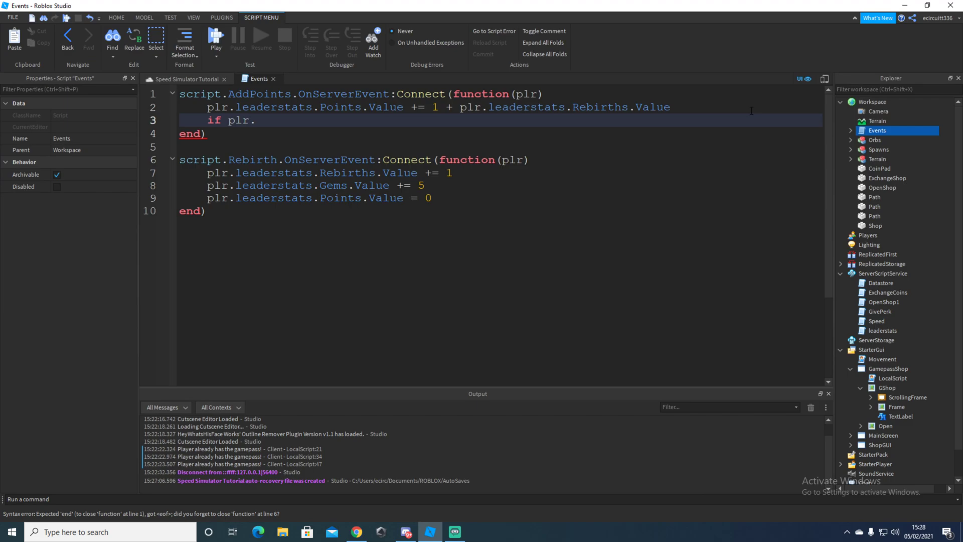
key(Backspace)
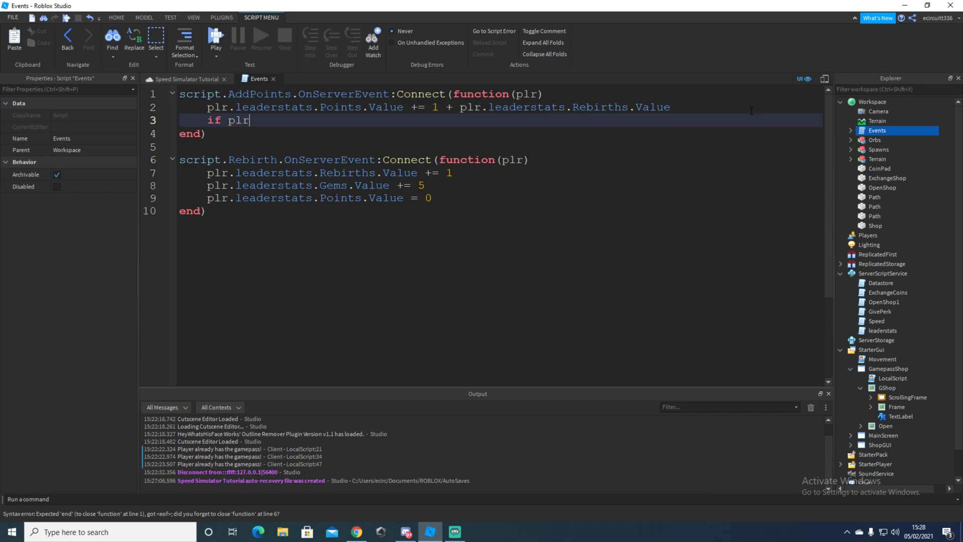
text(.)
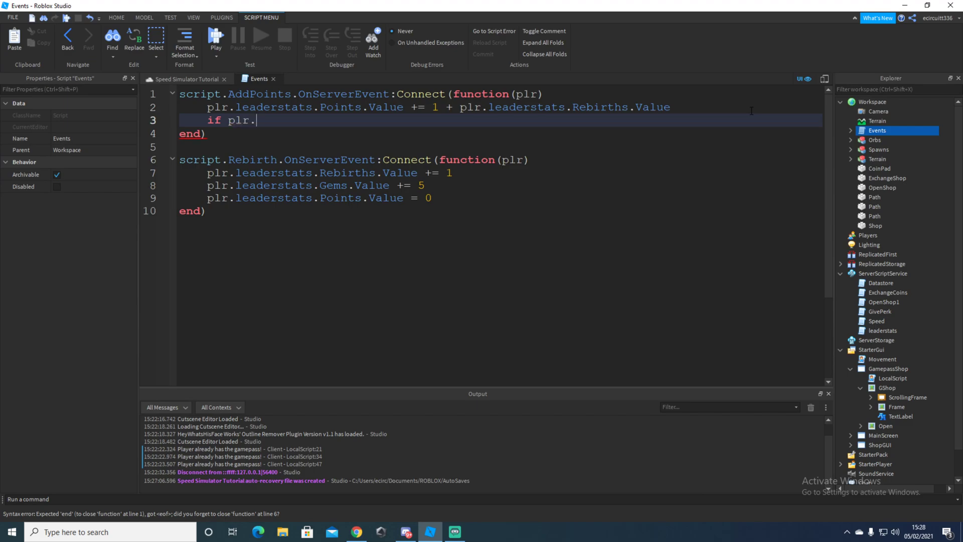
text(DoublePass>)
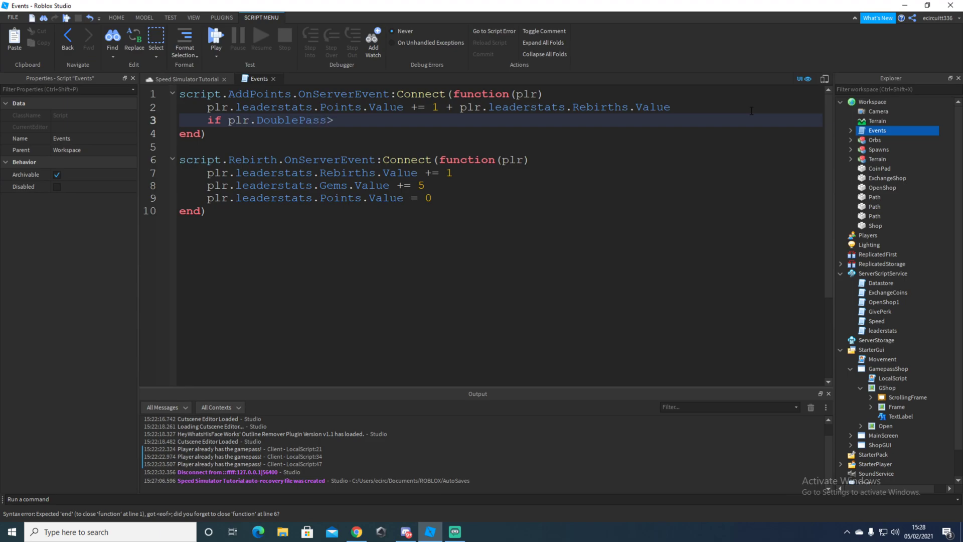
text(.)
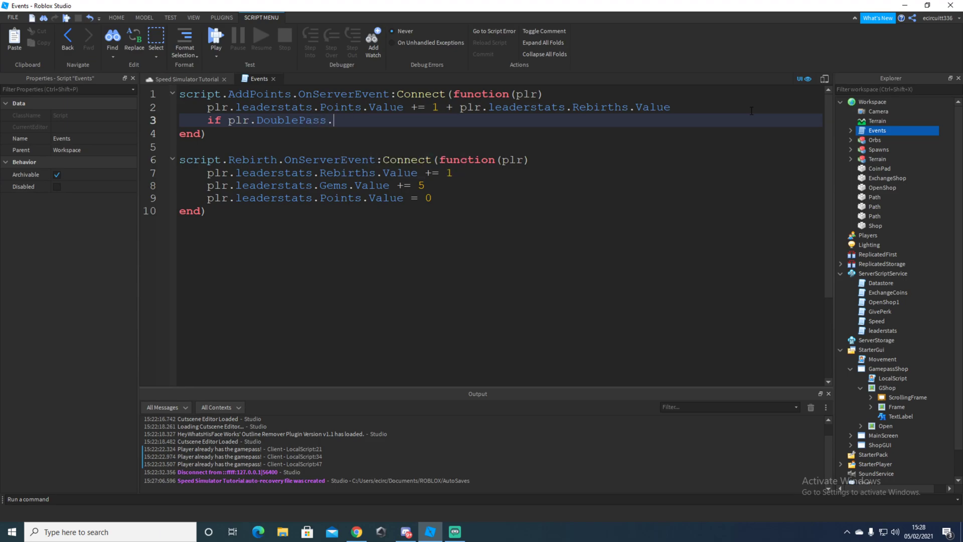
text(Value)
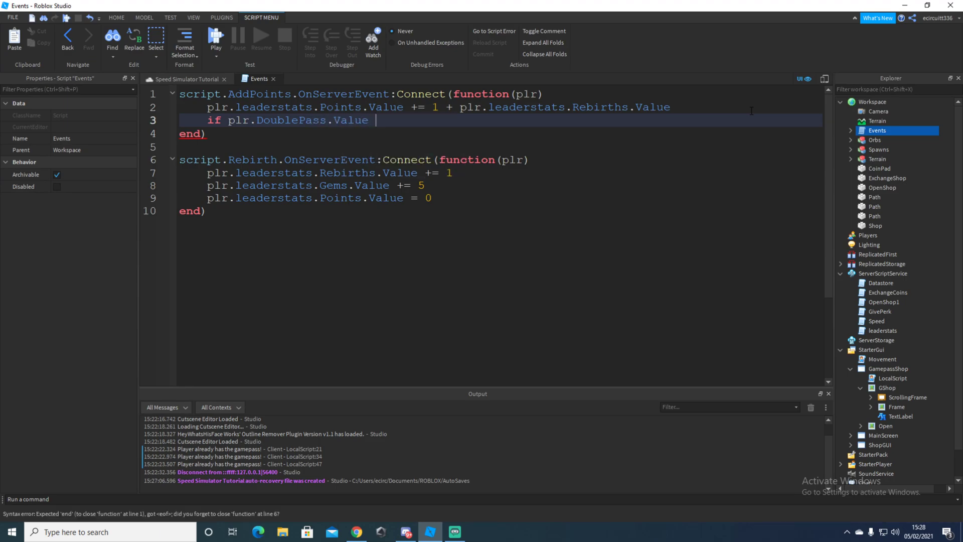
text(== true then)
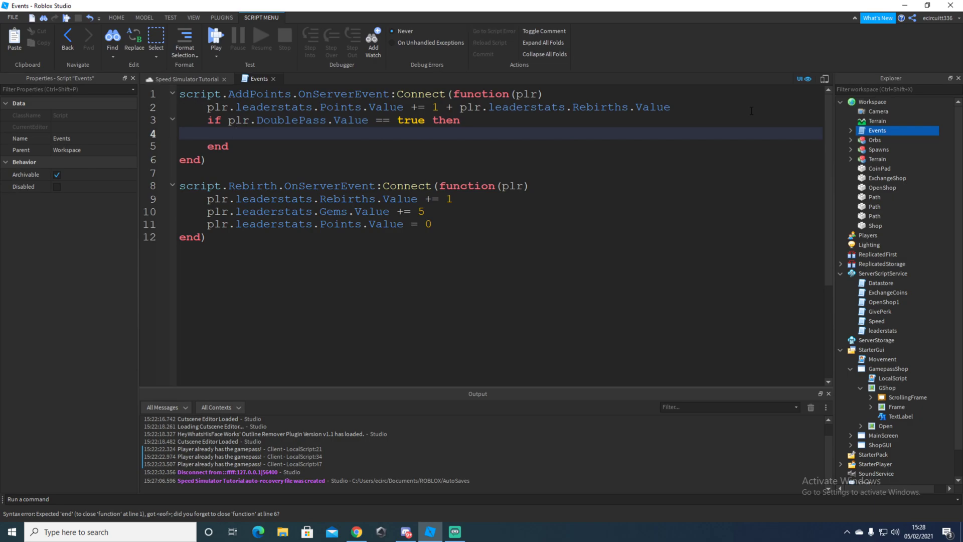
Complete the block so it adds 1 to plr.leaderstats.Points.Value when DoublePass is true
text(plr)
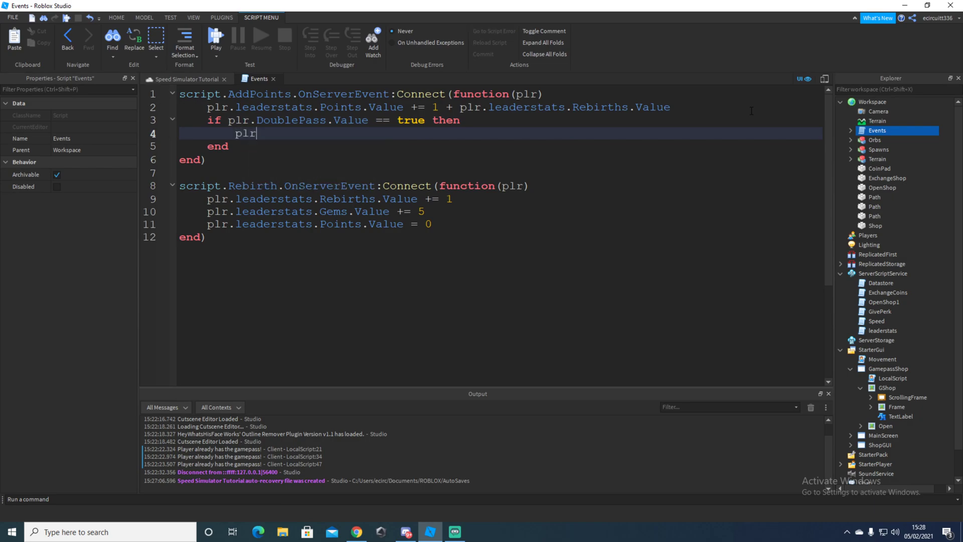
text(.leaderstat)
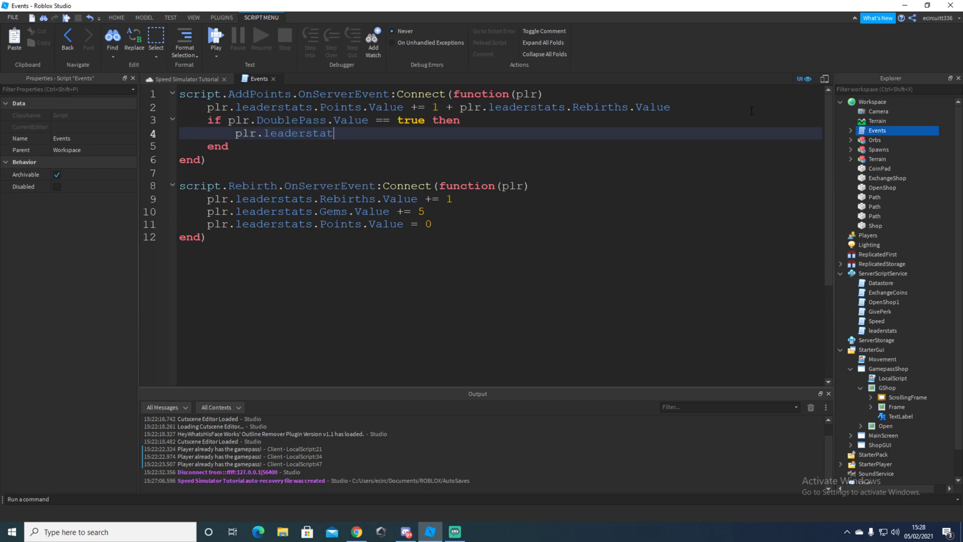
text(s)
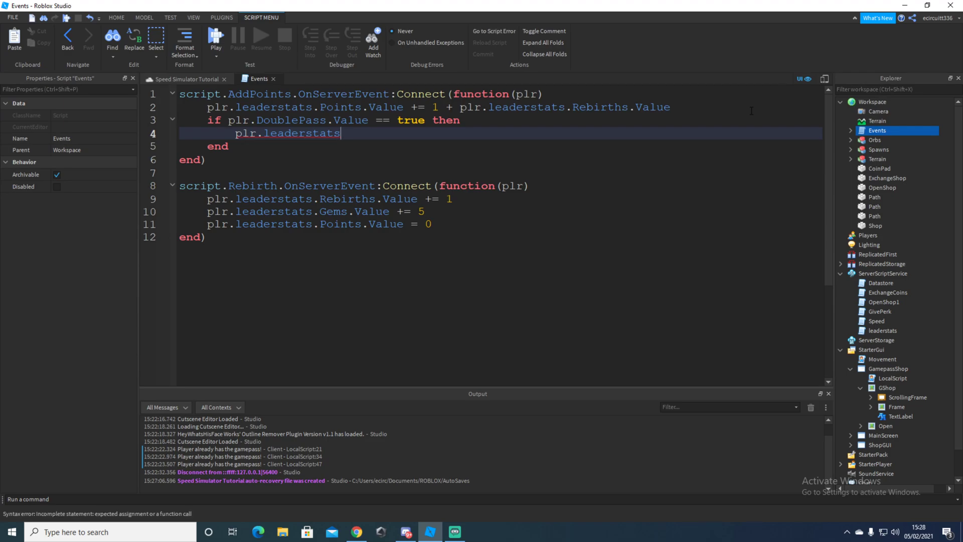
text(.)
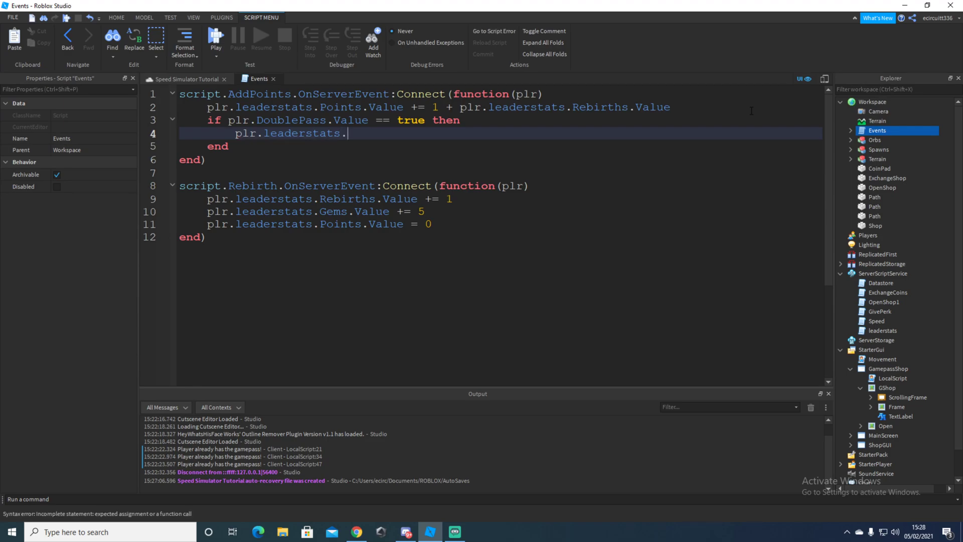
text(Pooi)
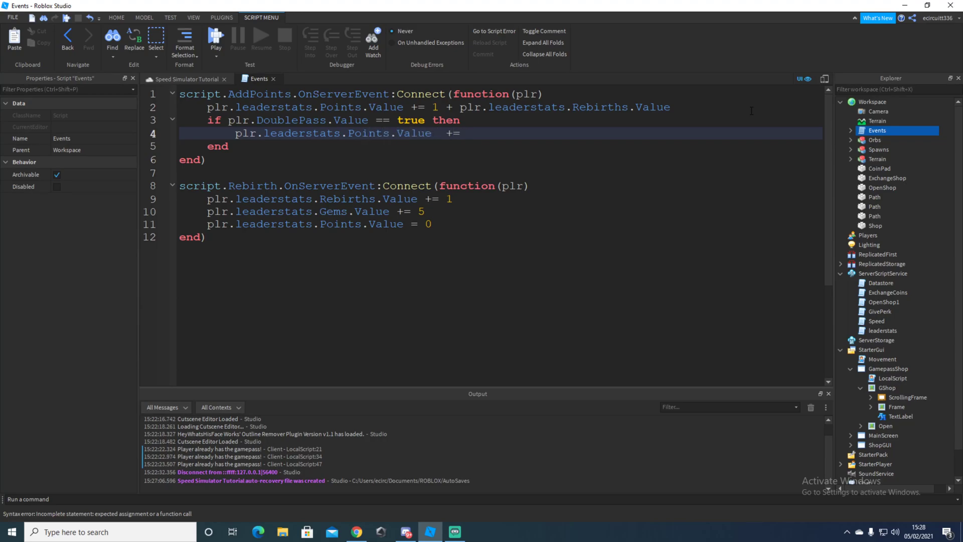
text(1)
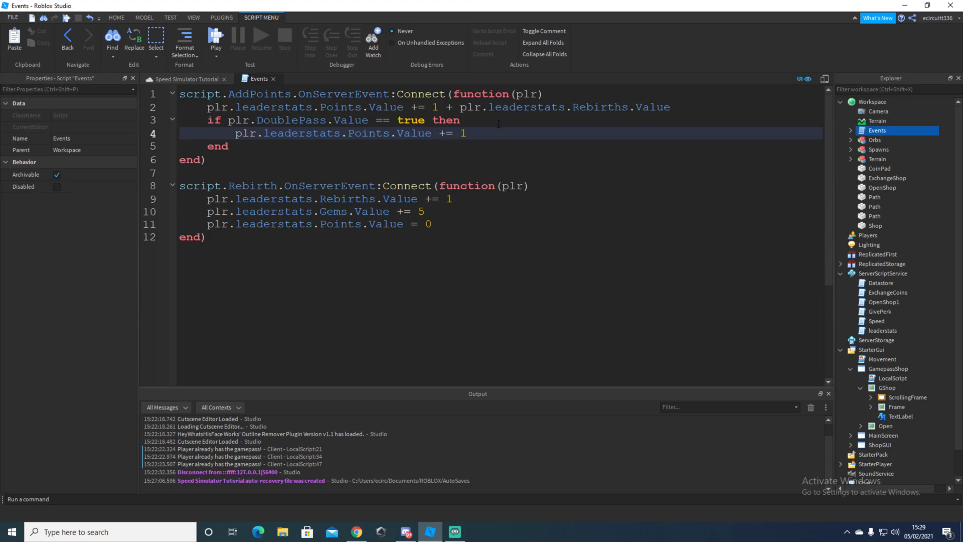
click(467, 134)
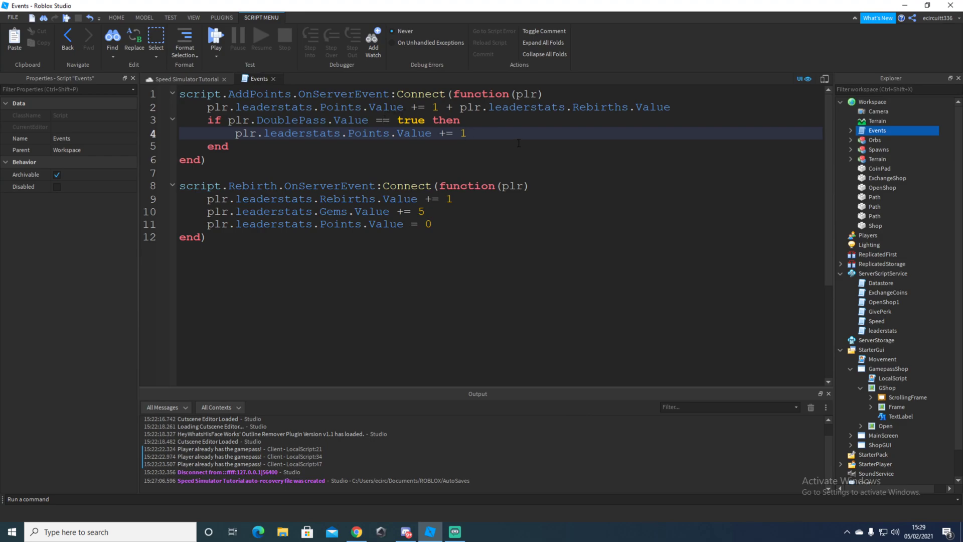
drag(458, 107, 669, 107)
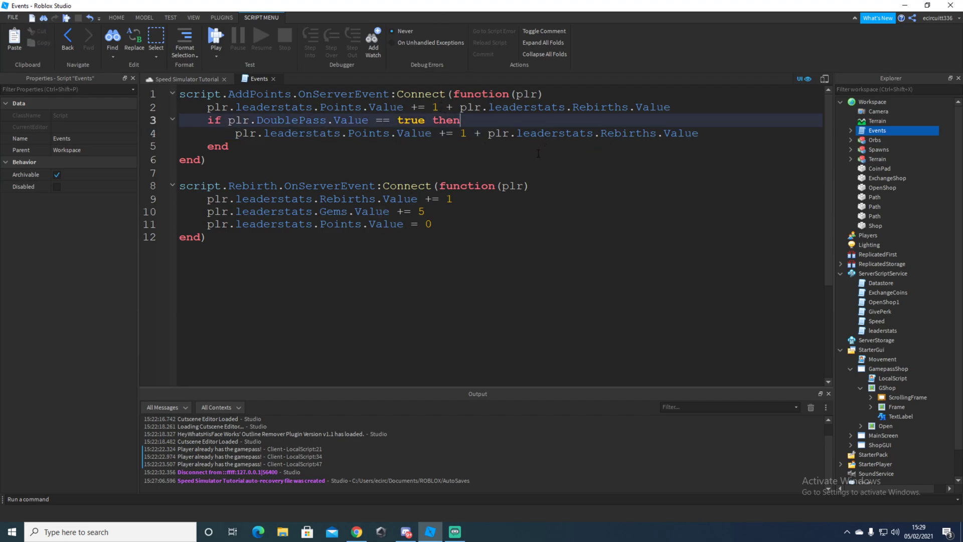
double_click(667, 133)
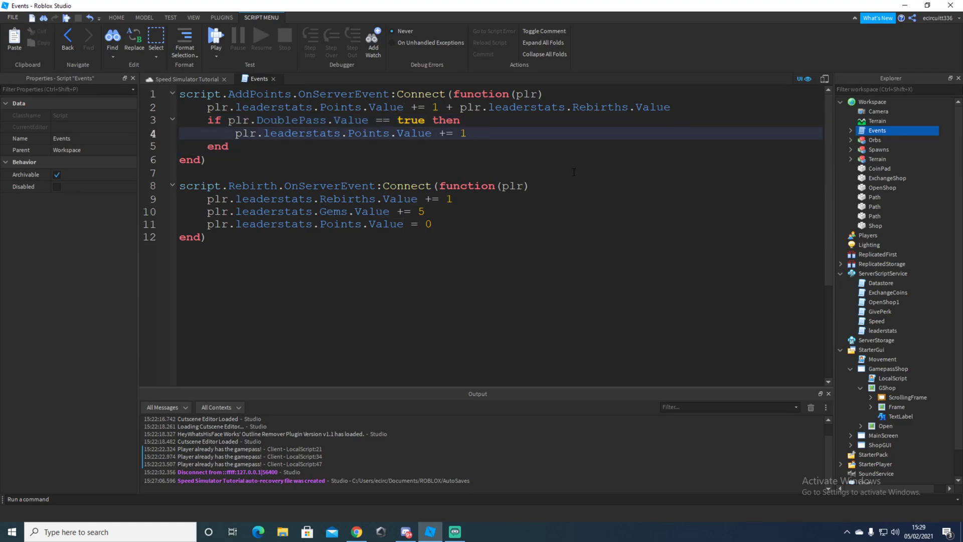
Add a TriplePass check in AddPoints that adds 3 to leaderstats.Points.Value
click(231, 146)
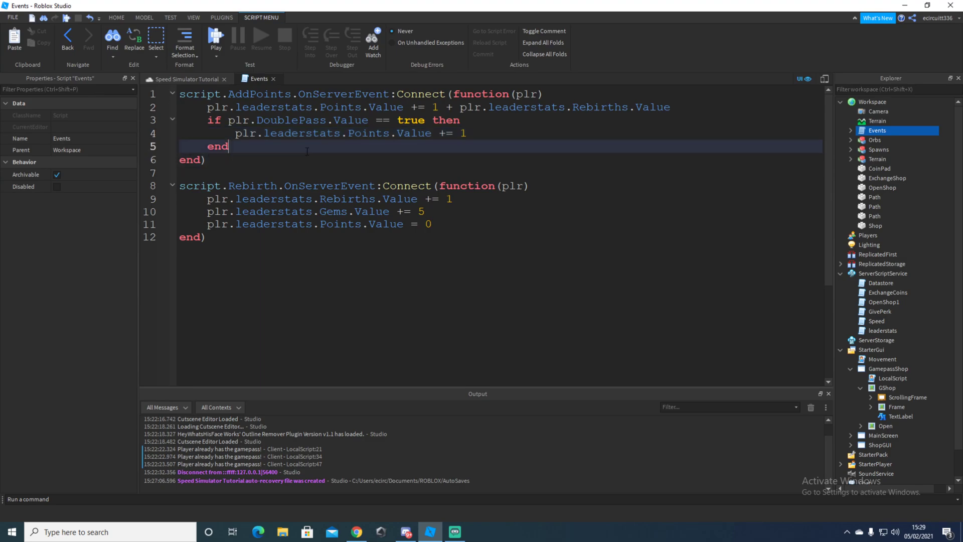
text(if plr.)
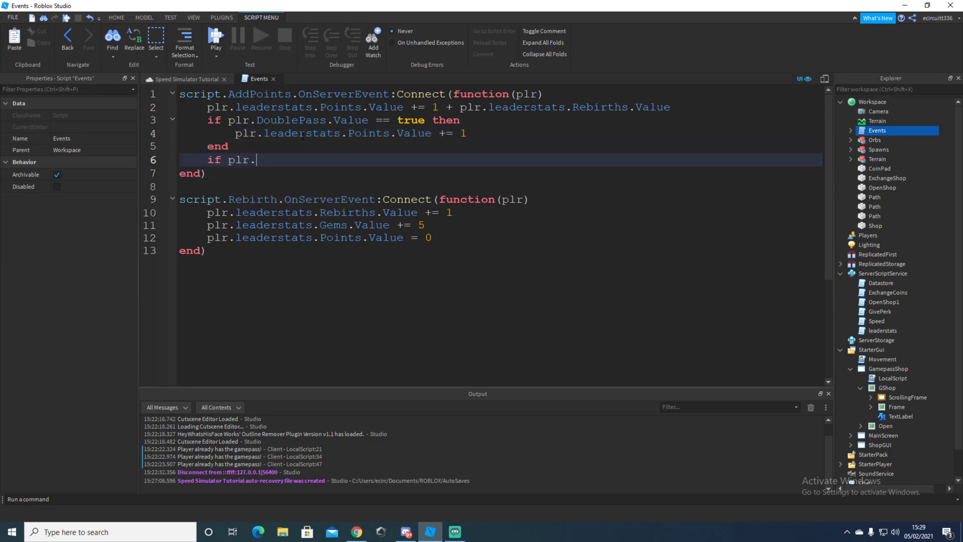
text(TriplePass)
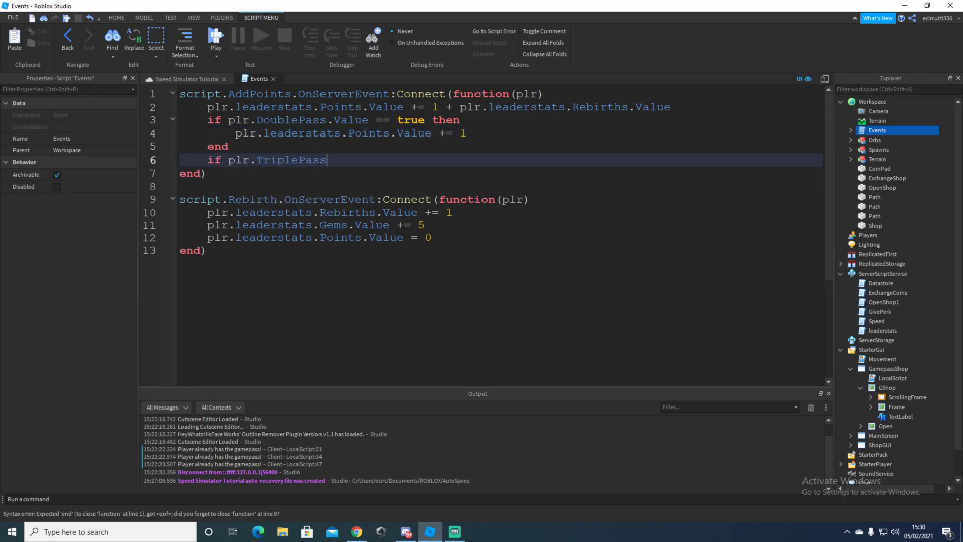
text(.Value == true then)
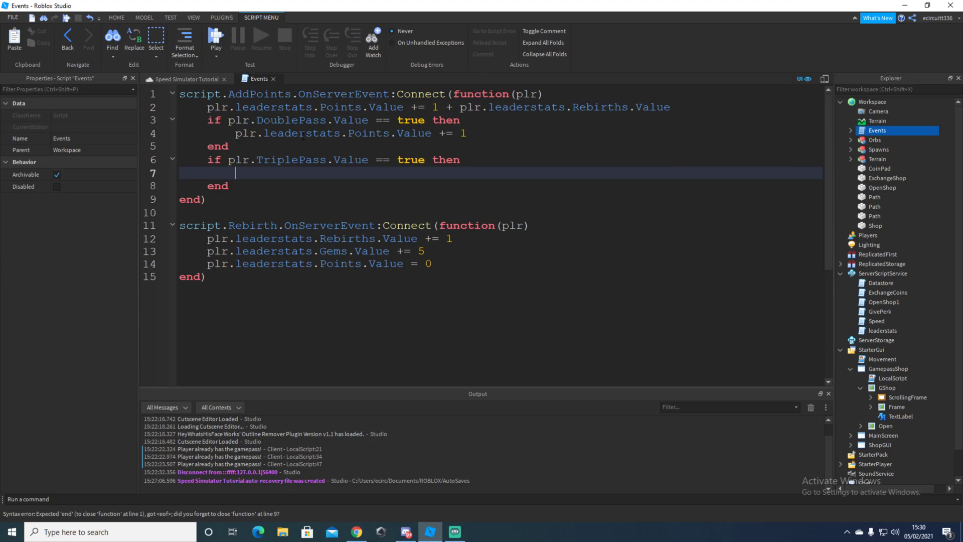
text(plr.leader)
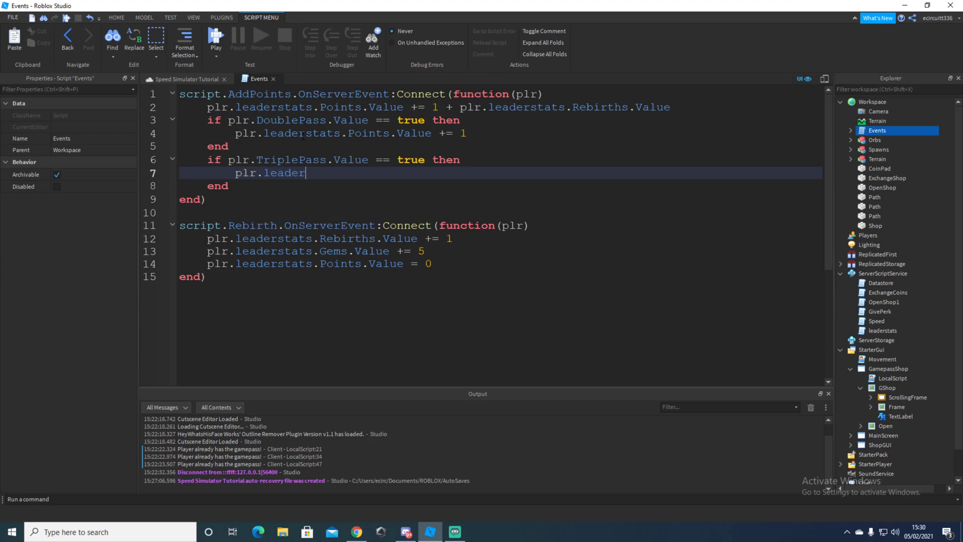
text(stats.Poinmt)
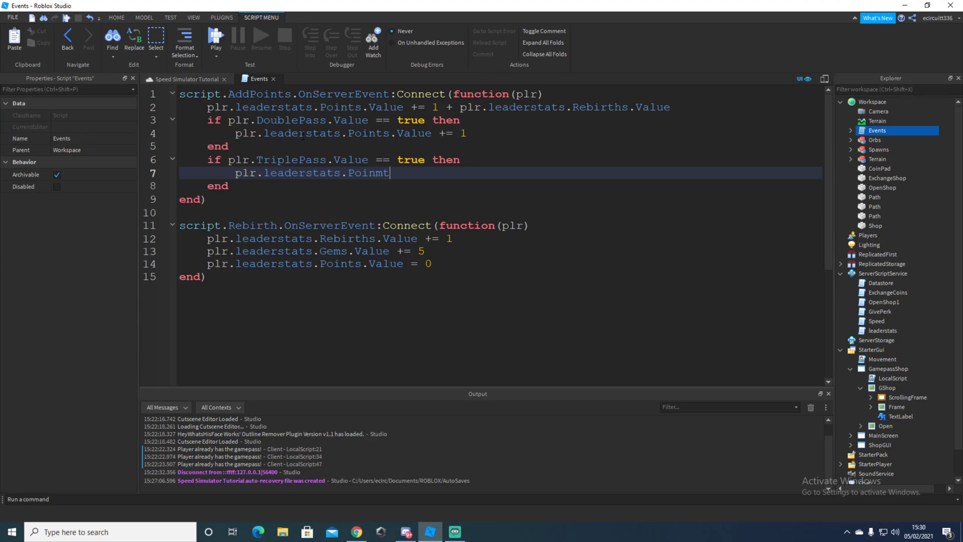
text(Points.)
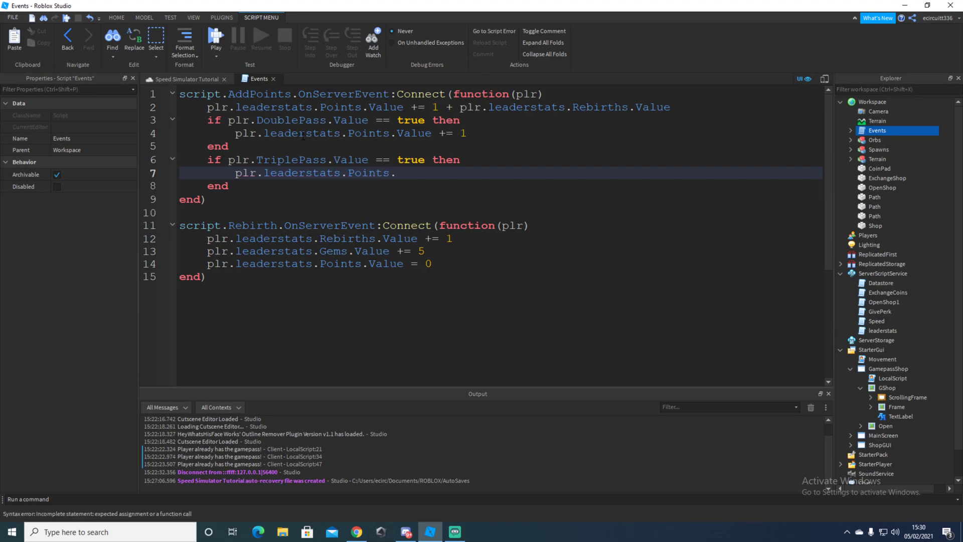
text(Value =)
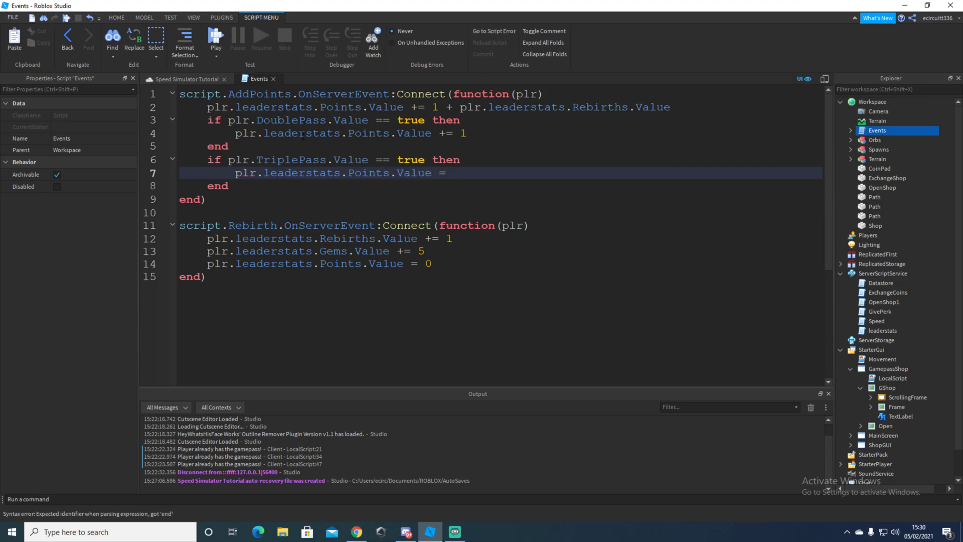
text(+)
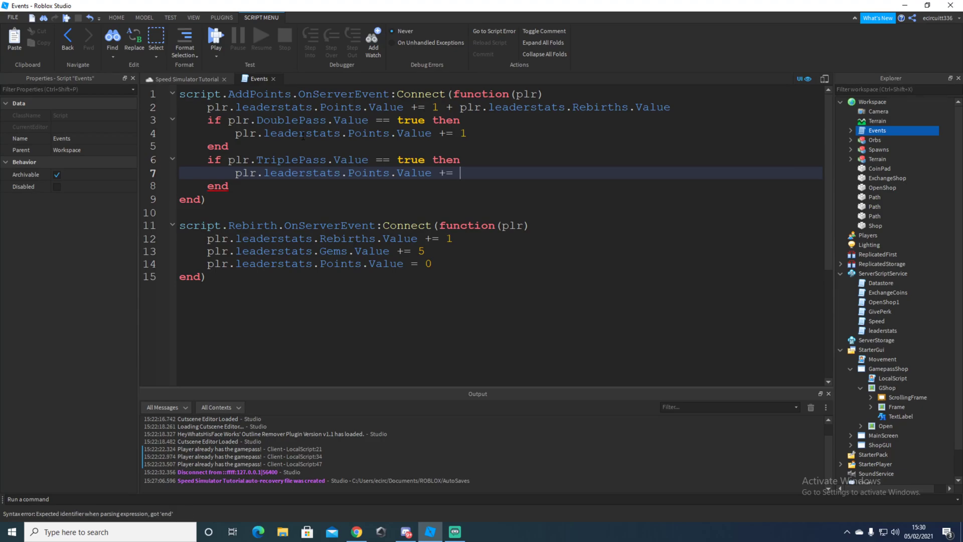
text(3)
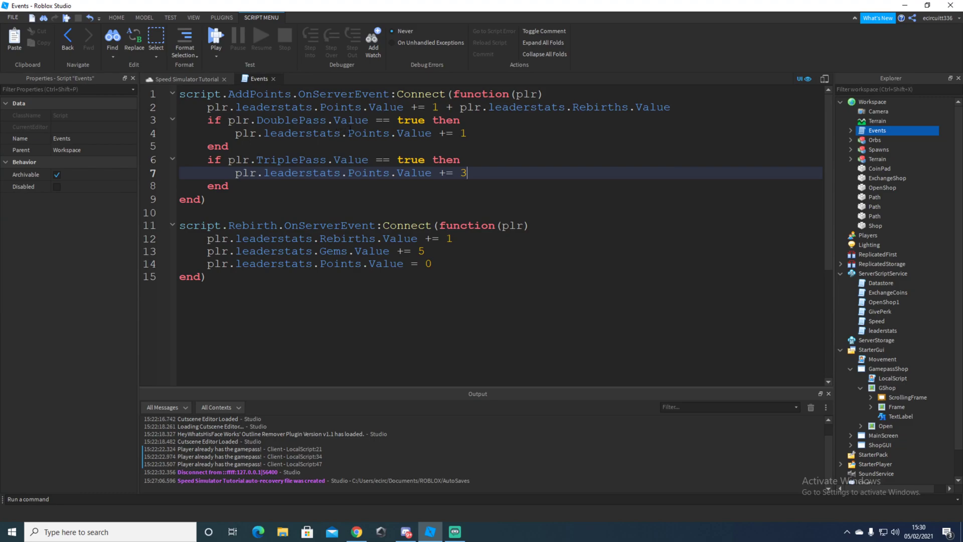
mouse_move(503, 79)
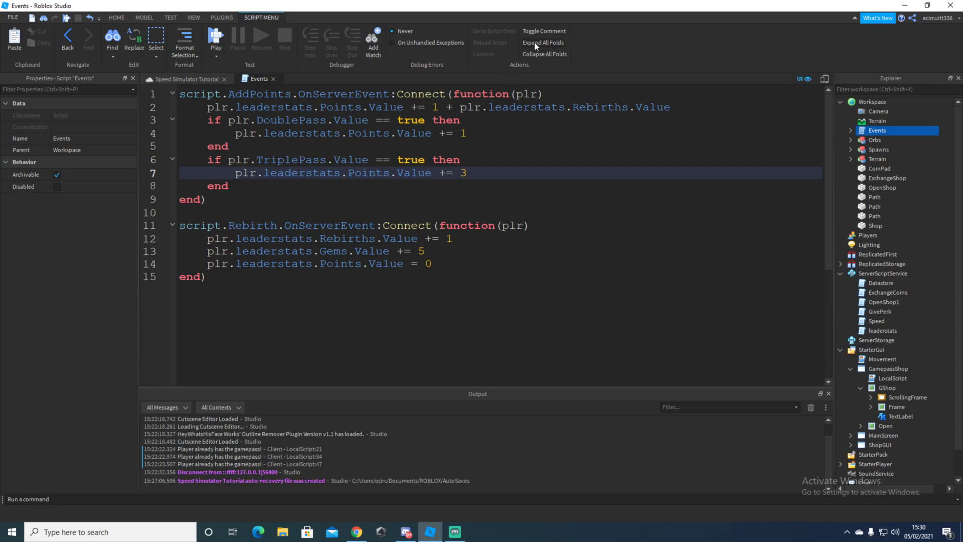
Tidy the TriplePass block by removing the extra blank line after it
double_click(464, 173)
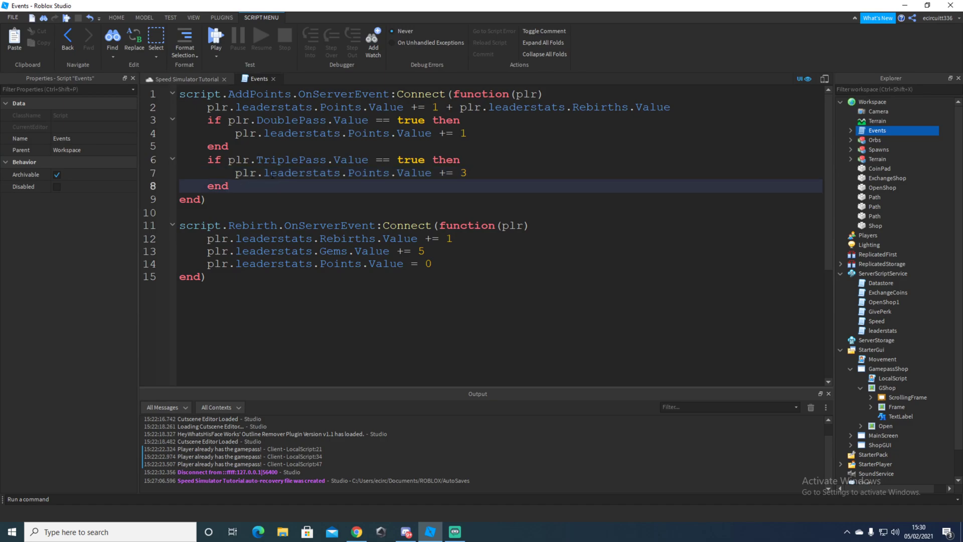
click(230, 186)
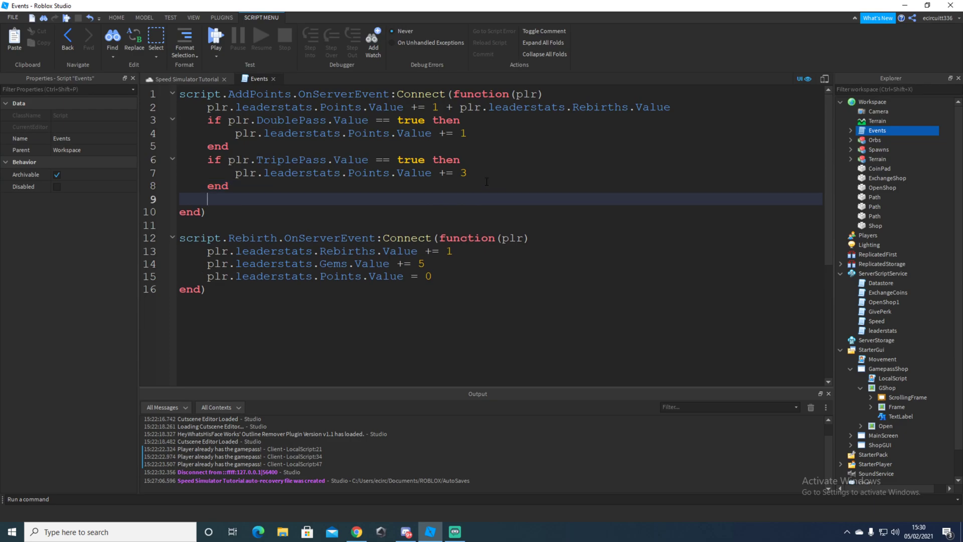
key(Backspace)
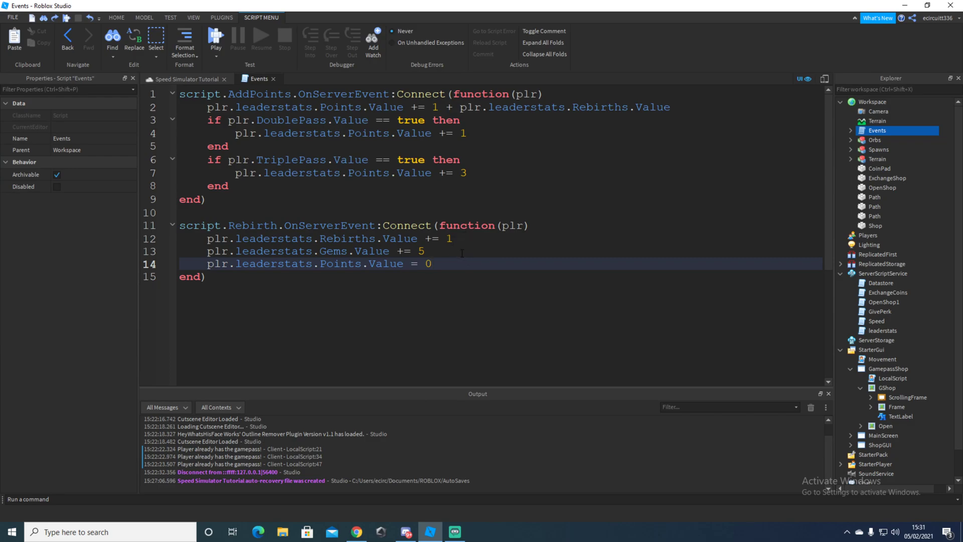
In the Rebirth handler, add 1 to leaderstats.Prestige.Value when plr.DoublePrestige.Value is true
text(if plr)
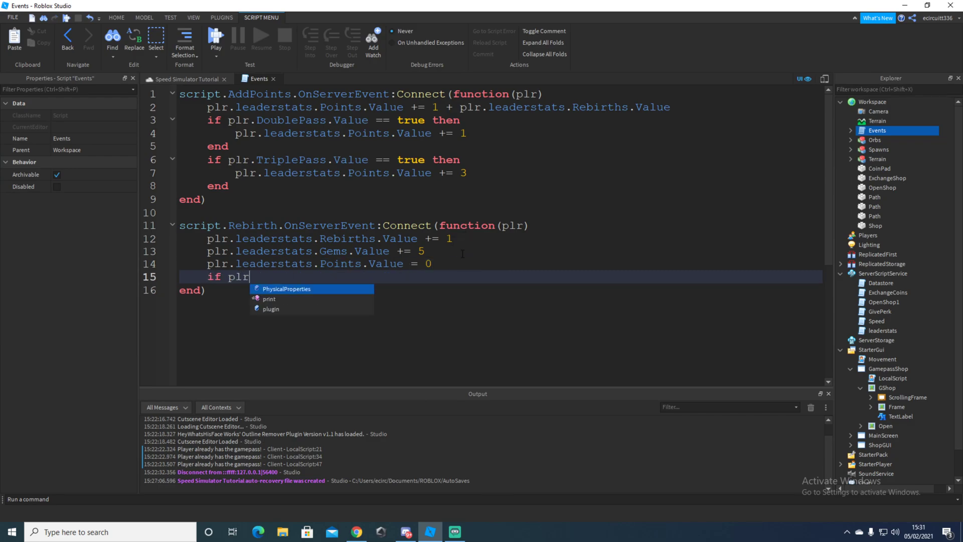
text(.DoublePrest)
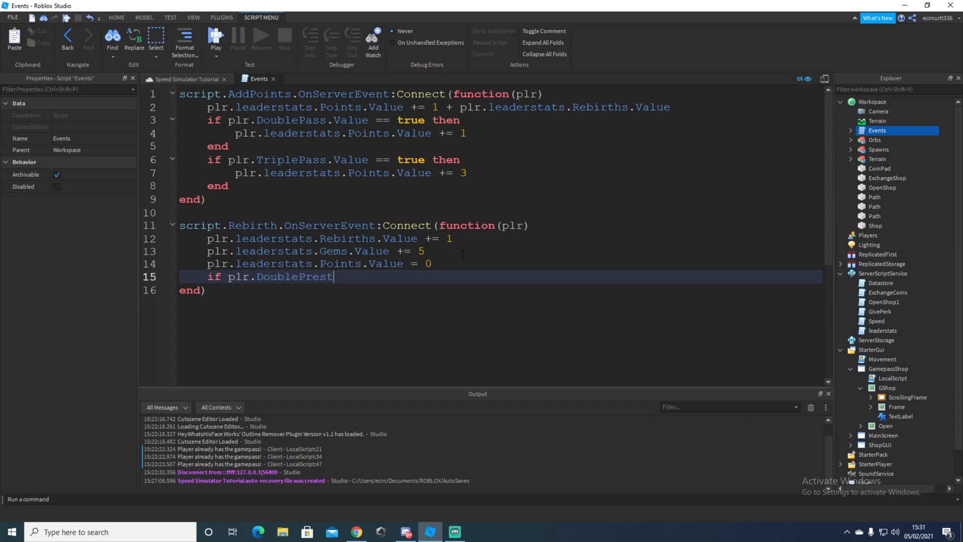
text(ige.)
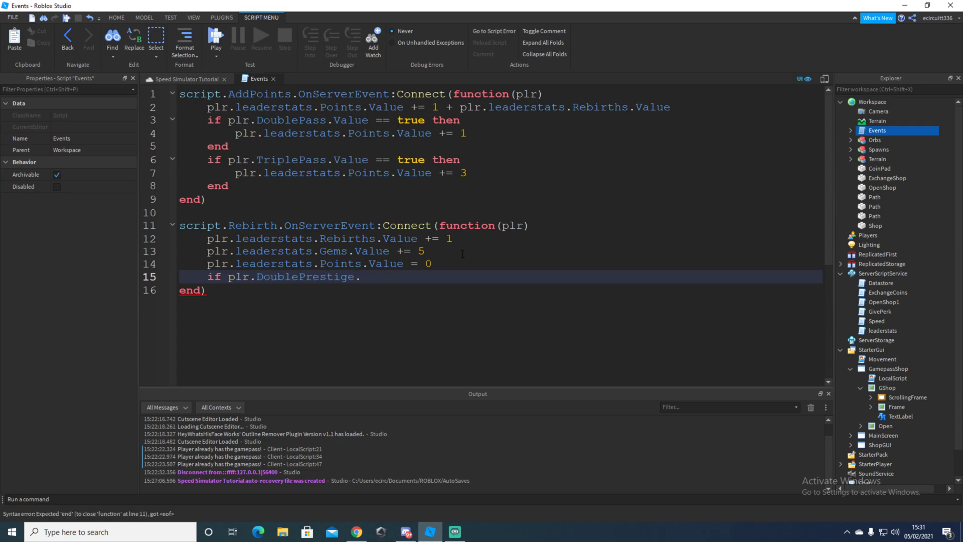
text(Value)
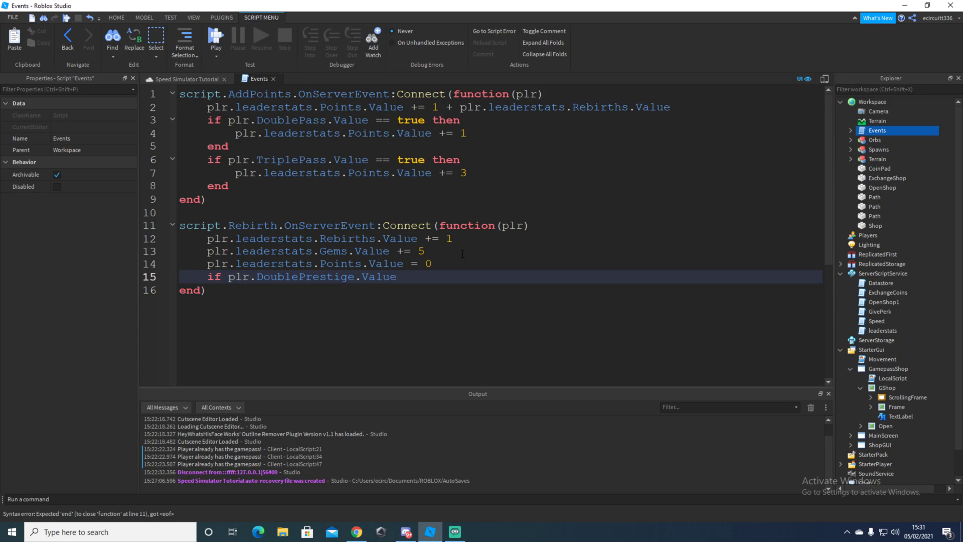
text(== true t)
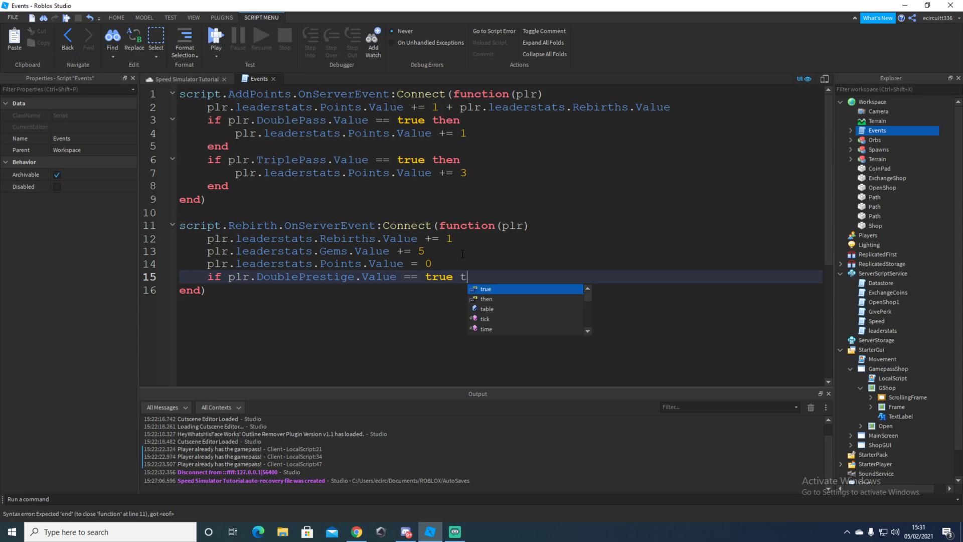
text(hen)
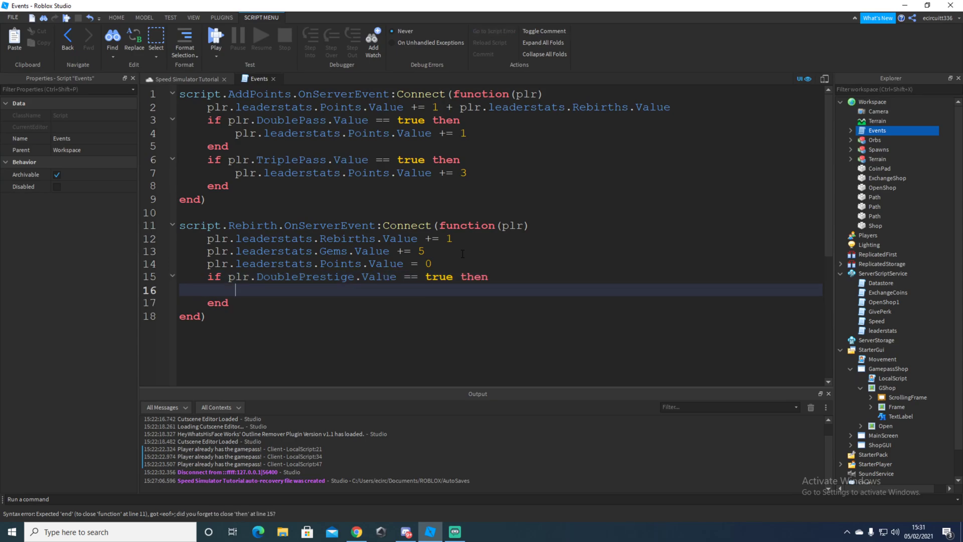
text(plr.le)
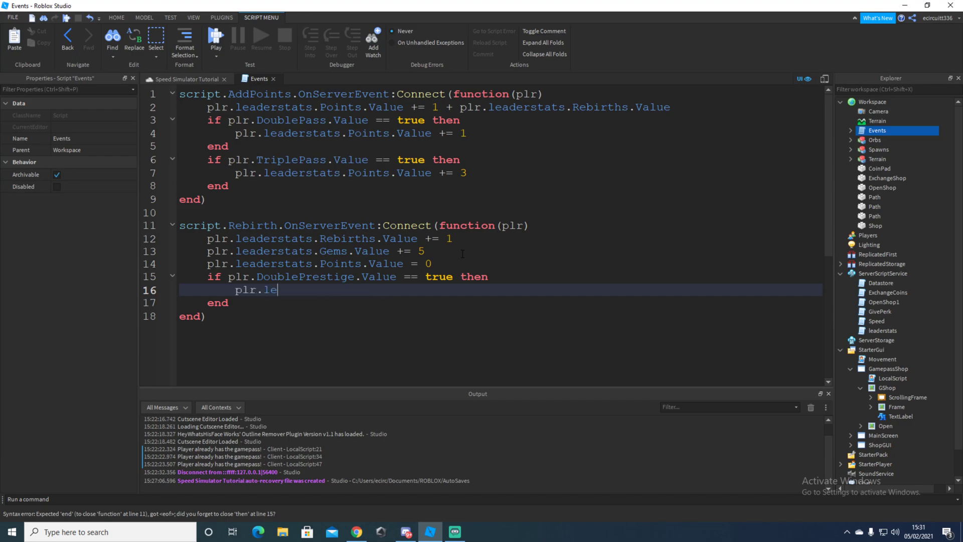
text(aderstats.)
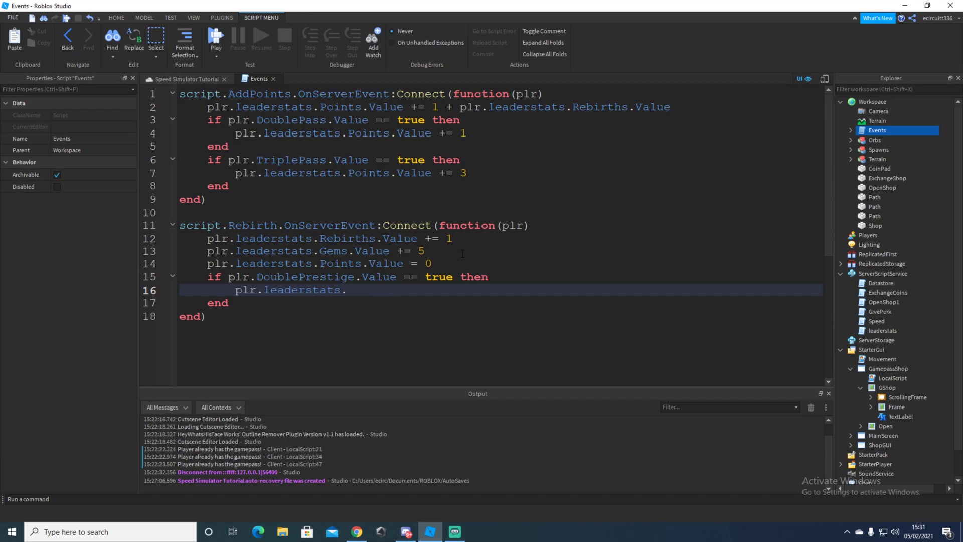
text(Prestige.Va)
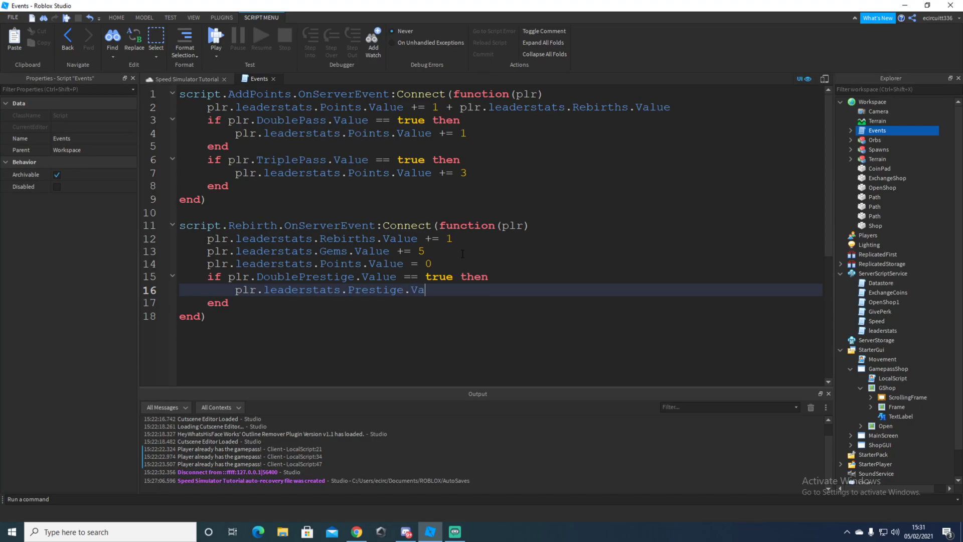
text(lue)
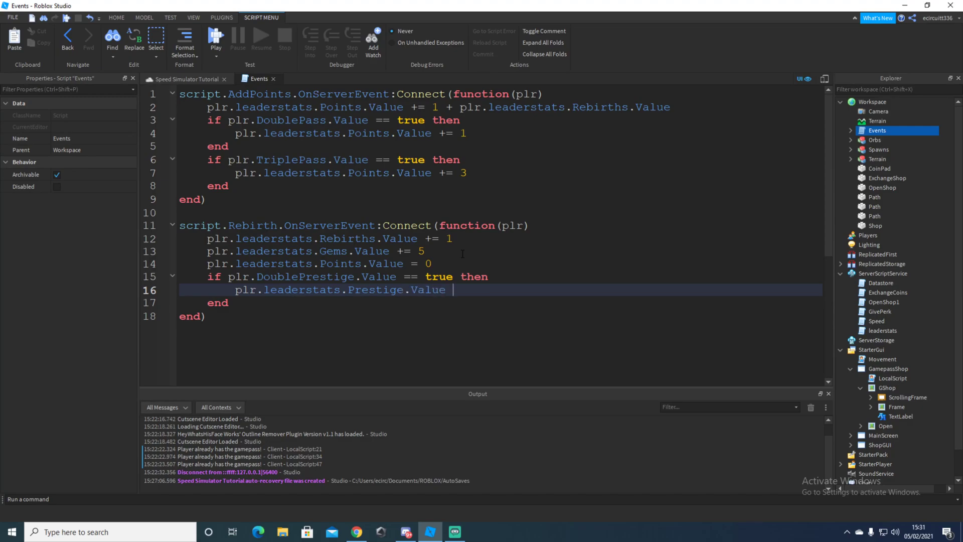
text(+= 1)
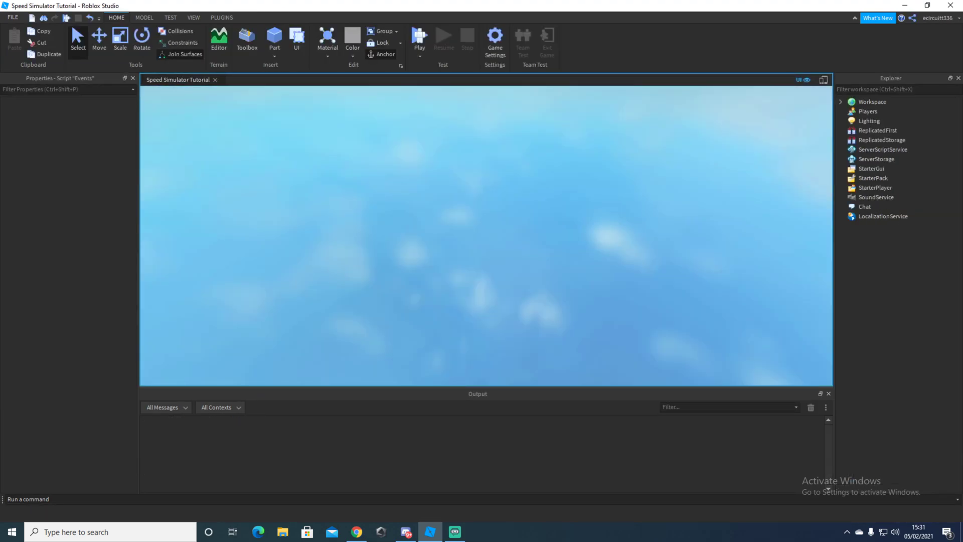
Stop the test and change the Datastore script's GetDataStore name to 'Tutorial2'
click(419, 38)
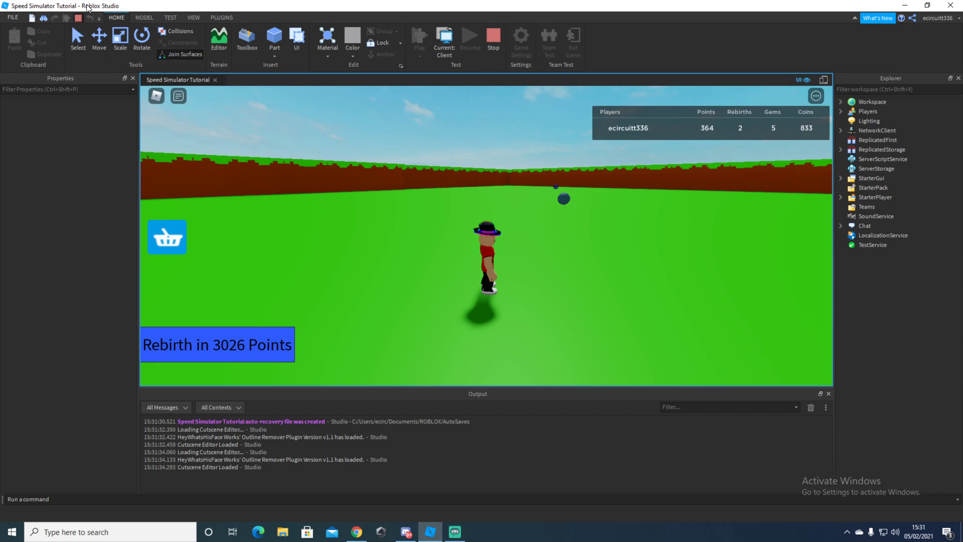
click(493, 39)
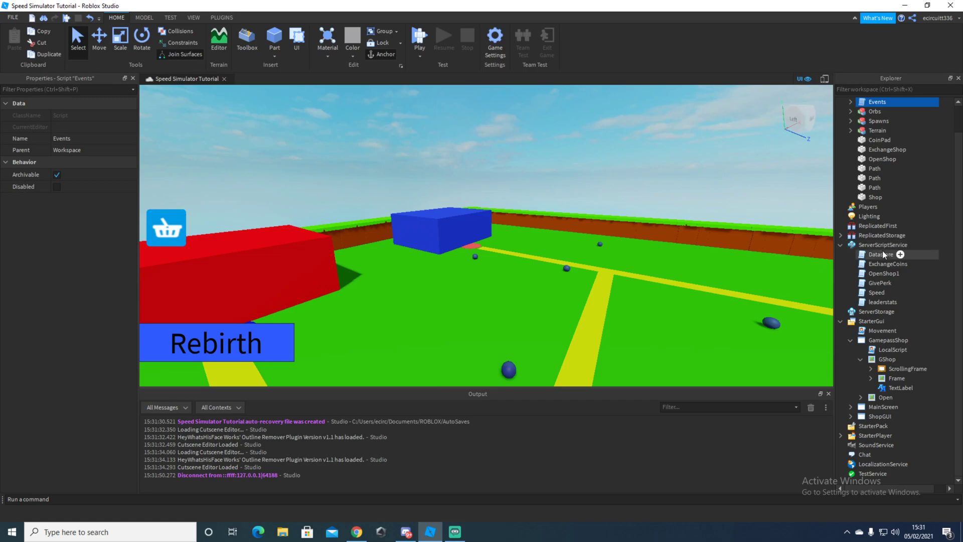
double_click(881, 254)
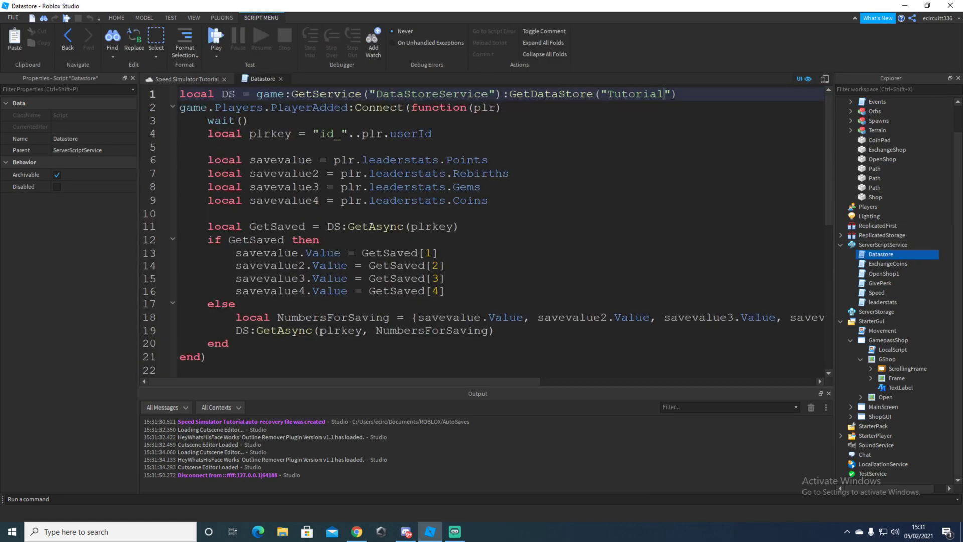
text(2)
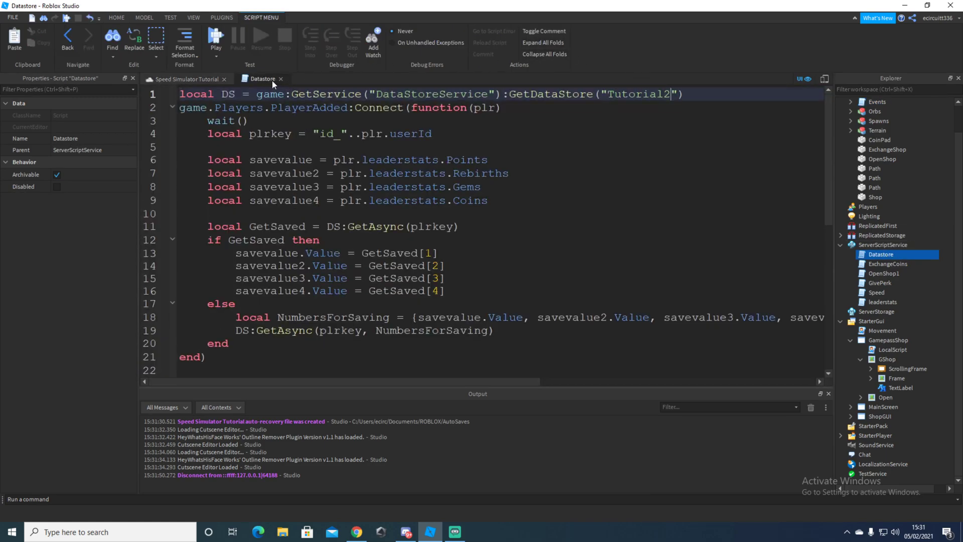
click(188, 79)
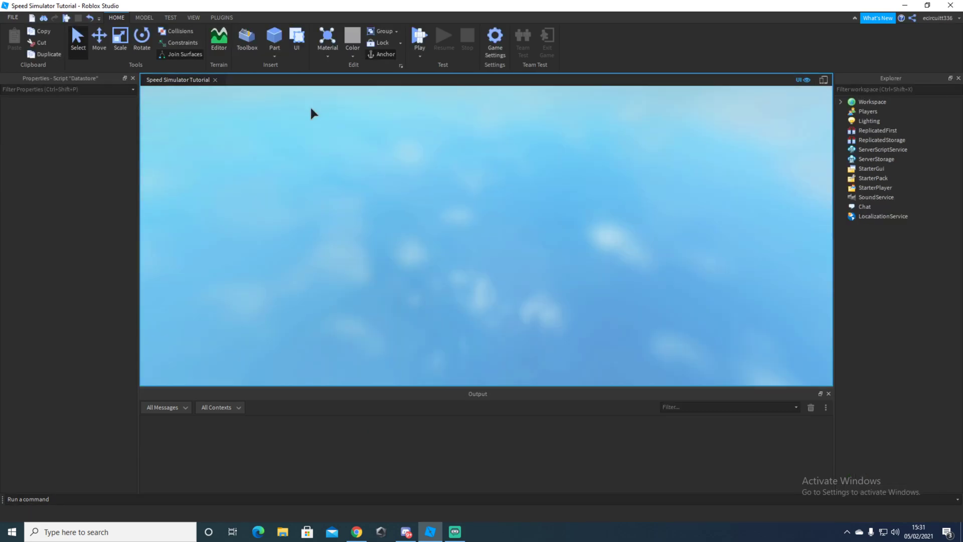
Play-test and check the Game Pass Shop shows all three passes as Already Owned
click(419, 43)
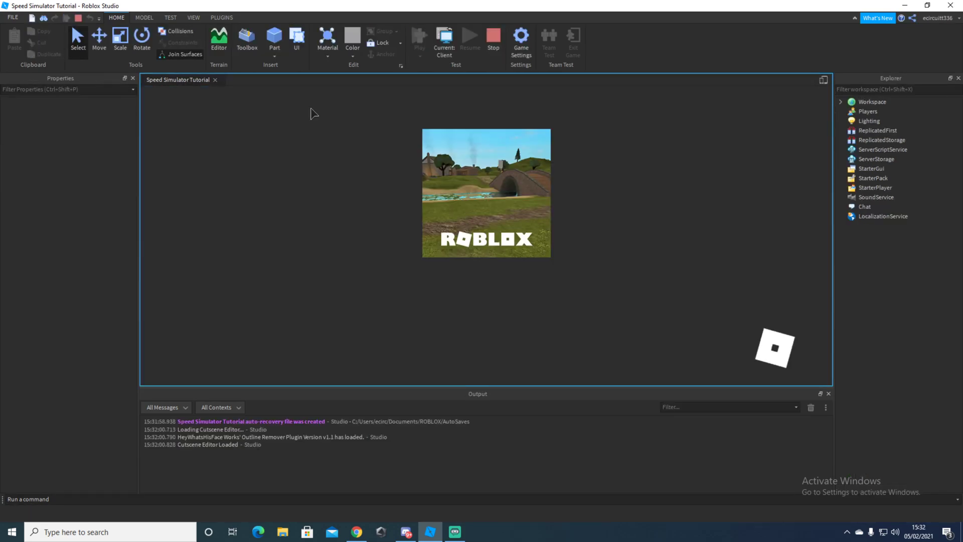
click(419, 37)
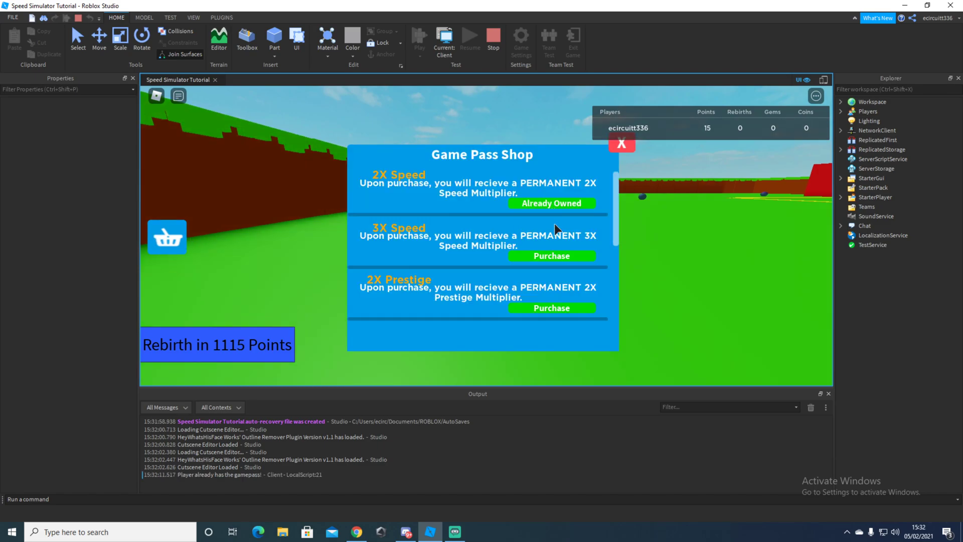
click(550, 256)
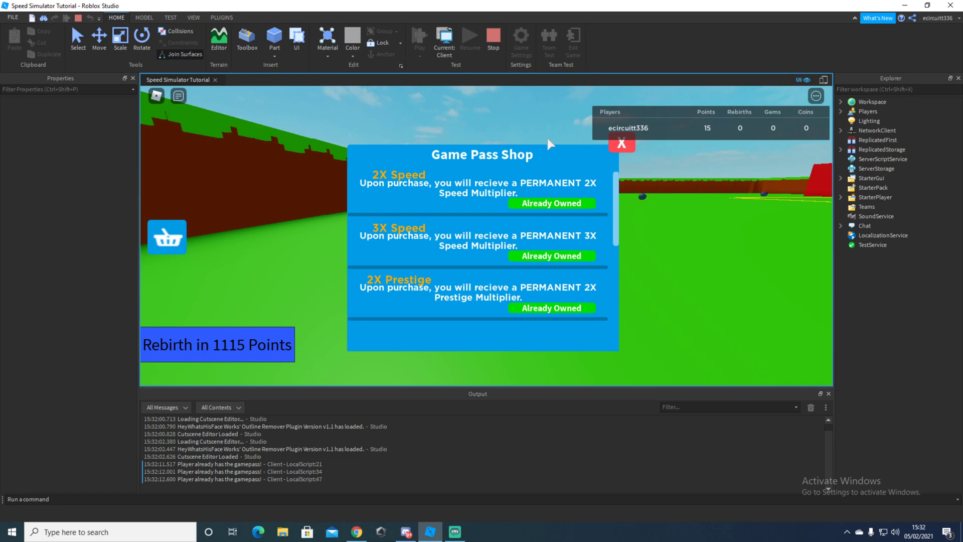
click(621, 143)
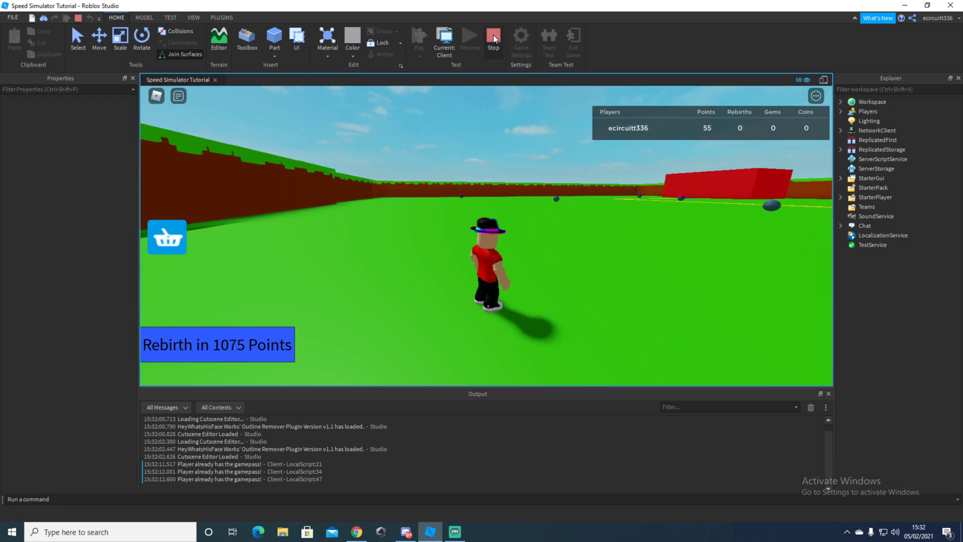
mouse_move(464, 56)
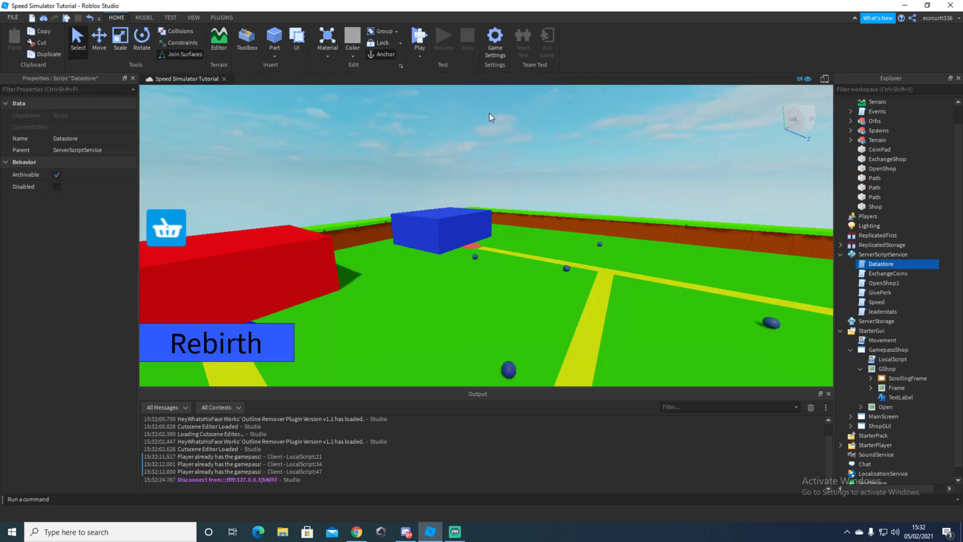
click(420, 37)
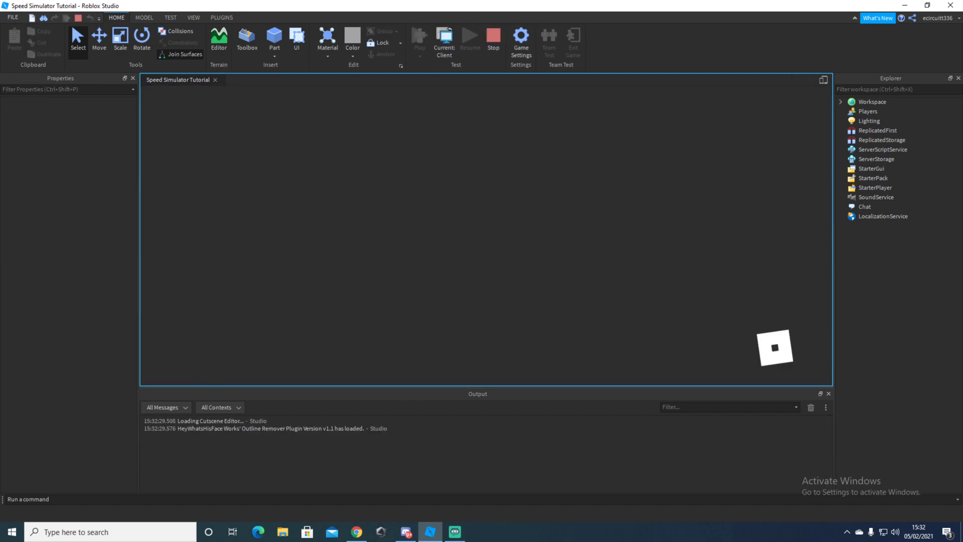
click(419, 37)
text(g)
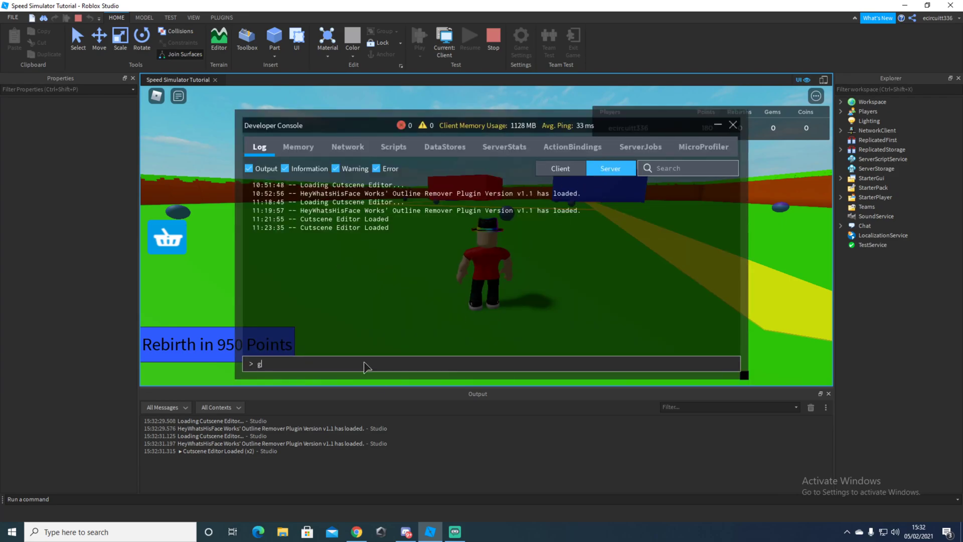
Set the player's leaderstats.Points.Value to 1100 via the server console, then rebirth
text(ame.Players)
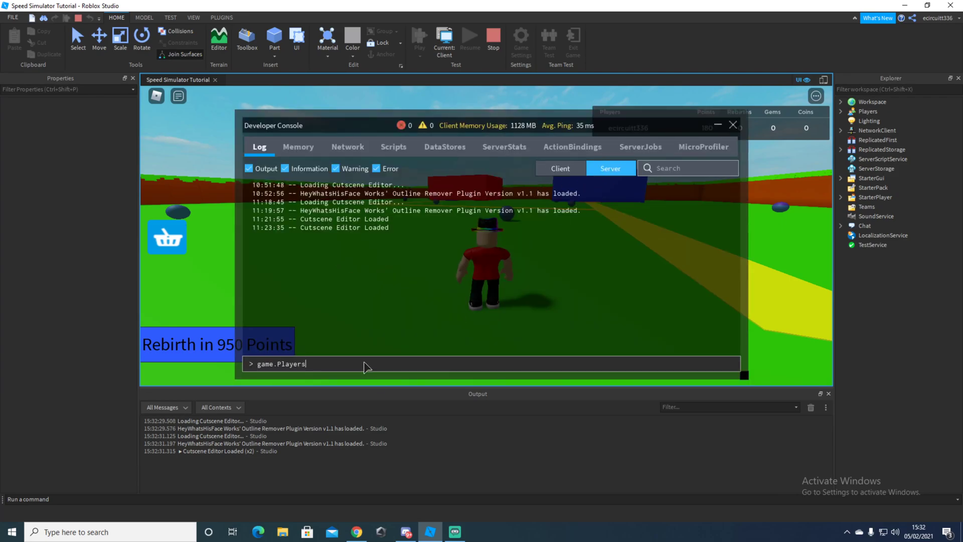
text(.ecircuitt4)
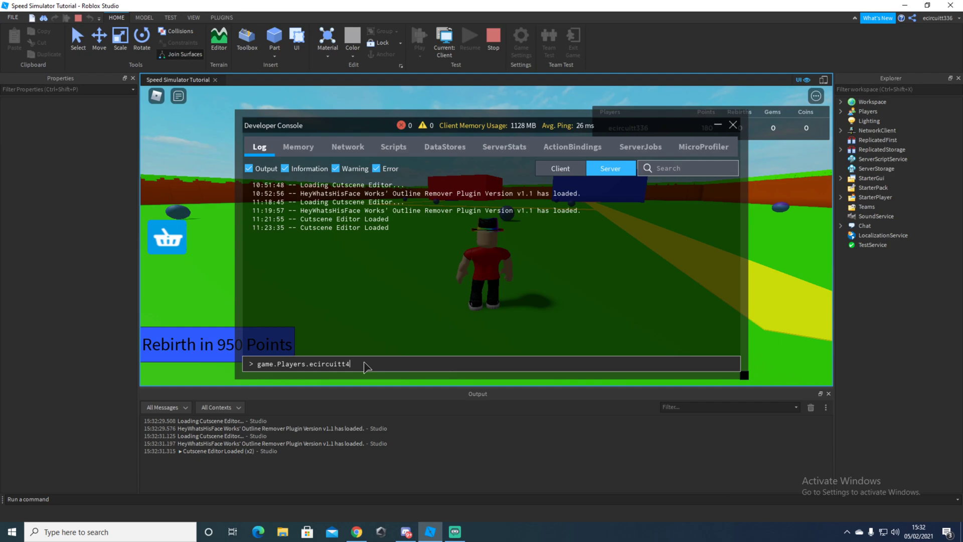
text(36.)
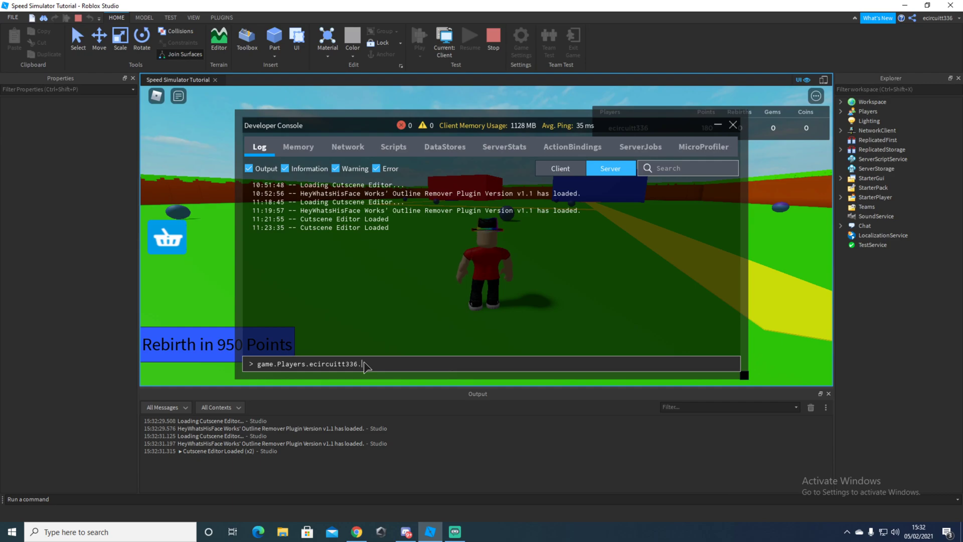
text(leader)
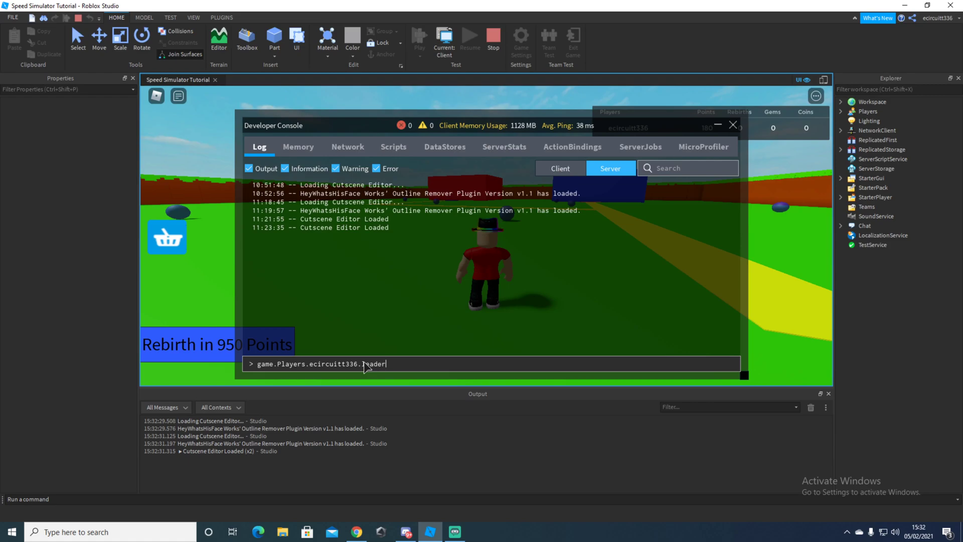
text(stats.Point)
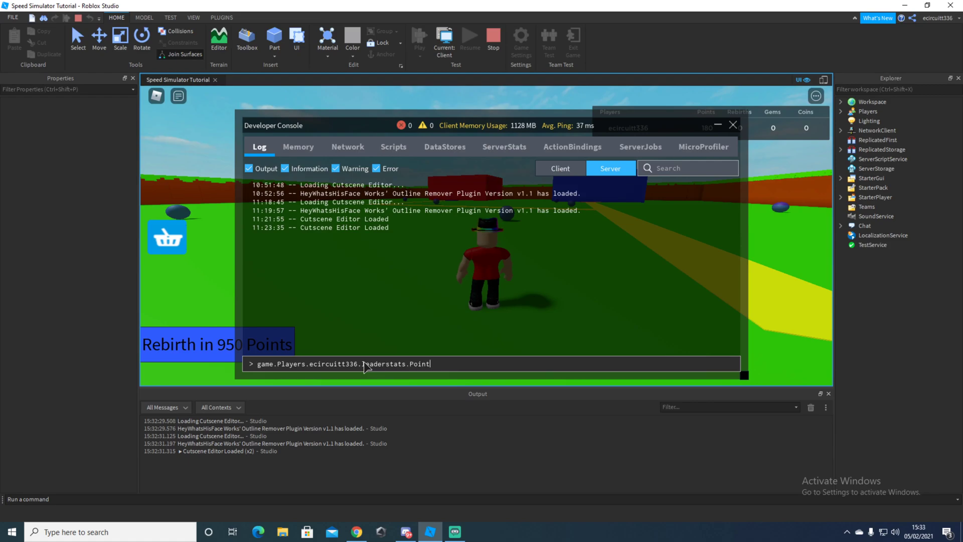
text(s.Value =)
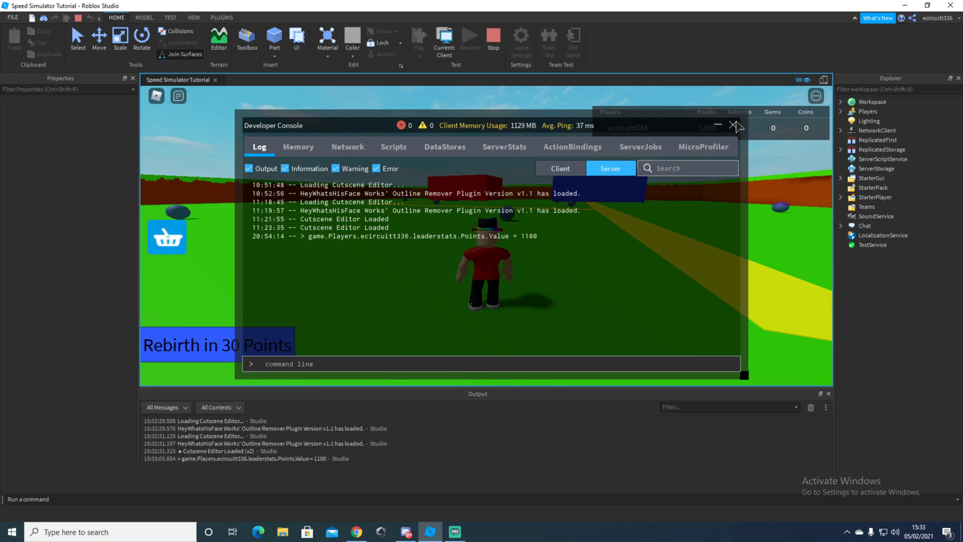
click(736, 126)
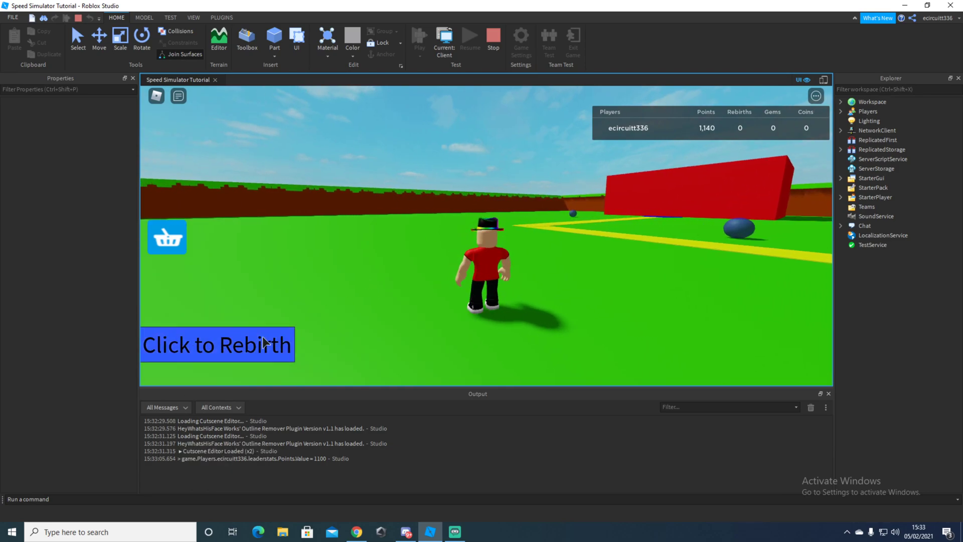
click(216, 344)
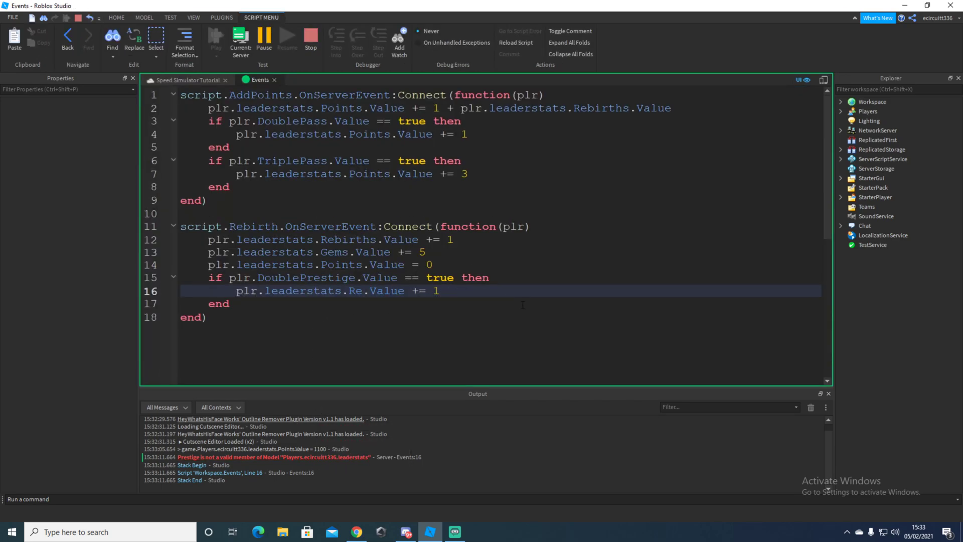
Fix the double-prestige line to leaderstats.Rebirth, stop the test keeping changes, and reopen Events
text(birth)
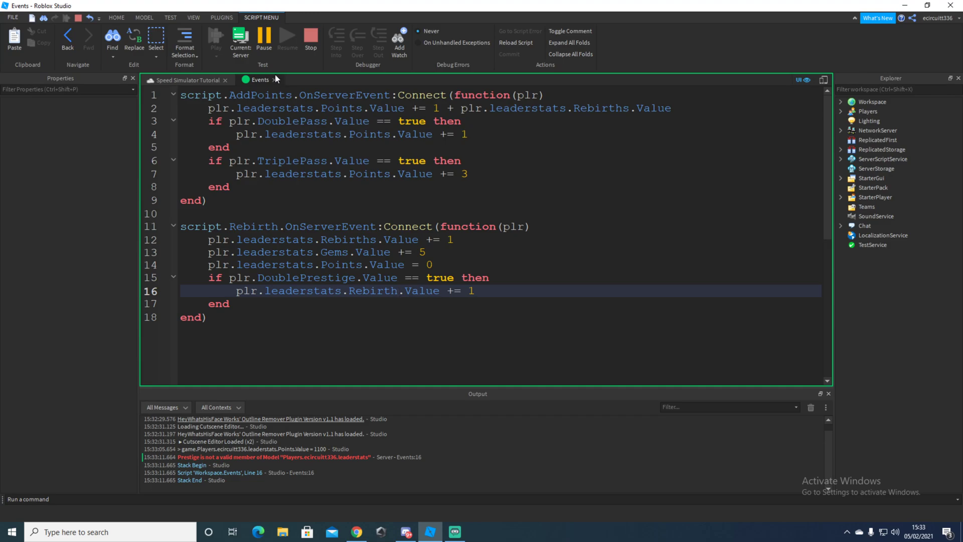
click(310, 38)
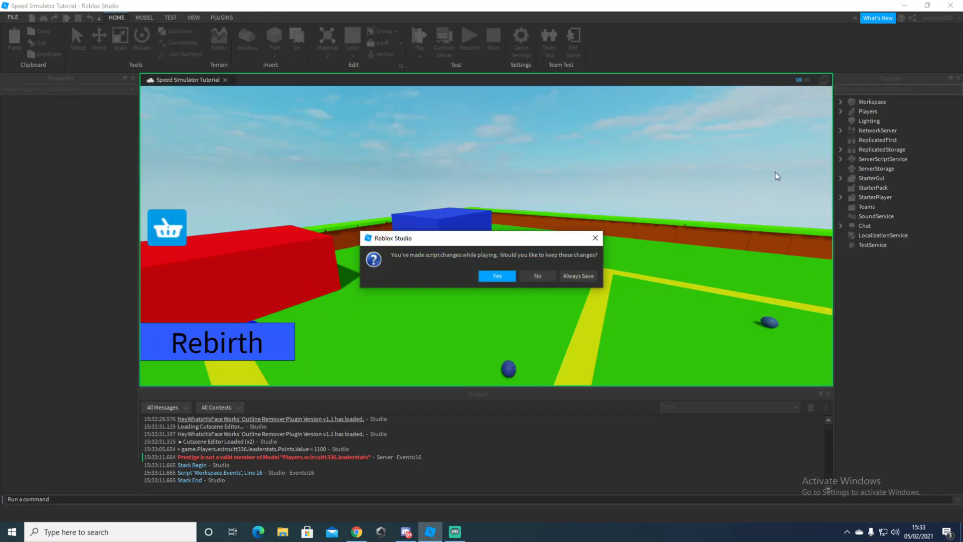
click(497, 275)
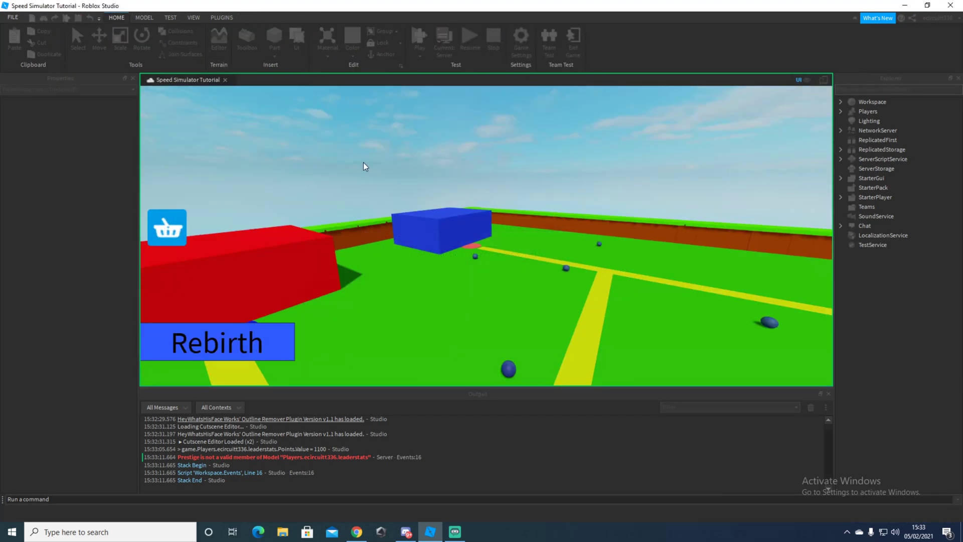
click(881, 263)
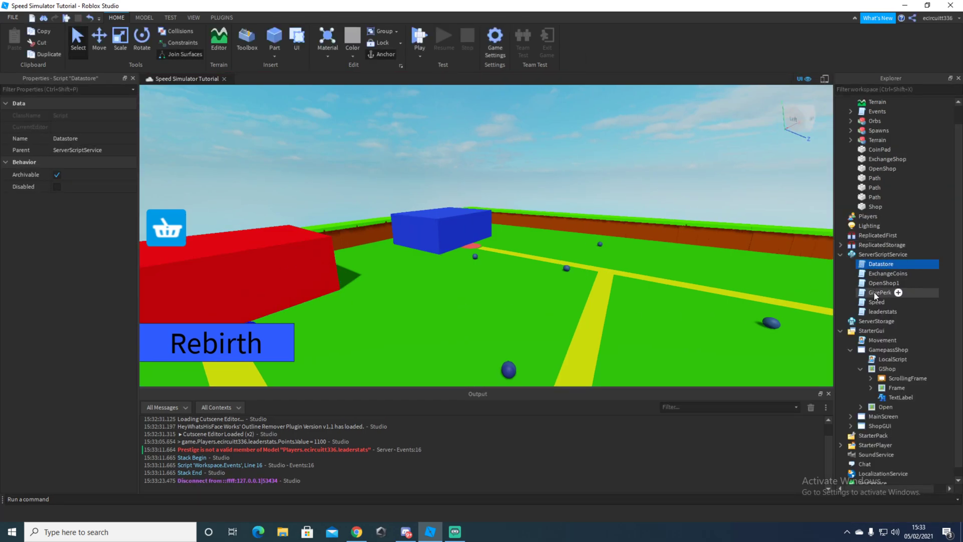
double_click(883, 311)
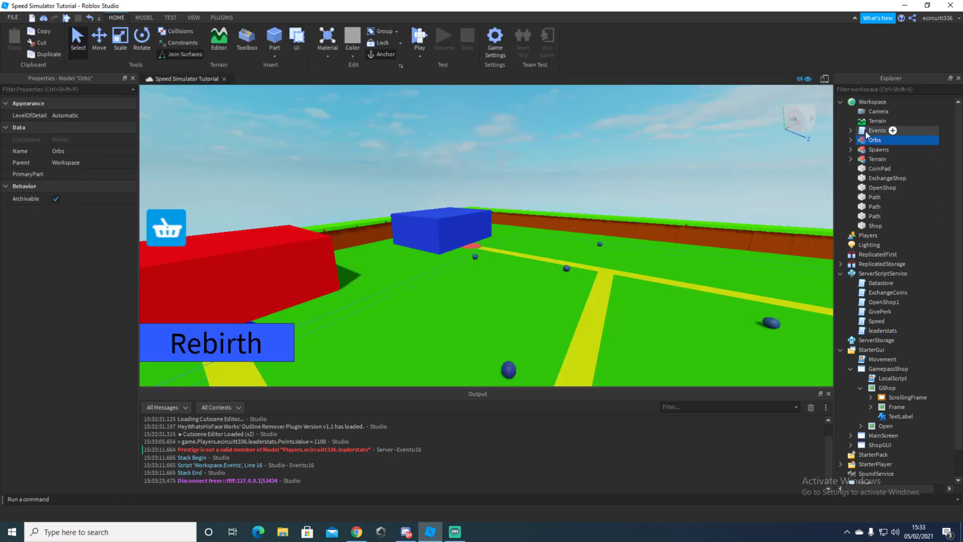
double_click(875, 130)
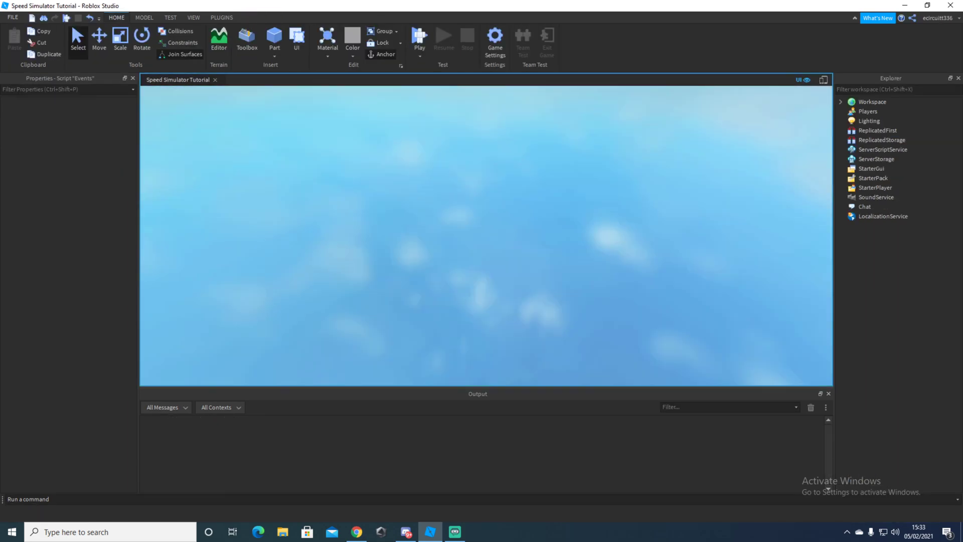
Set the test player's leaderstats.Points.Value through the server console
click(419, 37)
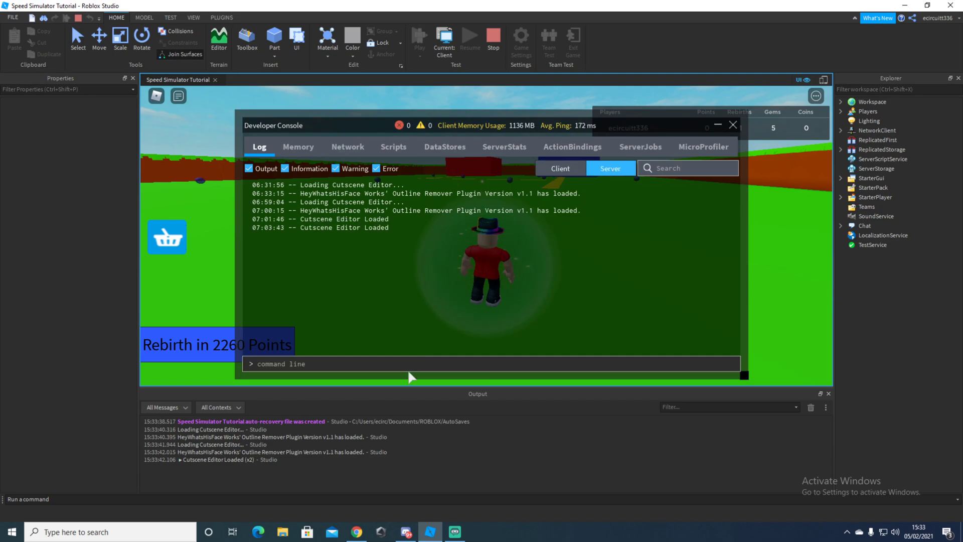
mouse_move(438, 368)
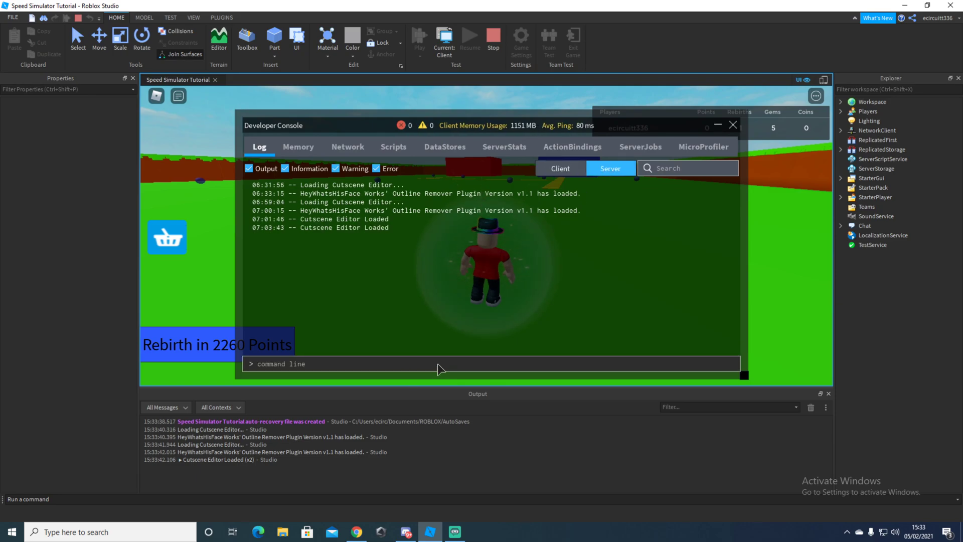
text(game.Player)
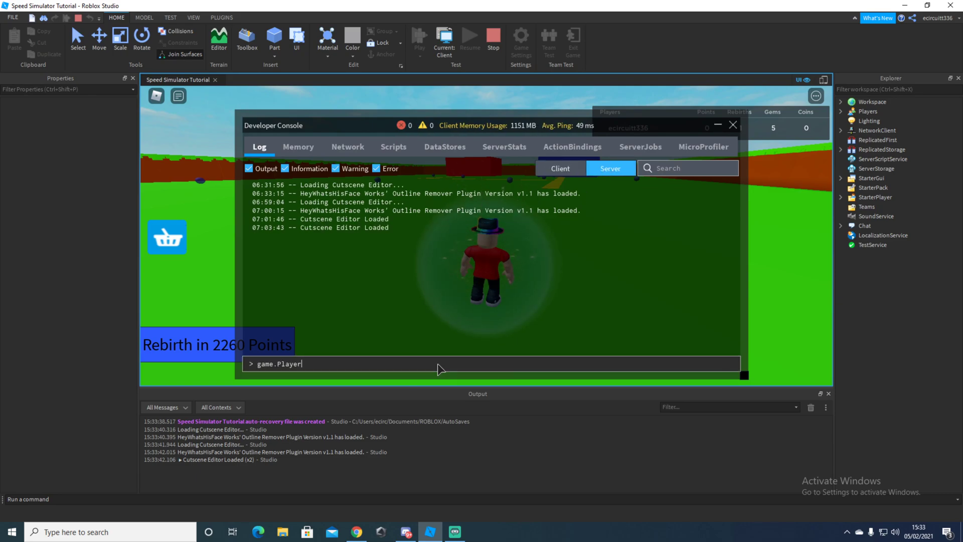
text(s.ecircuitt336.)
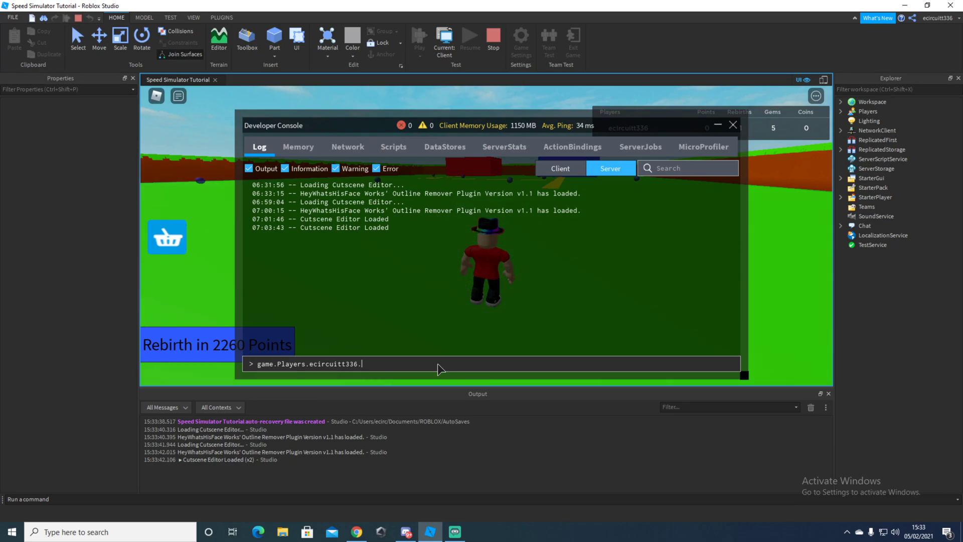
text(leaderstats.)
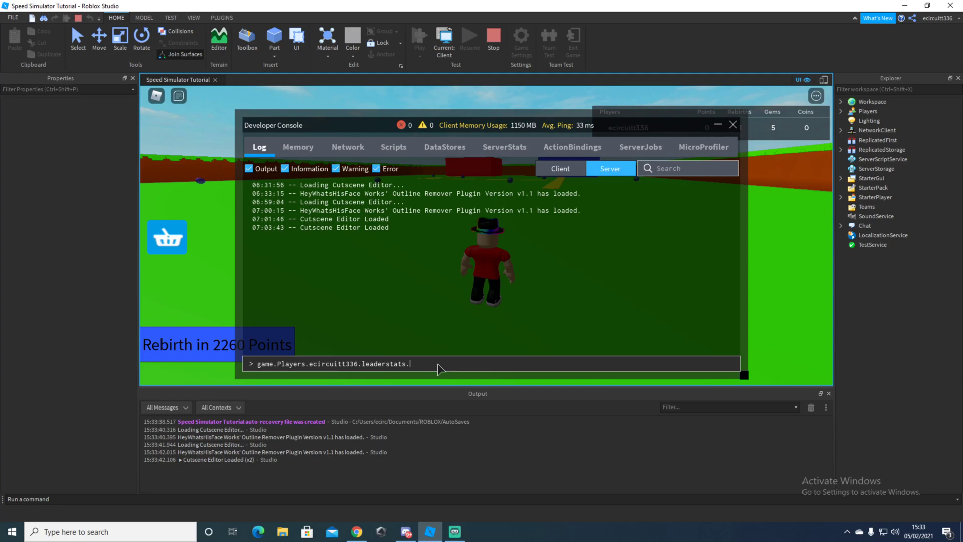
text(Points.Val)
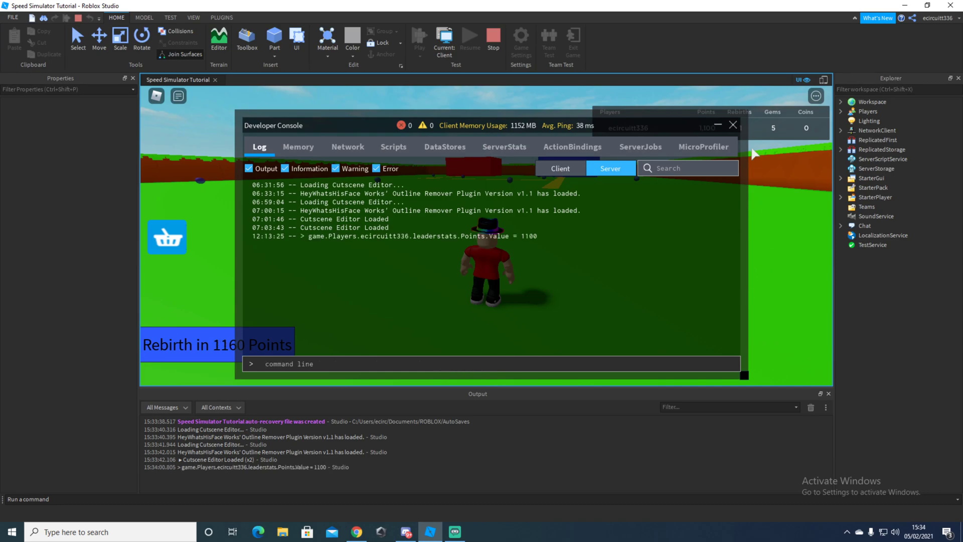
click(732, 125)
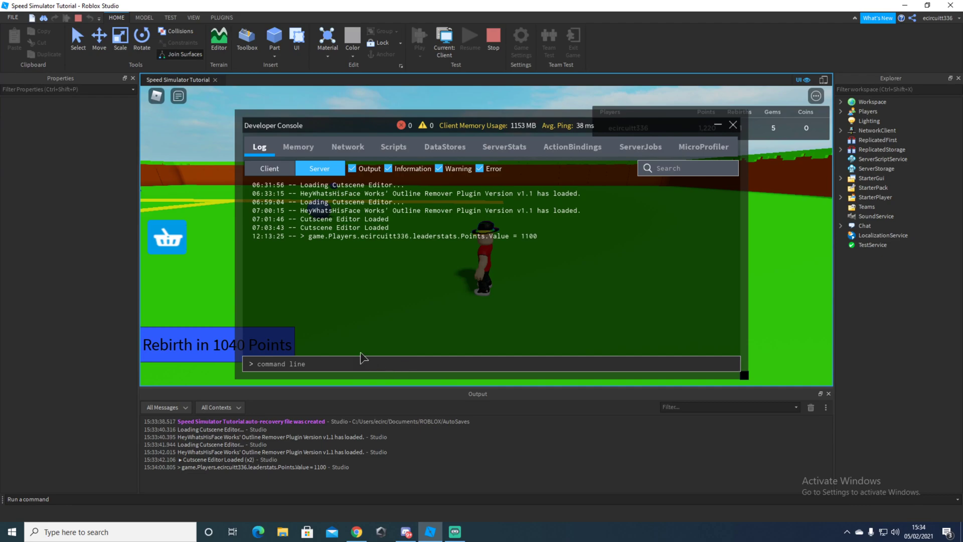
Add more Points with a second console command, then rebirth to test double prestige
text(game.Players.ecircuitt)
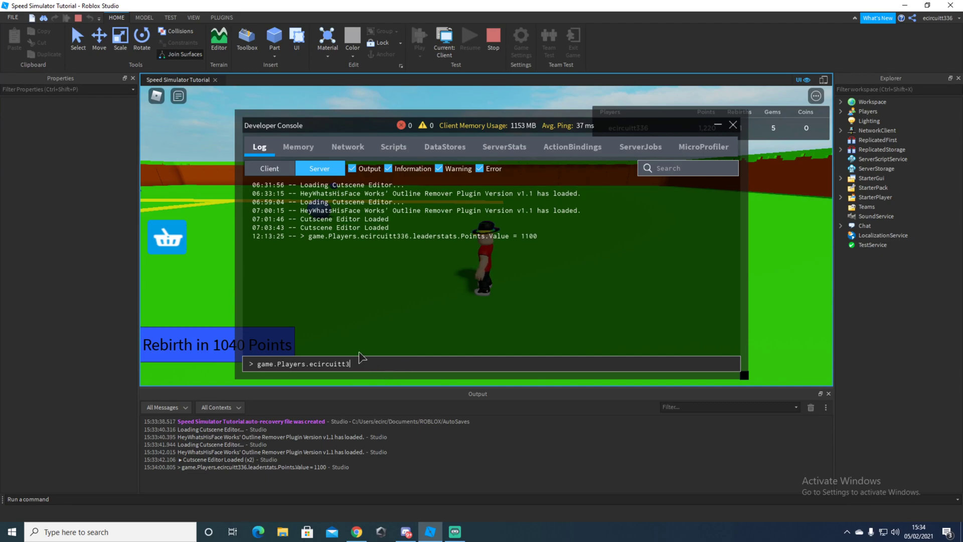
text(36.leadersta)
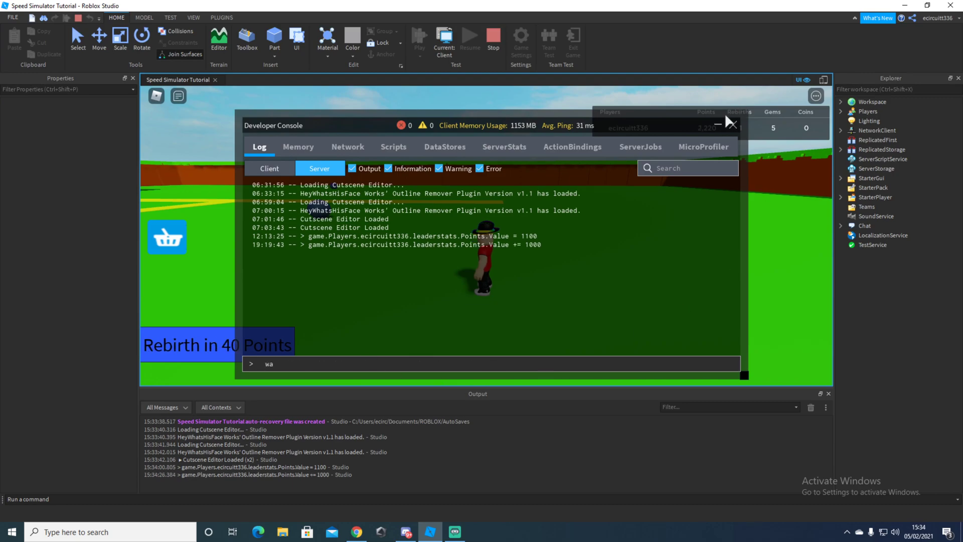
click(730, 122)
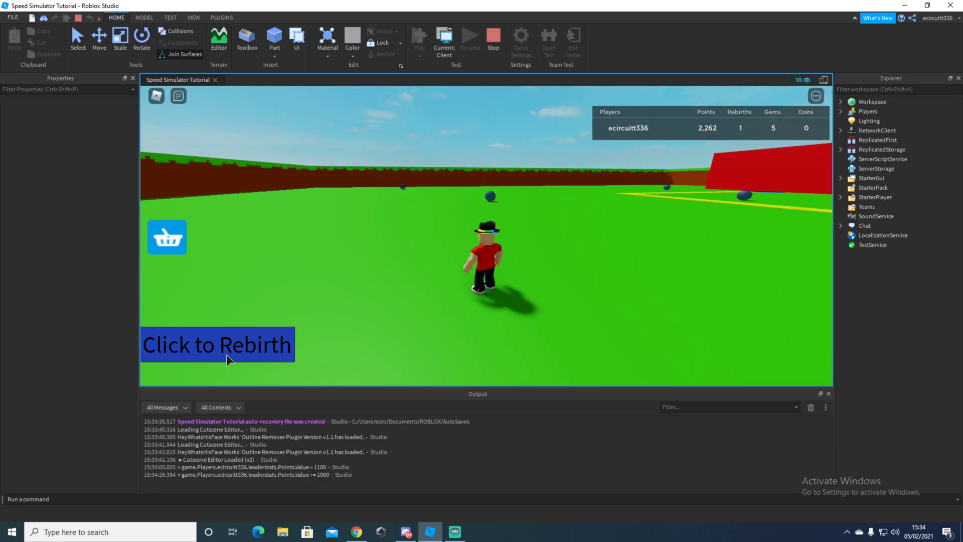
click(217, 344)
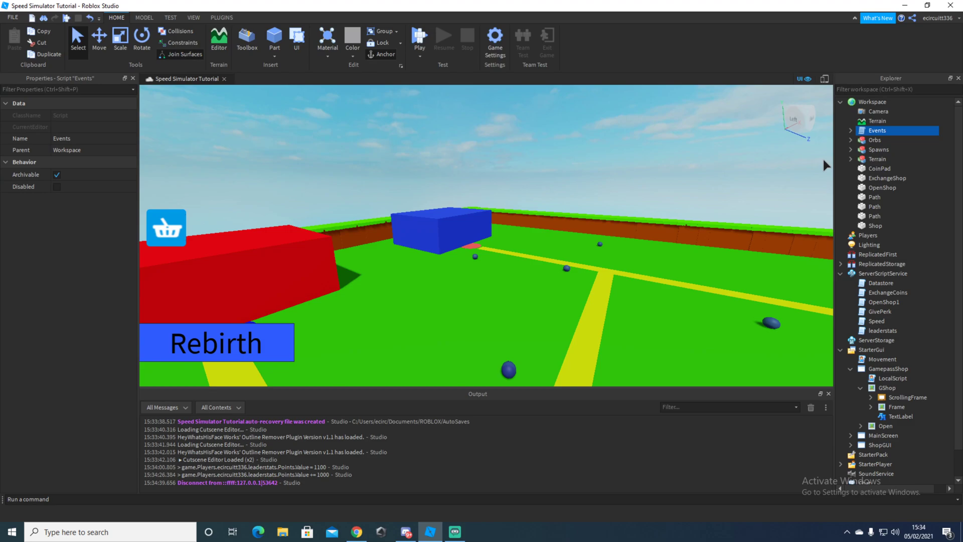
mouse_move(168, 81)
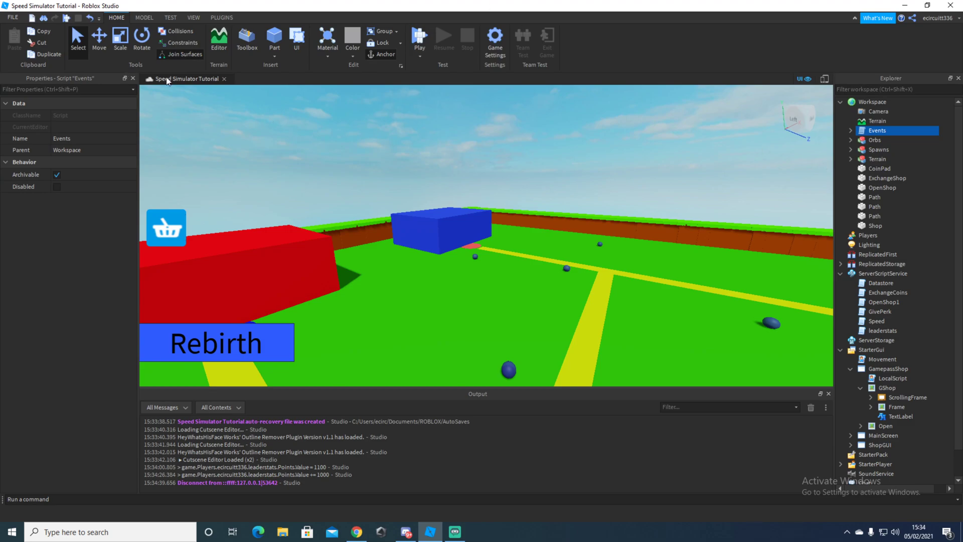
Start a Local Server test with 2 Players from the Test tab
click(171, 17)
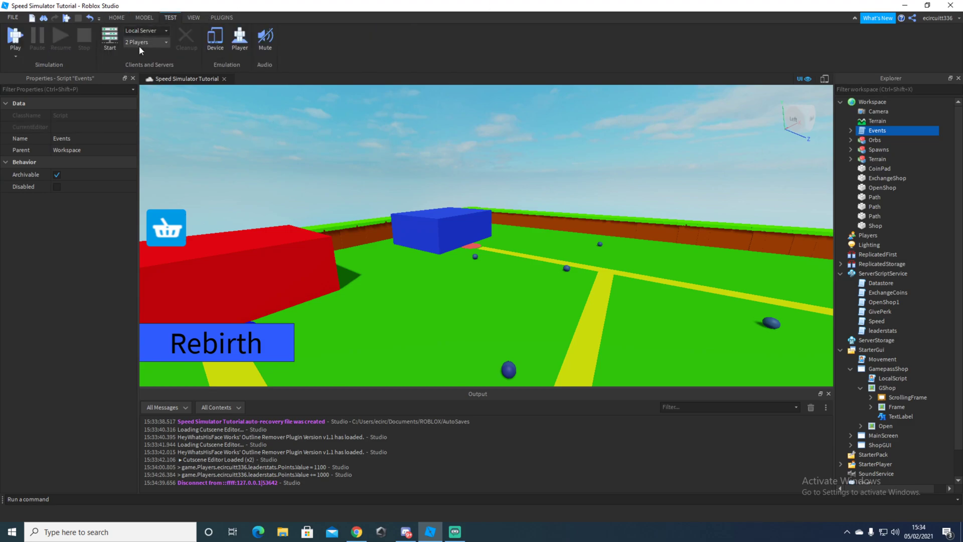
click(146, 42)
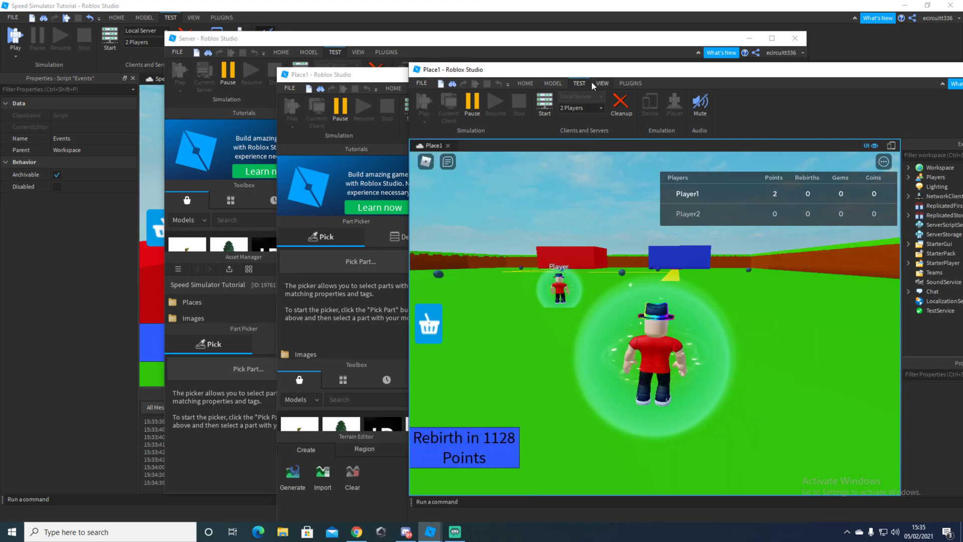
In Player1's window, buy the 3X Speed game pass from the Game Pass Shop
click(601, 83)
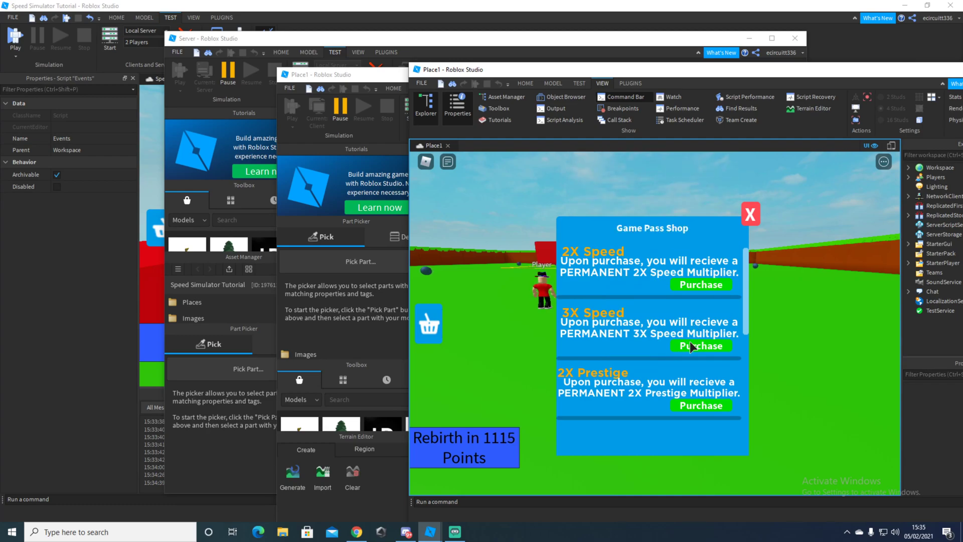
click(701, 346)
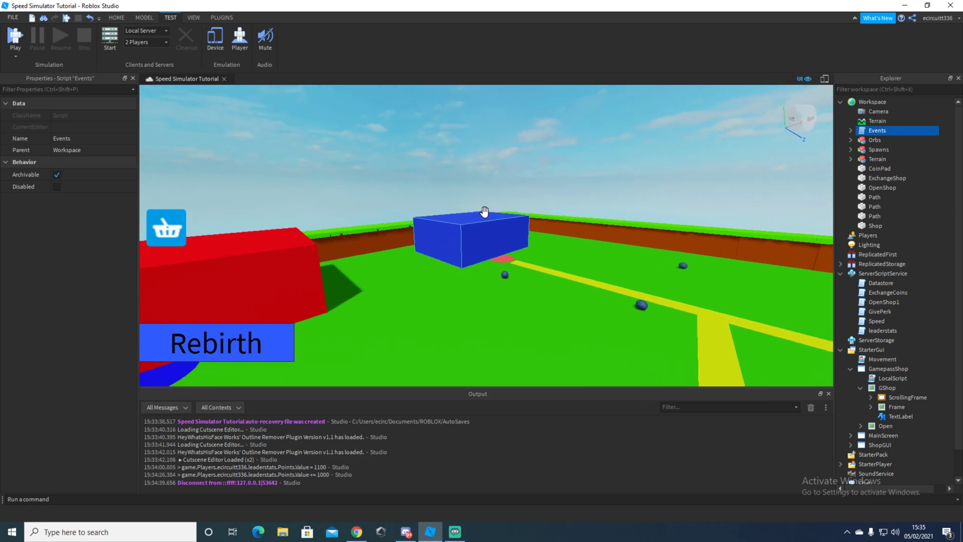
End the local server test and publish Speed Simulator Tutorial to Roblox via the File menu
click(469, 230)
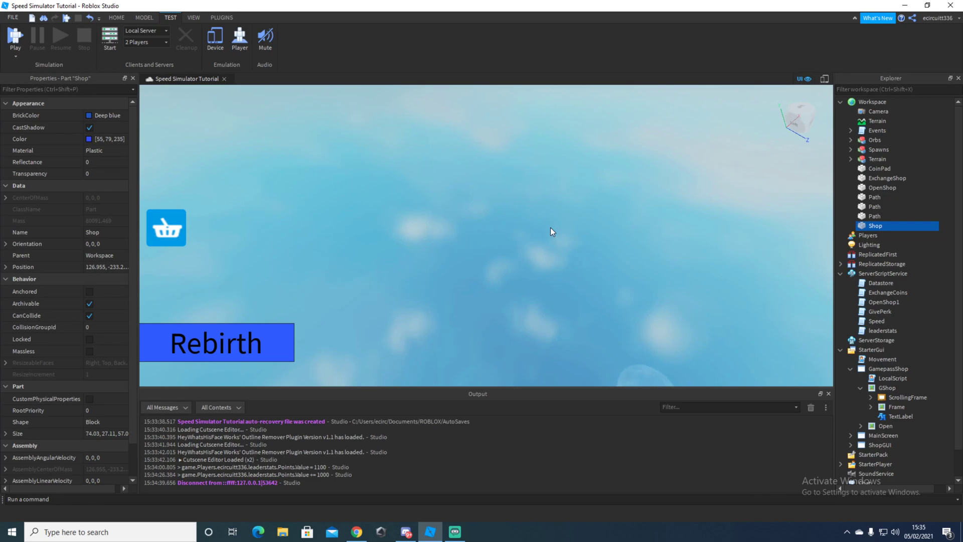
click(15, 37)
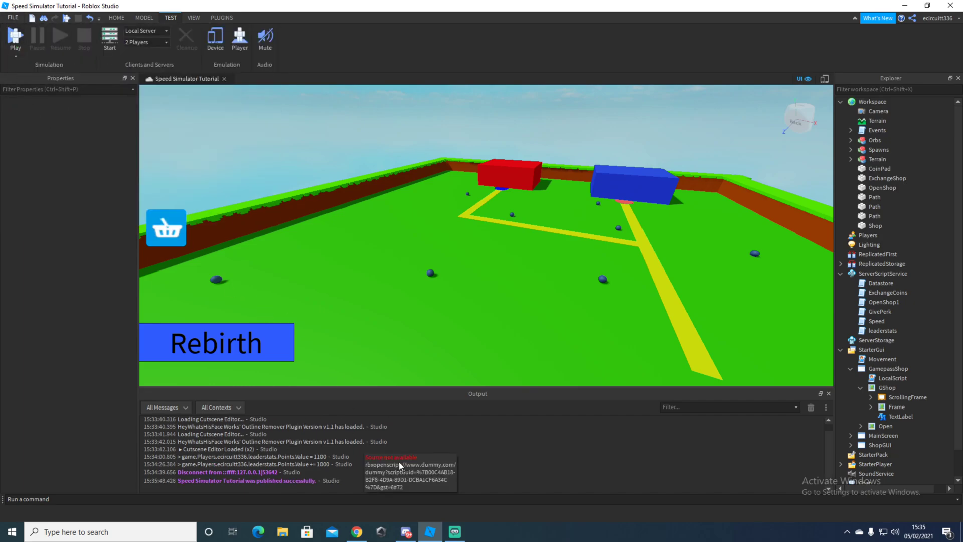
click(453, 532)
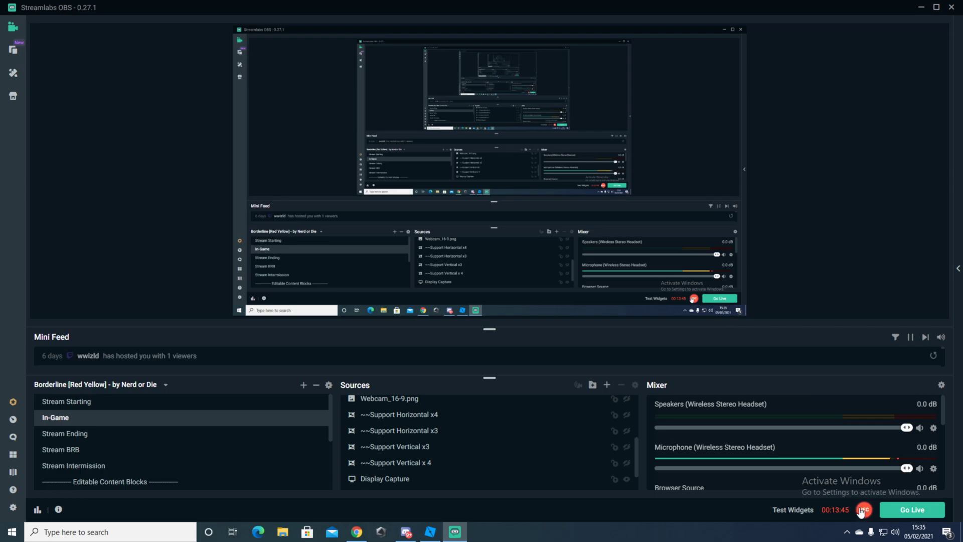